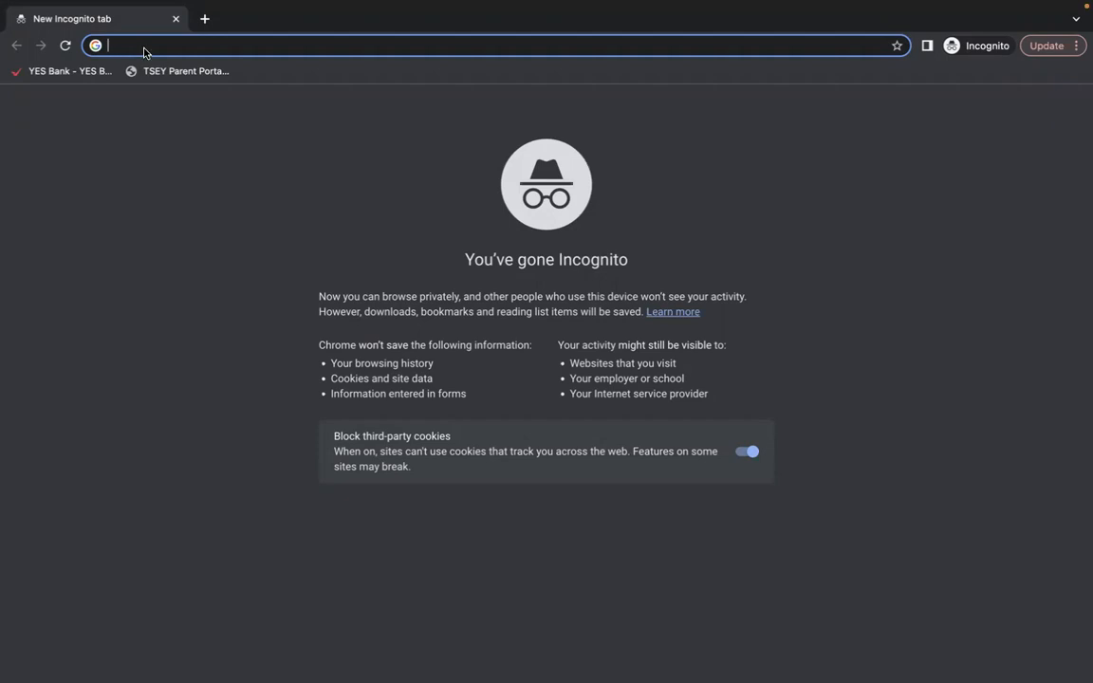
- Search 'download elastic search', reach the Download Elasticsearch page and start the macOS x86_64 archive download
type("download")
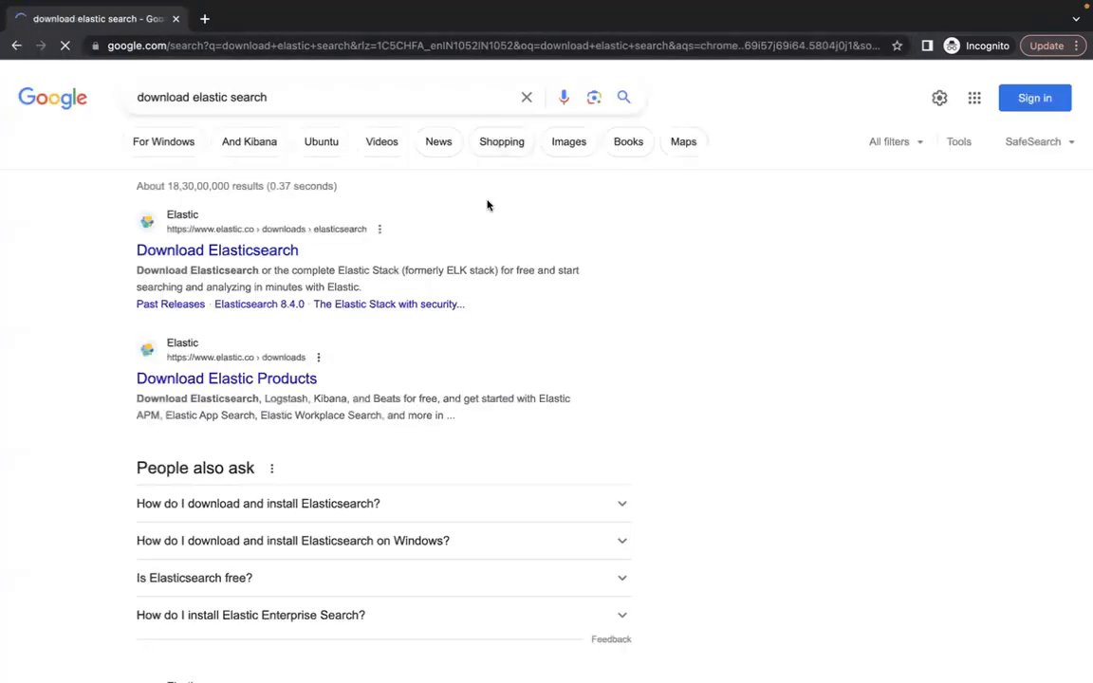
left_click(216, 251)
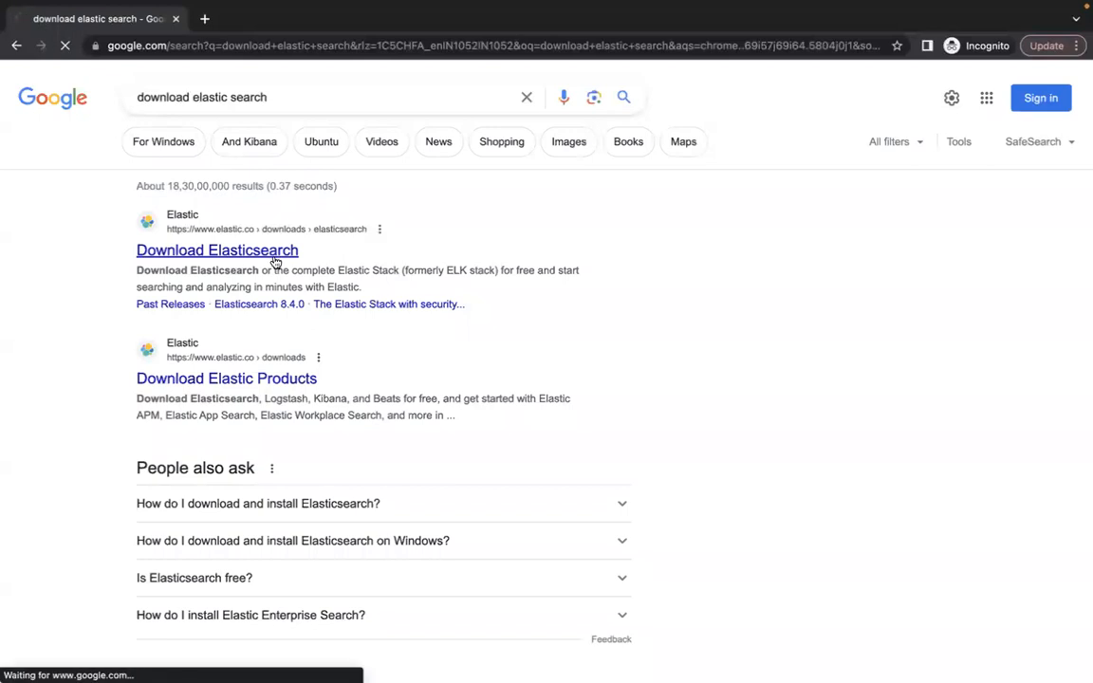
left_click(217, 250)
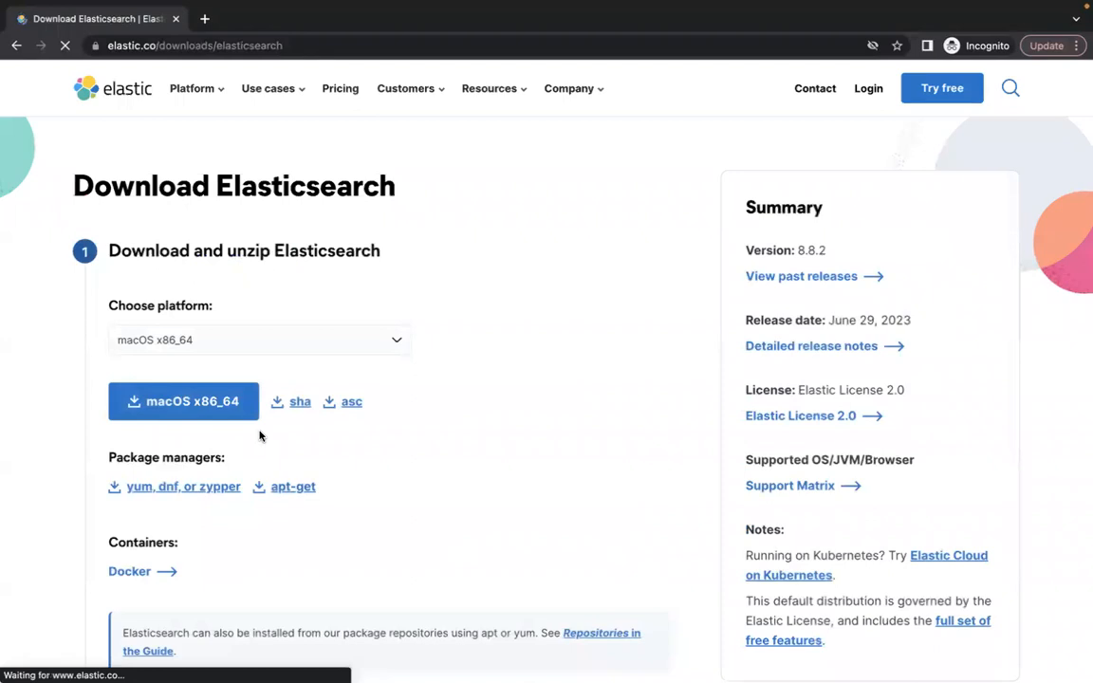
left_click(182, 402)
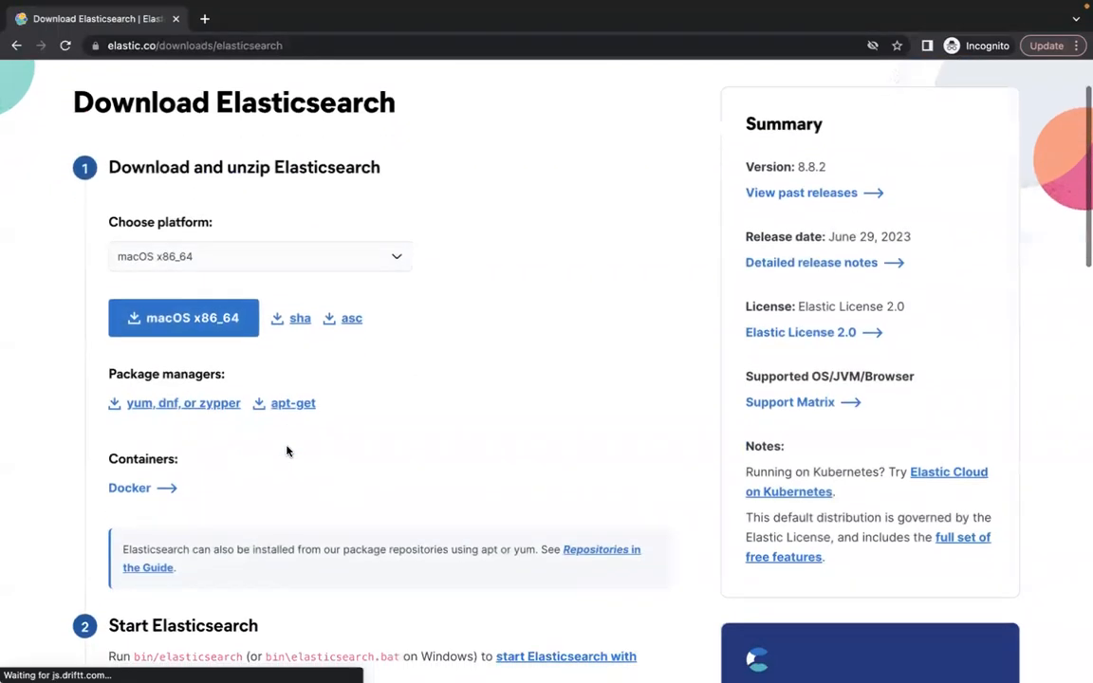
scroll("down", 3)
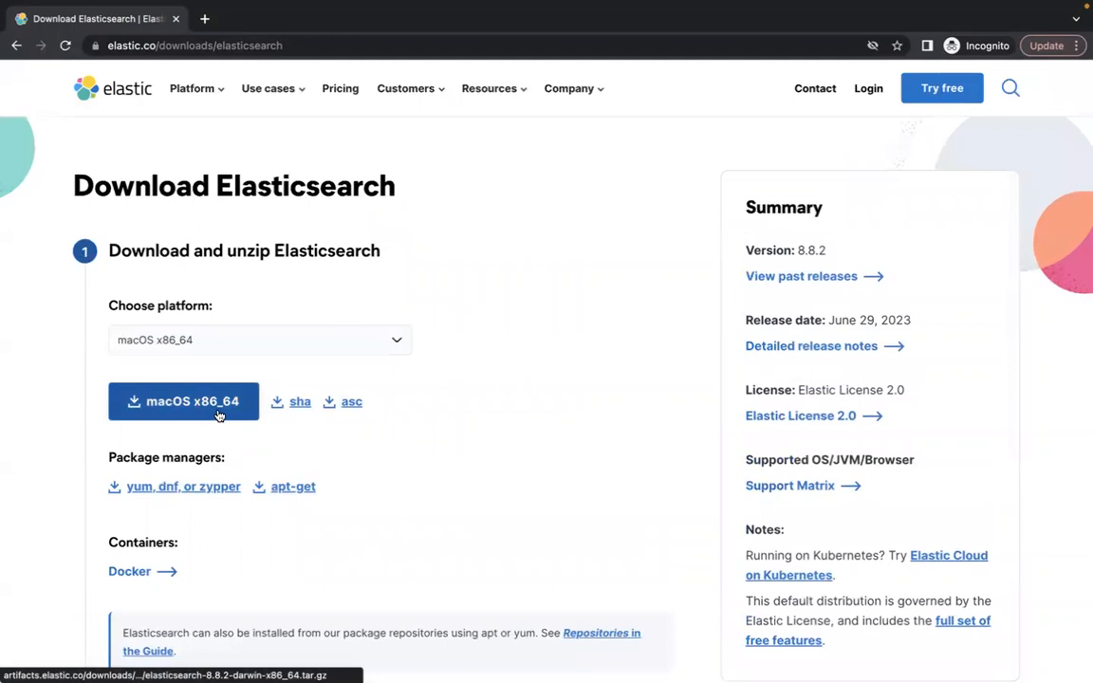
left_click(182, 401)
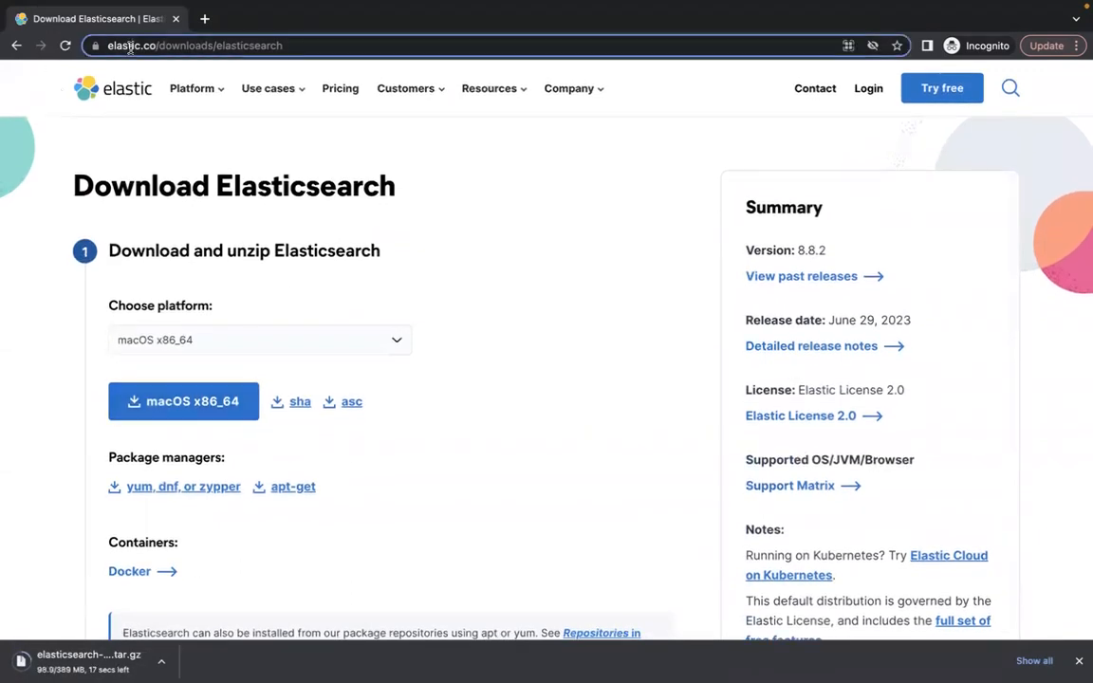
type("download k")
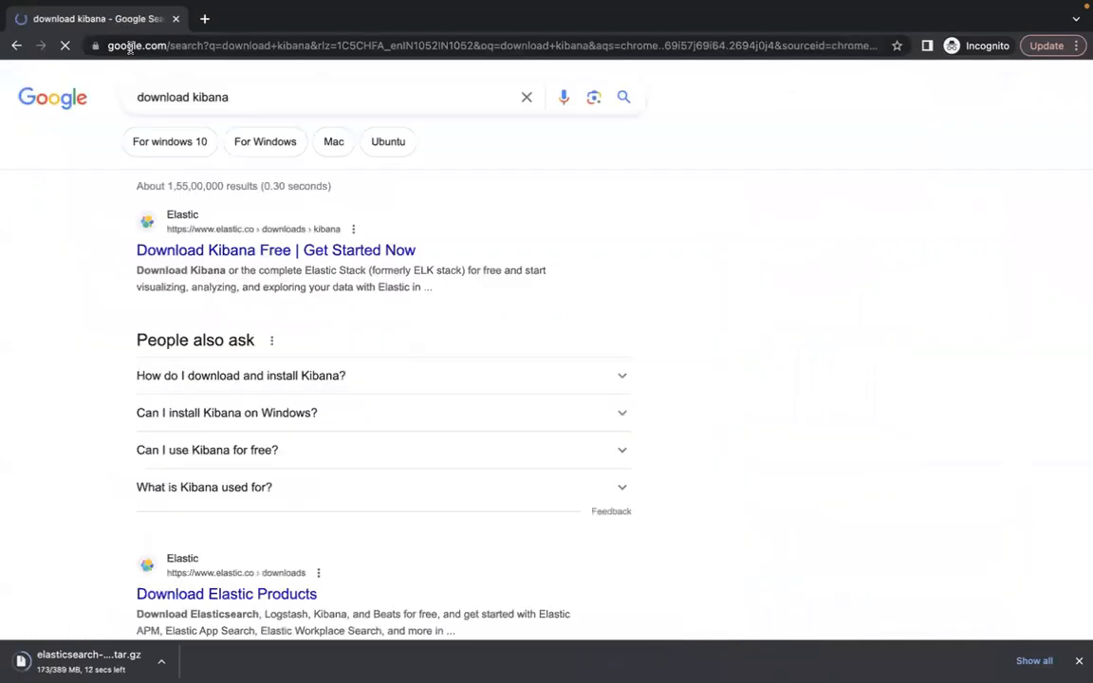
- Reach the Download Kibana Free page and start the macOS x86_64 Kibana archive download
left_click(275, 251)
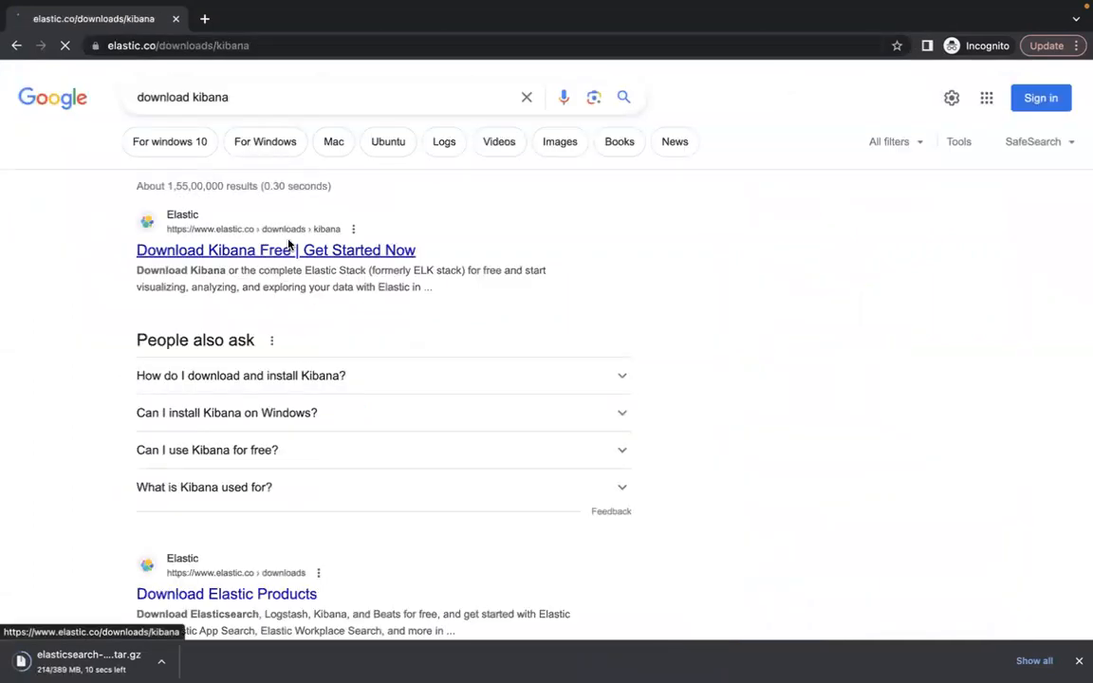
left_click(276, 251)
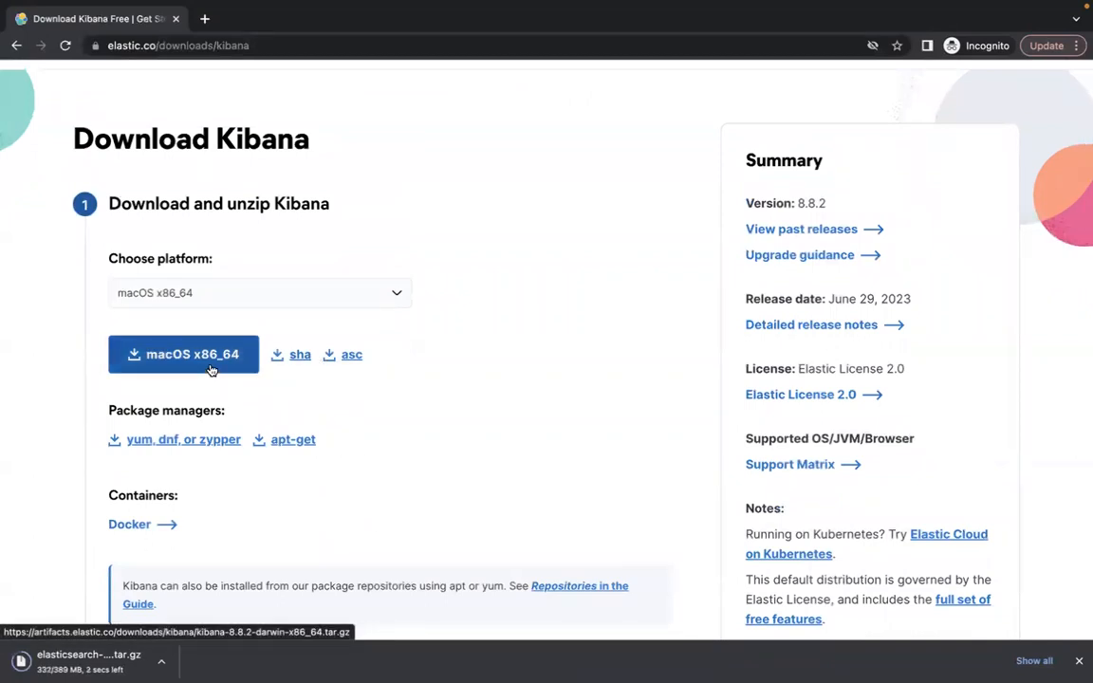
left_click(182, 355)
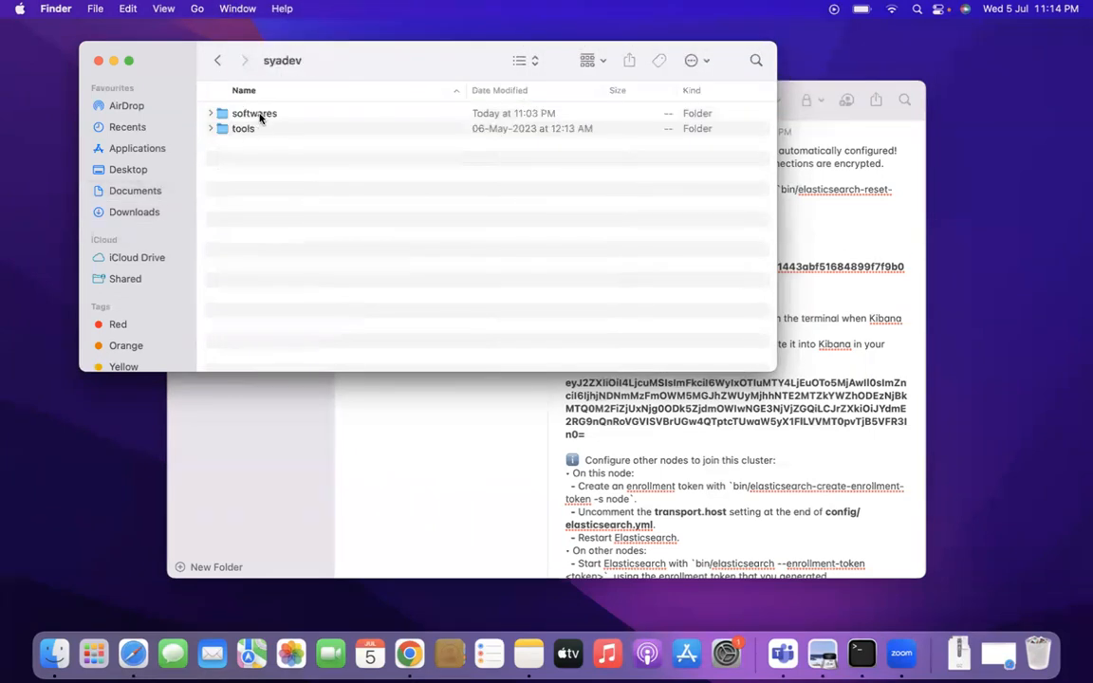
- Extract the Elasticsearch and Kibana tar.gz archives inside the softwares folder into elasticsearch-8.8.2 and kibana-8.8.2
double_click(254, 114)
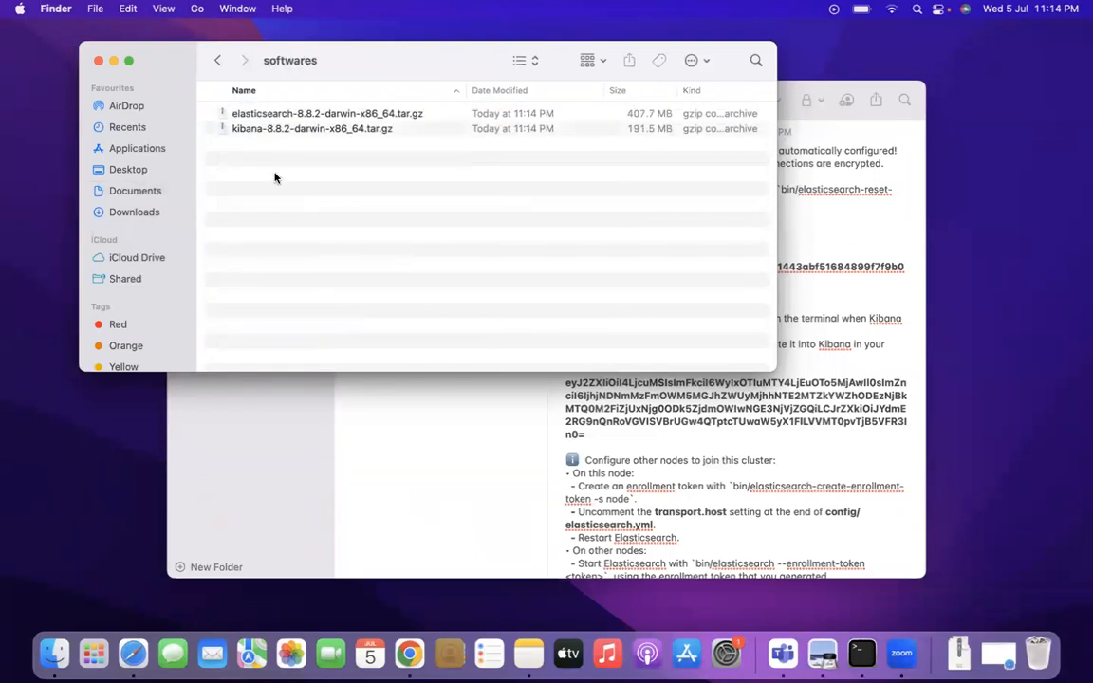
mouse_move(346, 163)
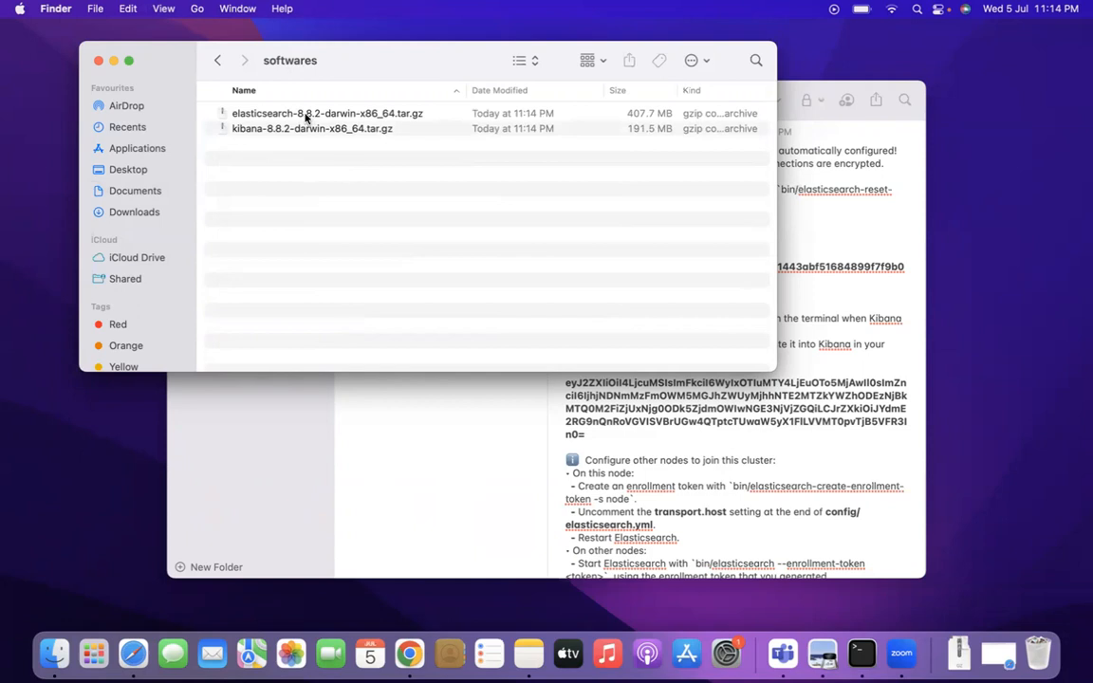
left_click(326, 114)
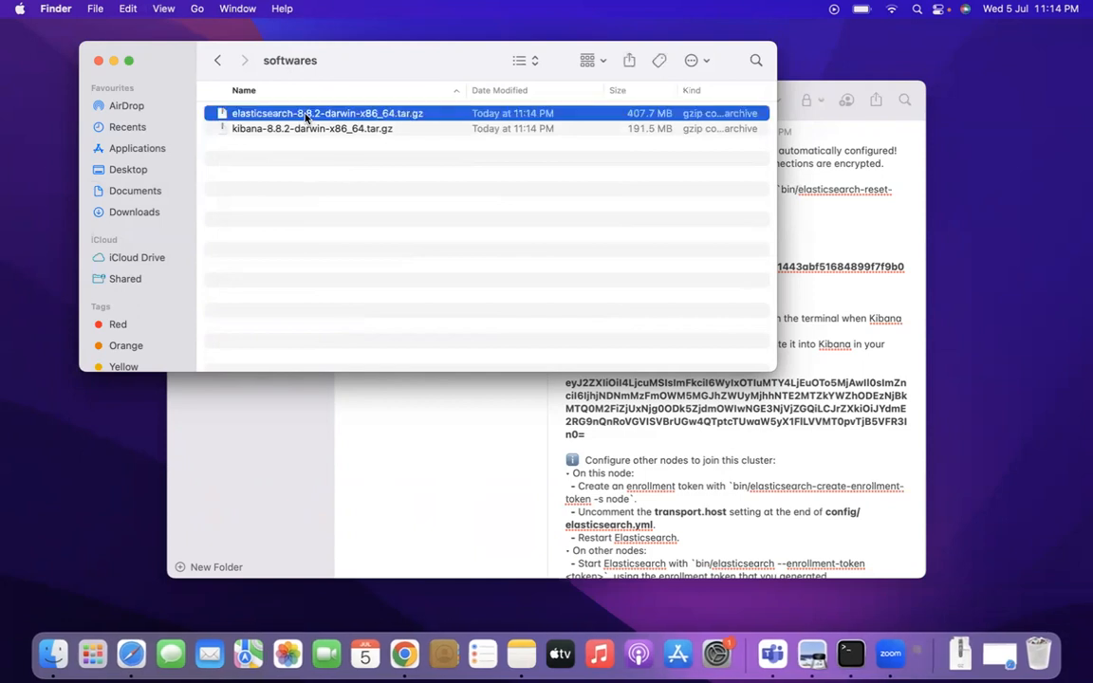
double_click(327, 114)
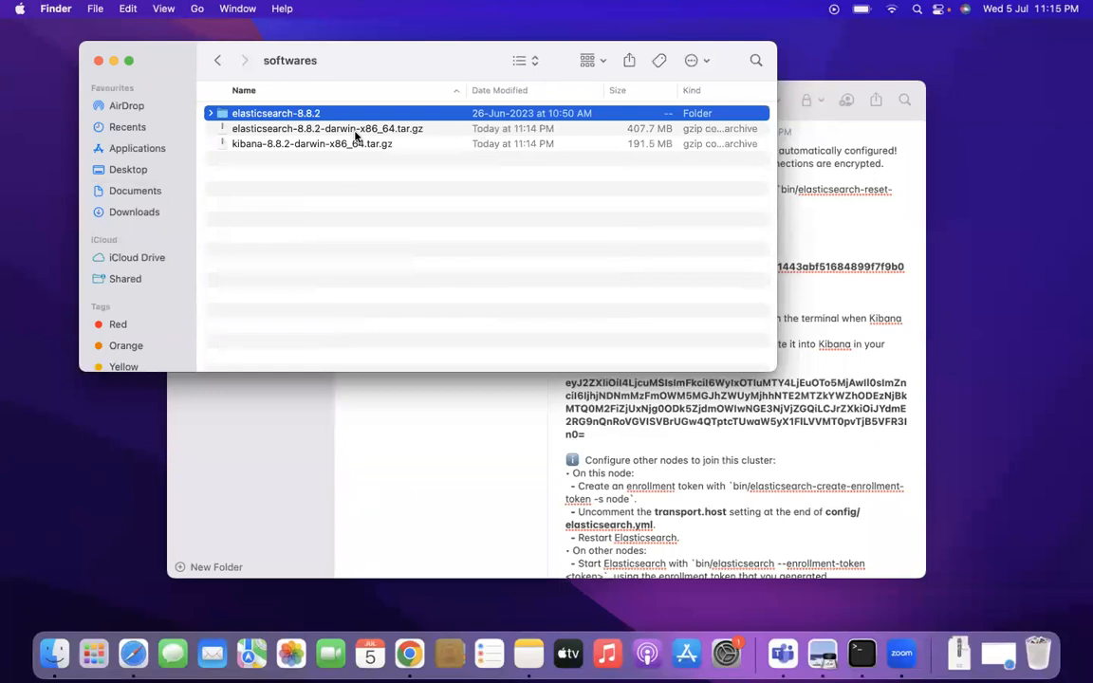
mouse_move(369, 129)
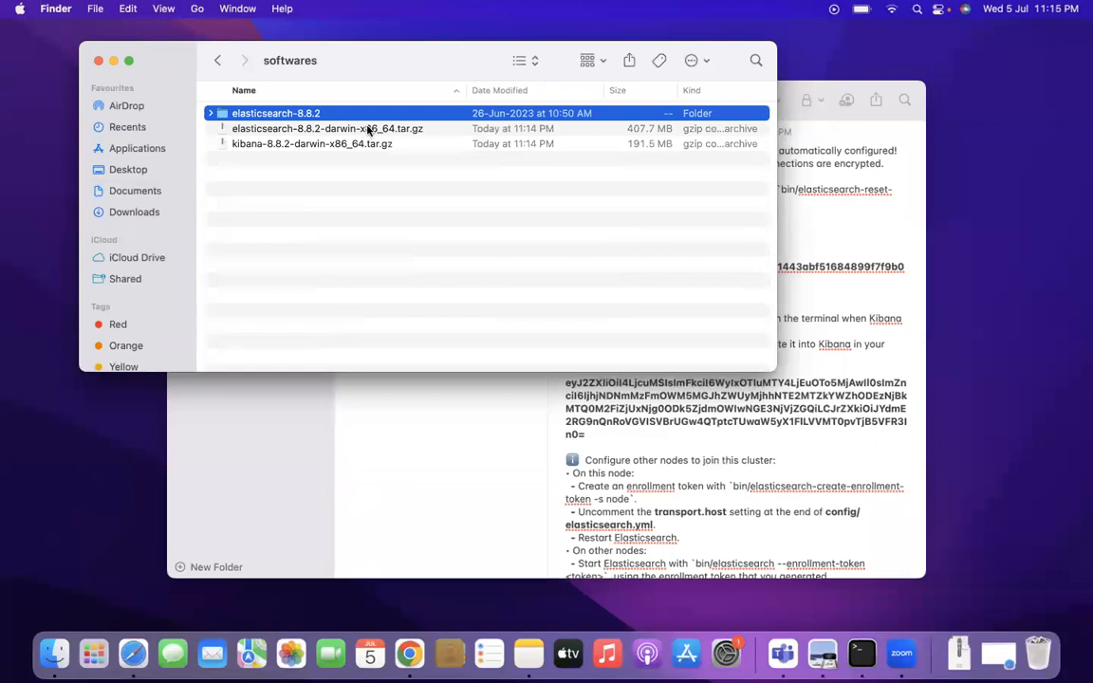
mouse_move(370, 191)
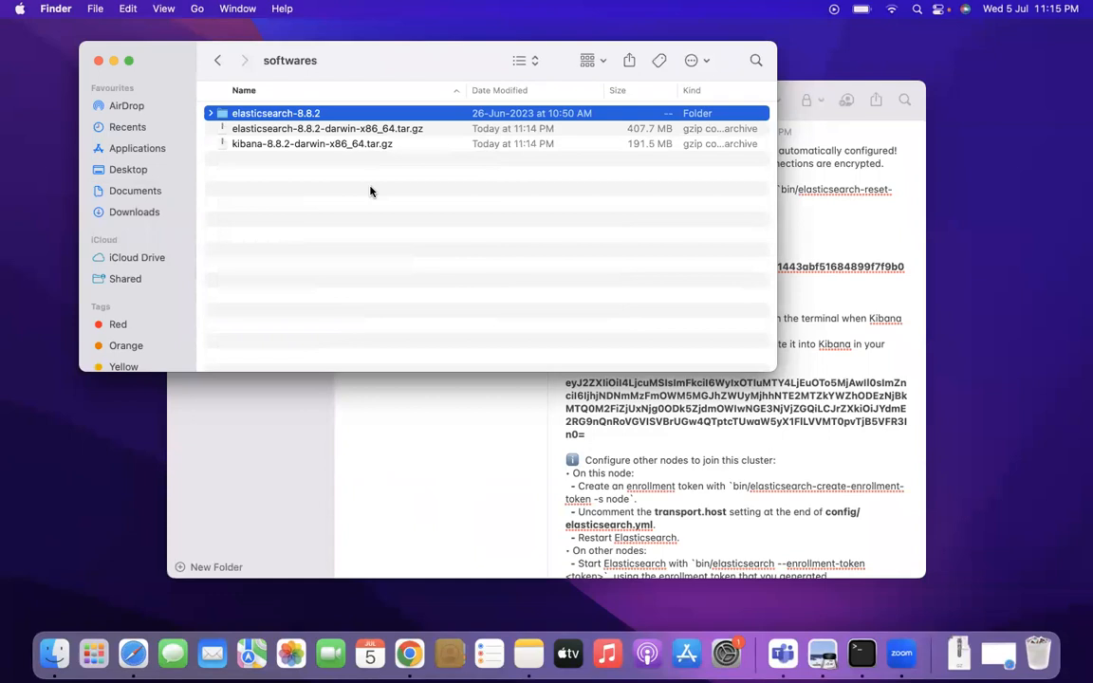
mouse_move(332, 152)
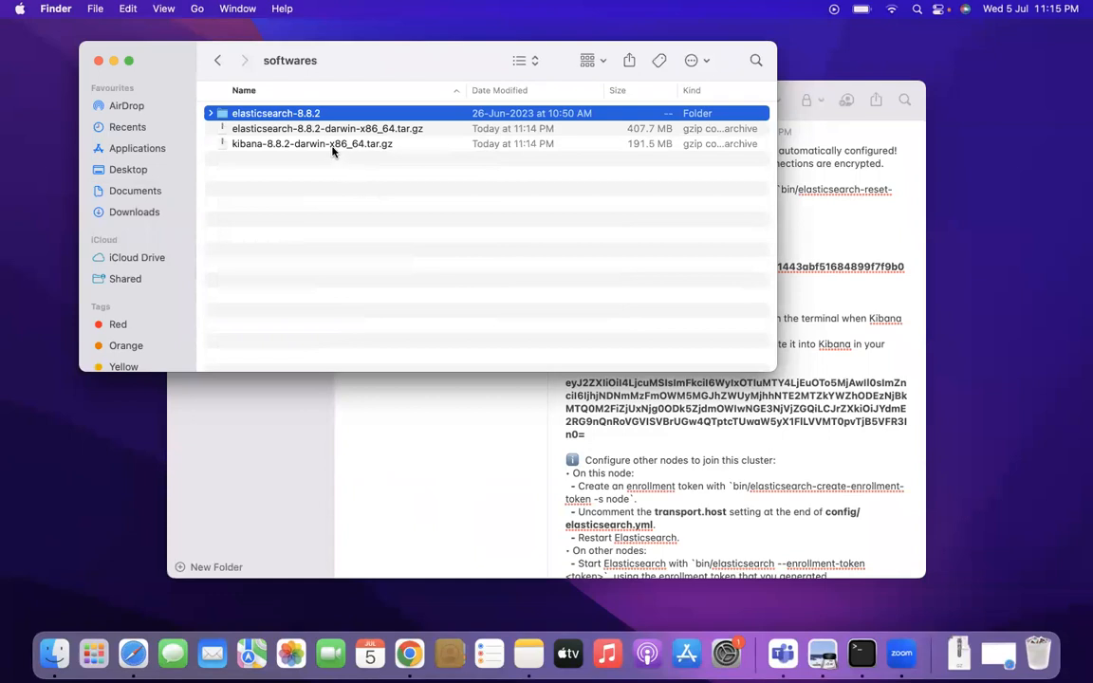
double_click(311, 144)
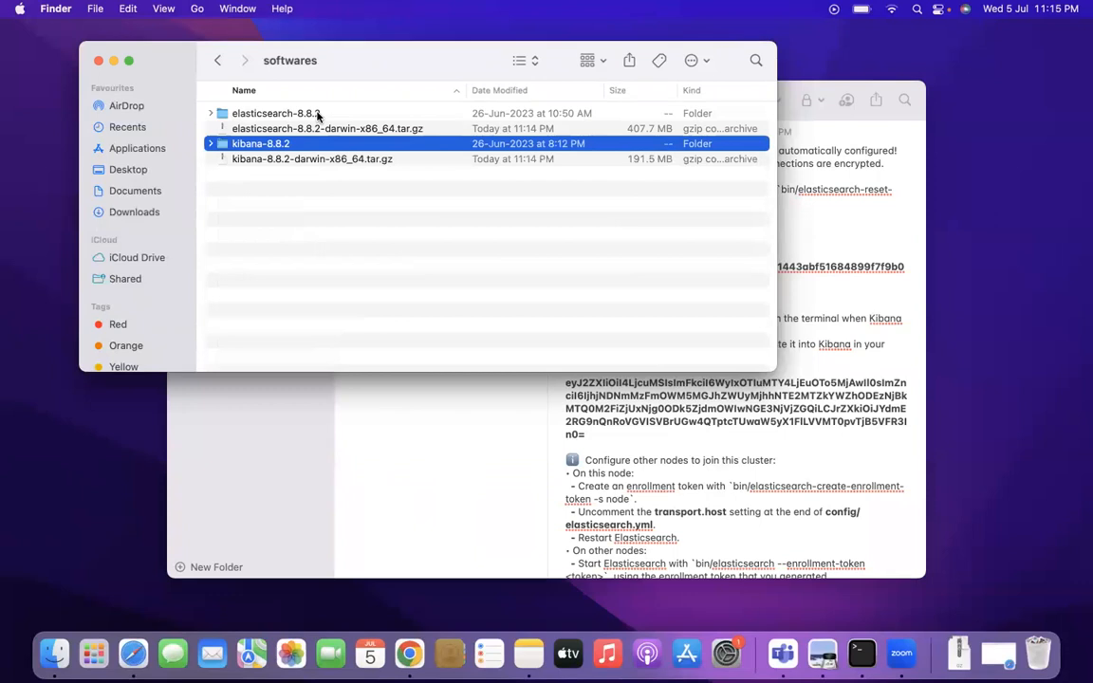
- Launch Terminal, cd into Documents/syadev/softwares and list its contents
type("terminal")
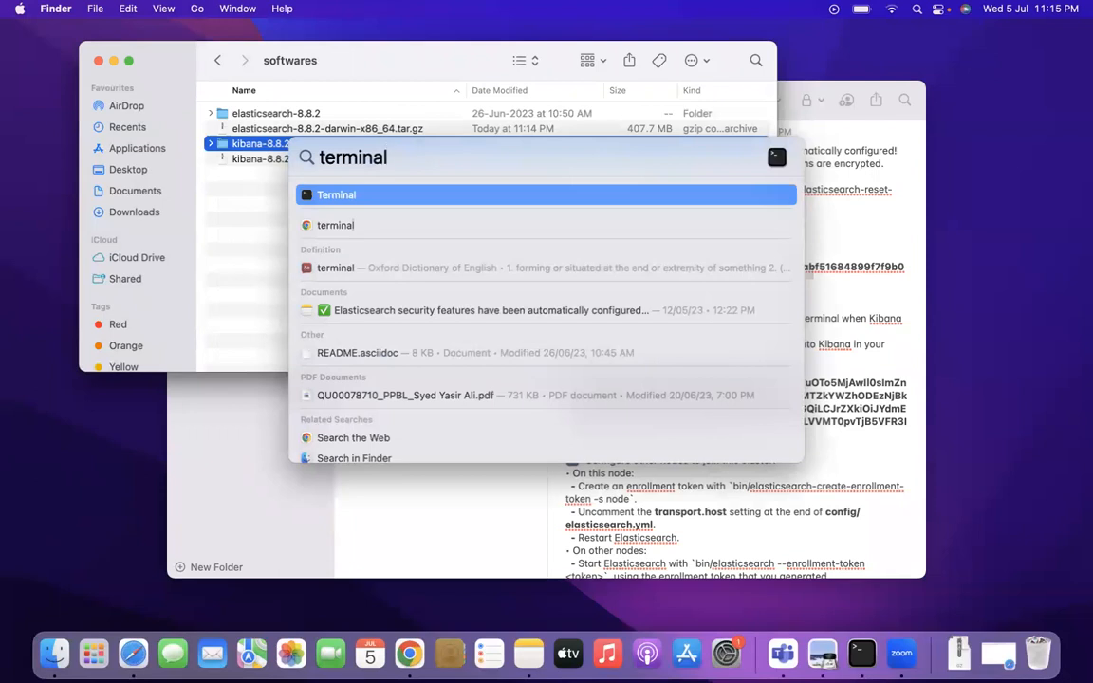
left_click(336, 194)
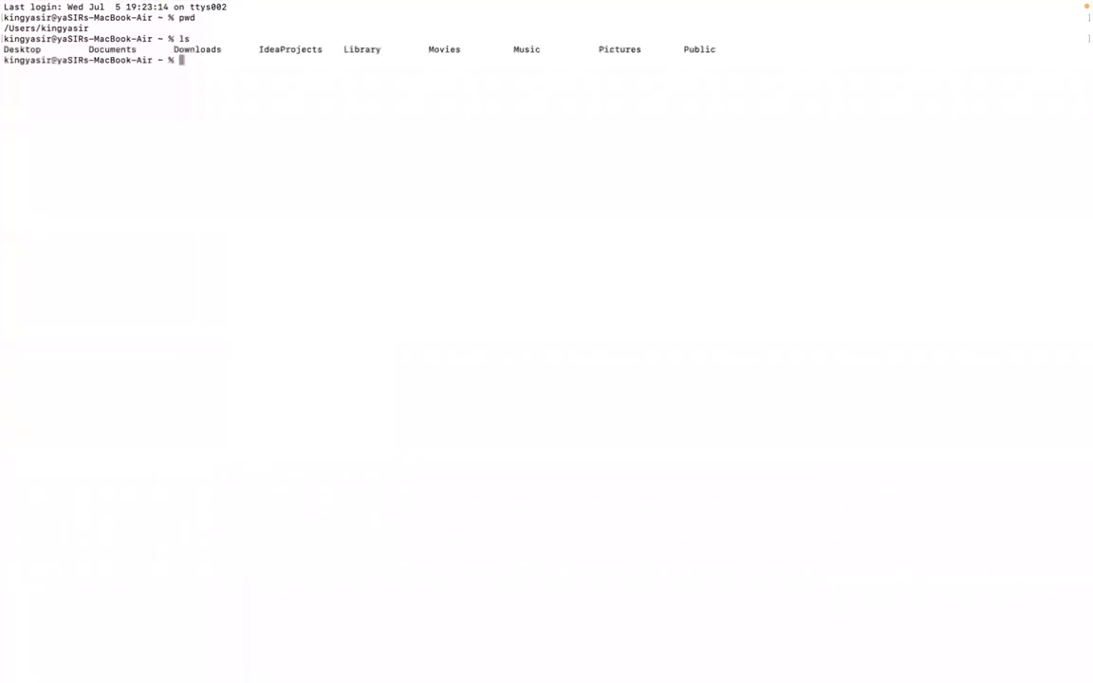
type("cd Documents/")
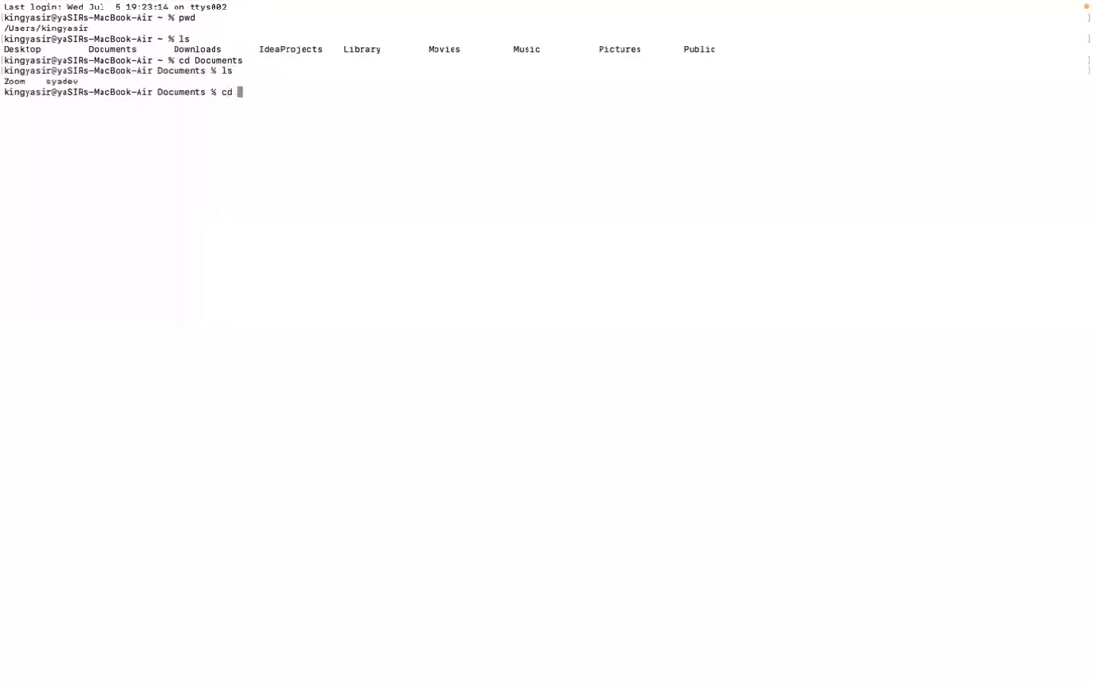
type("syadev")
type("ls")
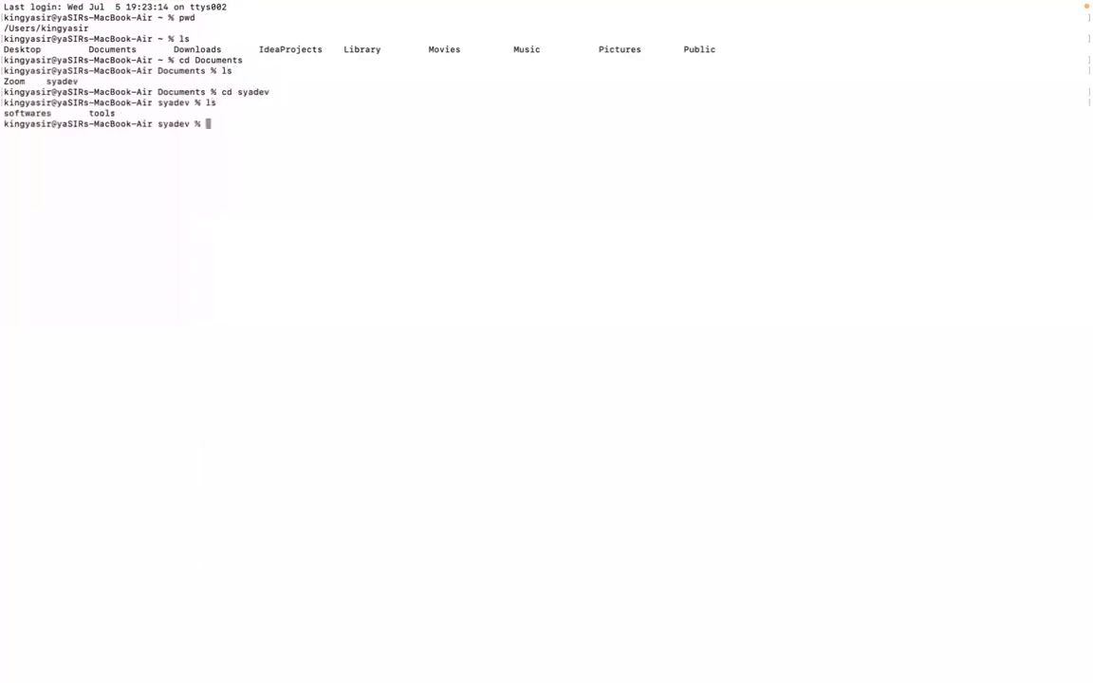
type("cd softwares")
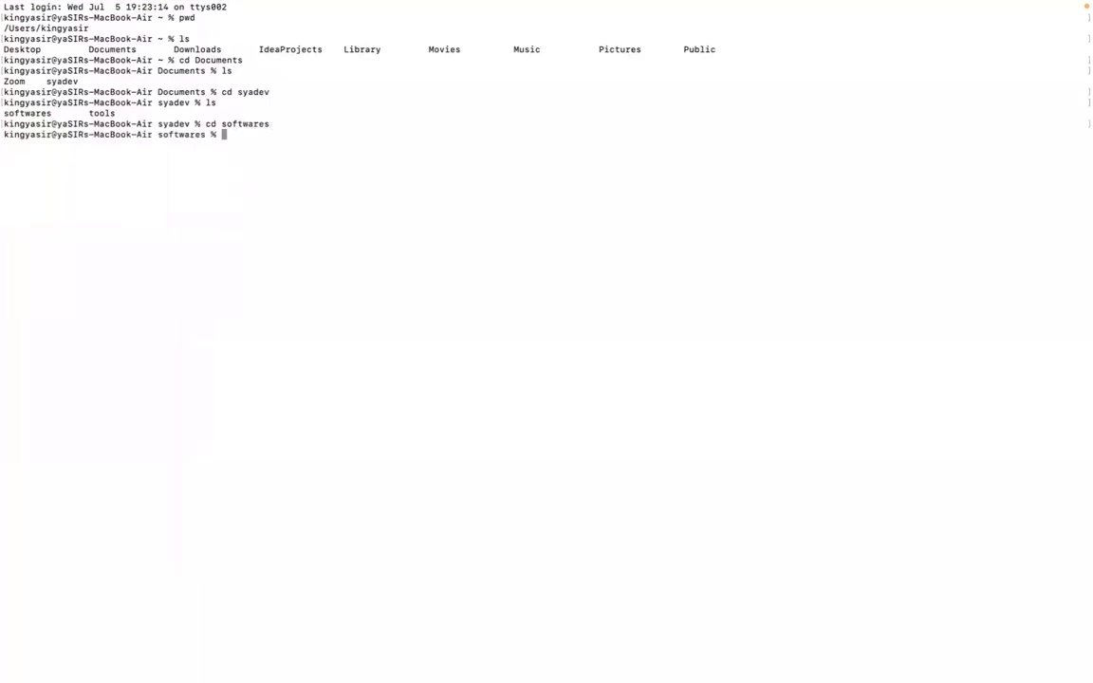
type("ls")
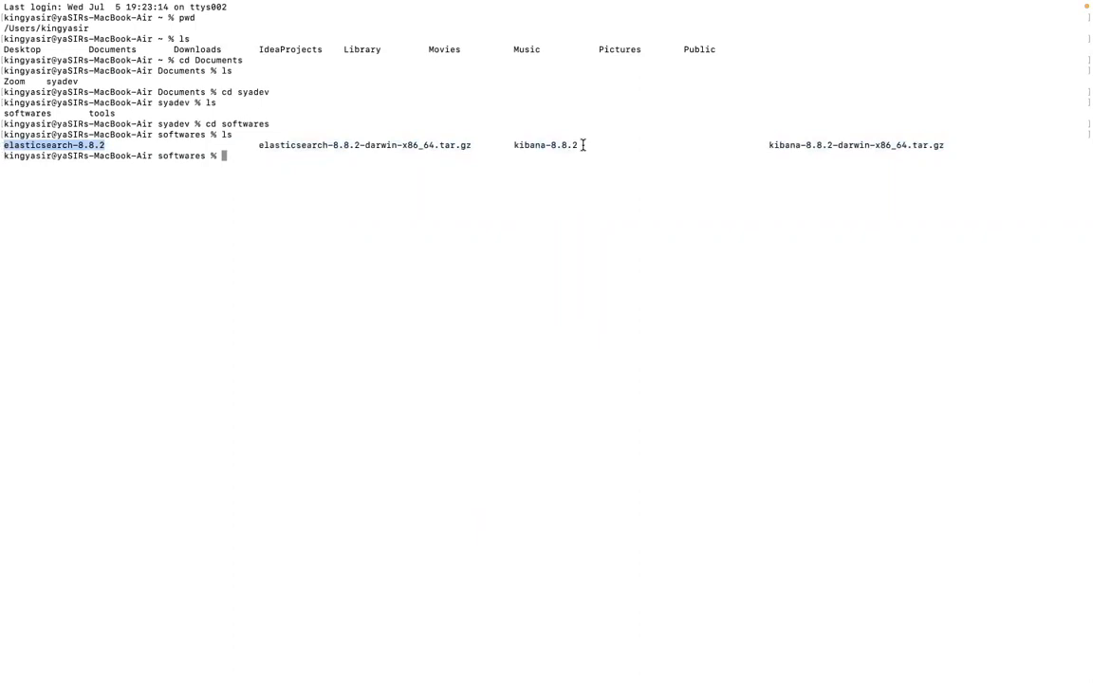
- Change into the elasticsearch-8.8.2 folder and list bin, config, lib and plugins
double_click(545, 145)
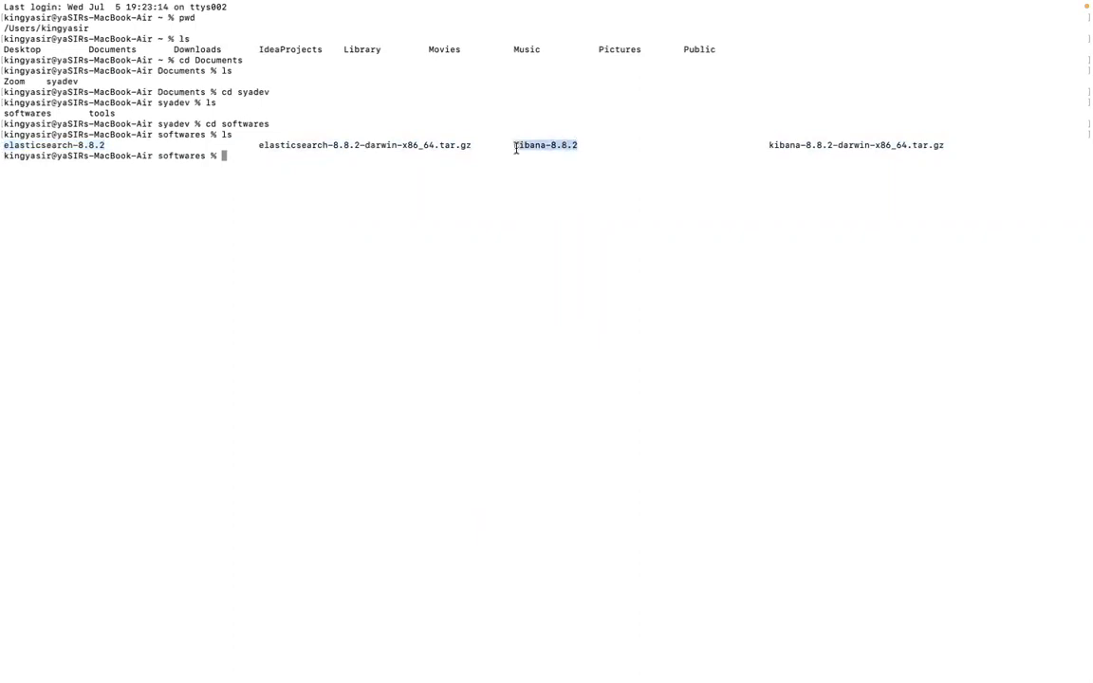
type("cd elasticsearch-8.8.2")
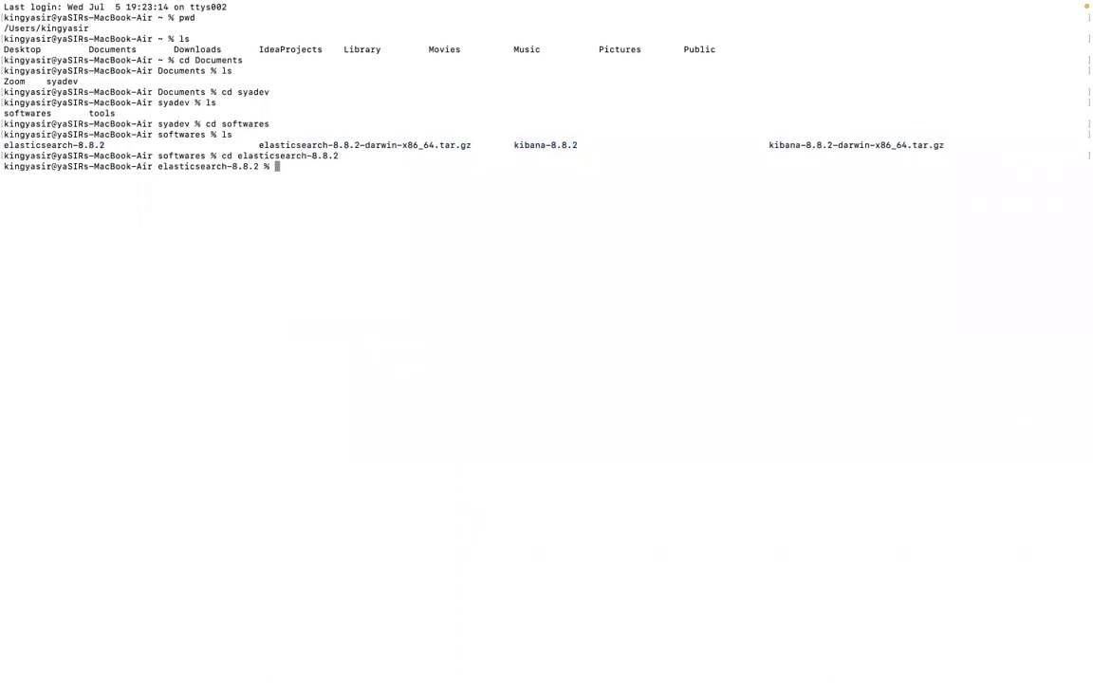
type("ls")
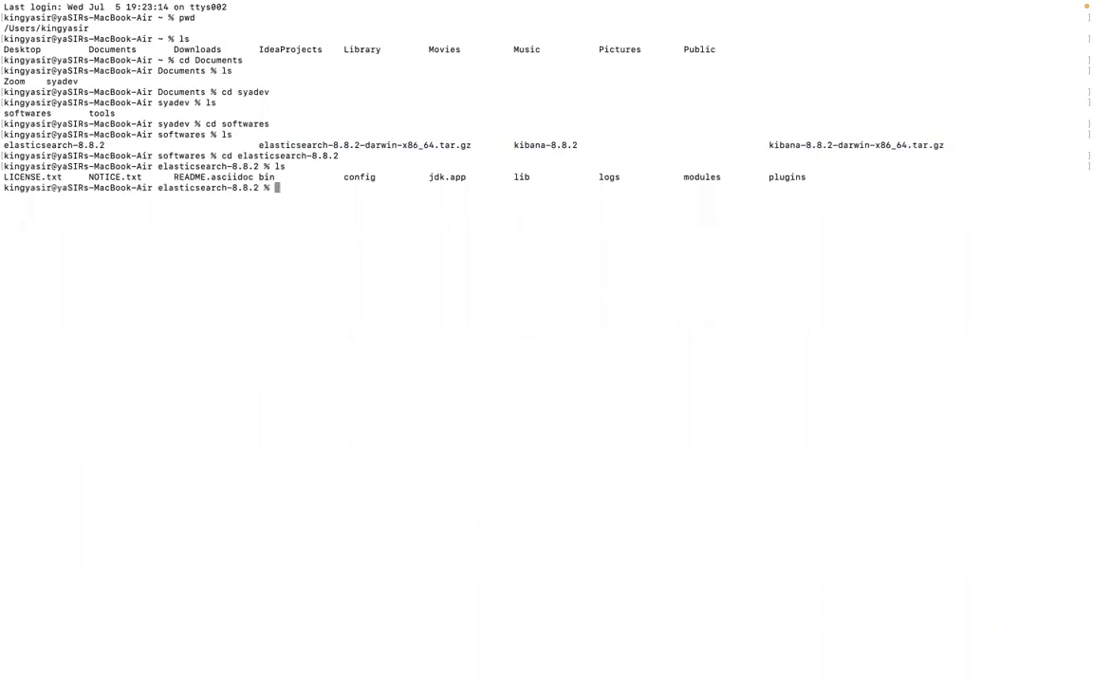
type("c")
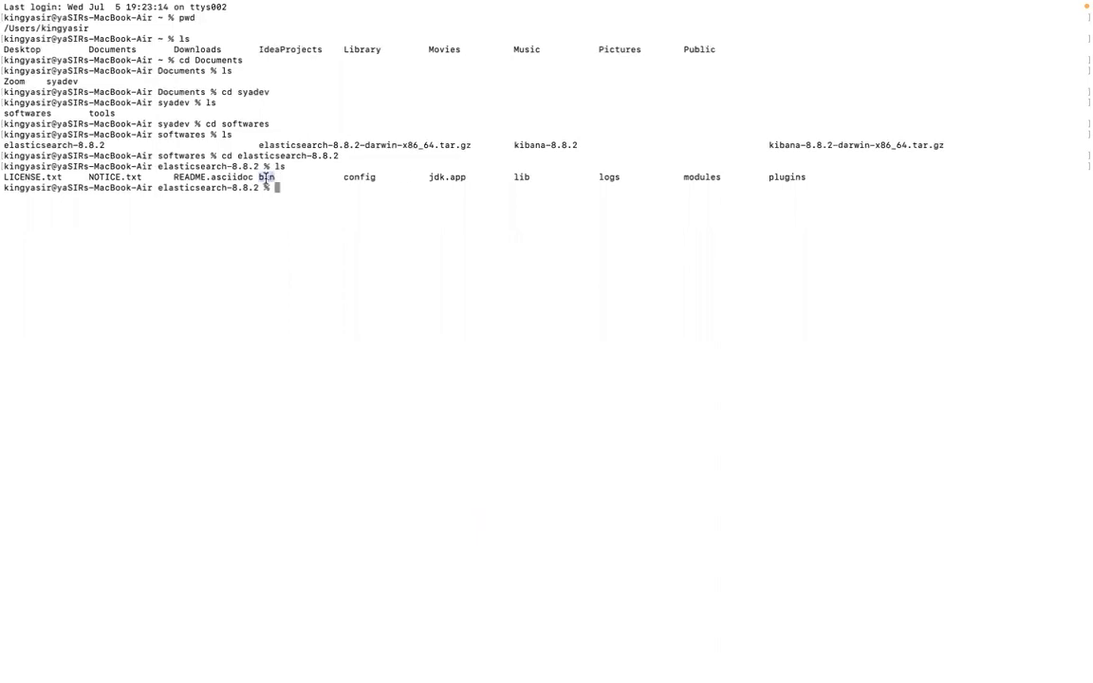
mouse_move(336, 201)
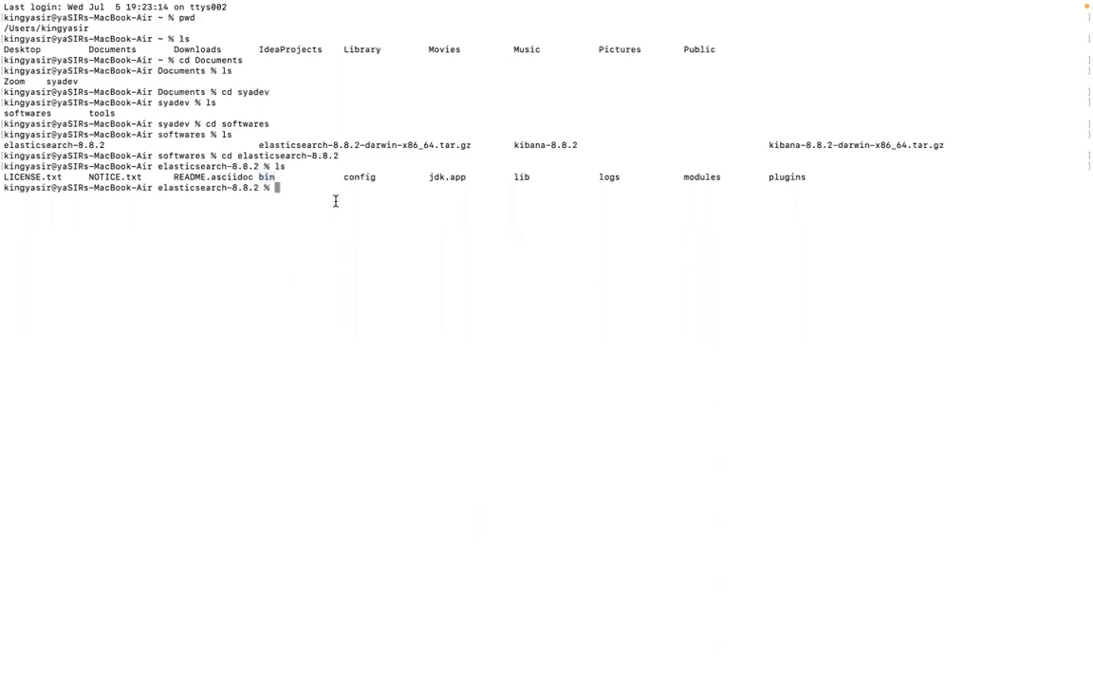
- Run bin/elasticsearch and follow the startup log to the auto-configured security summary with the Kibana enrollment token
type("bin/")
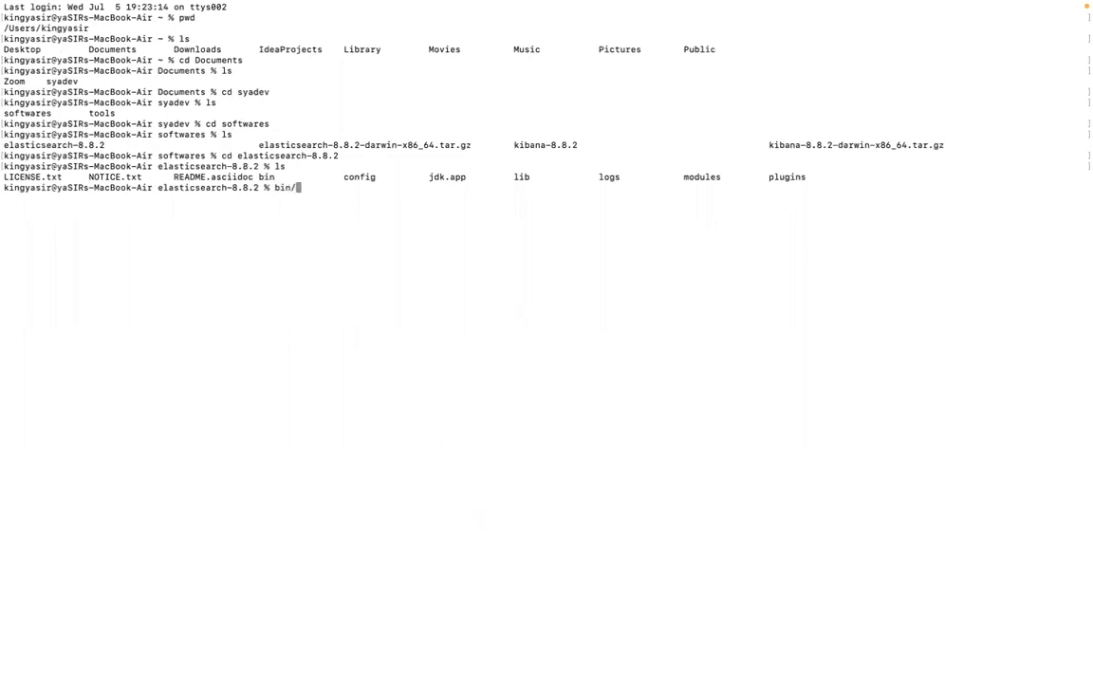
type("elasticsearch")
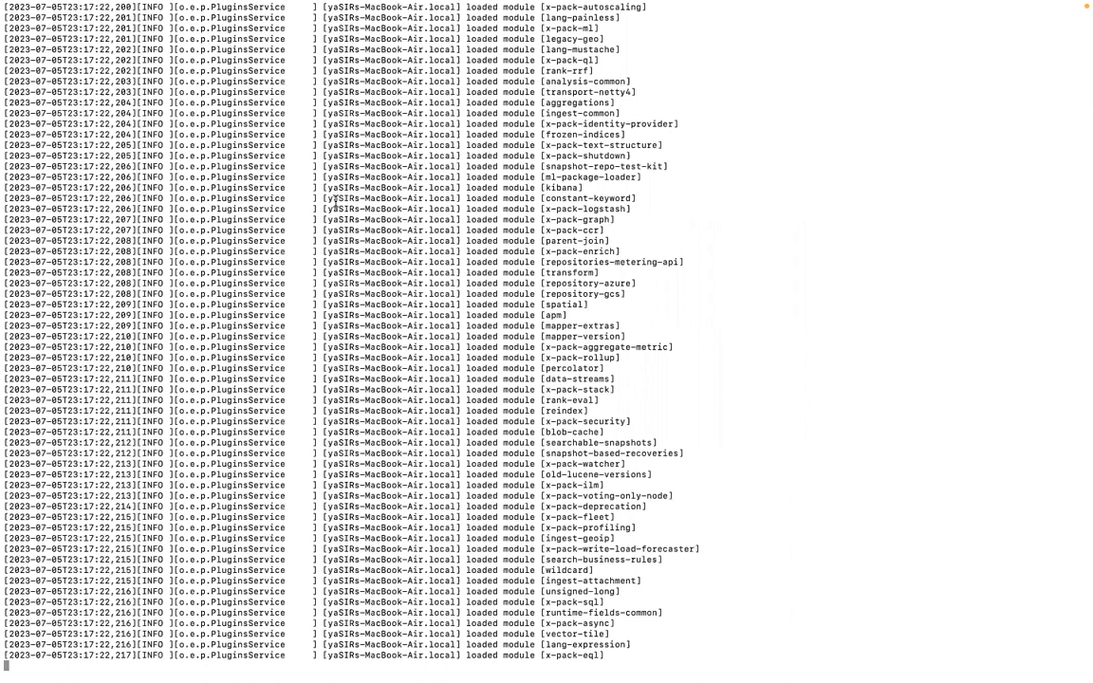
scroll("down", 3)
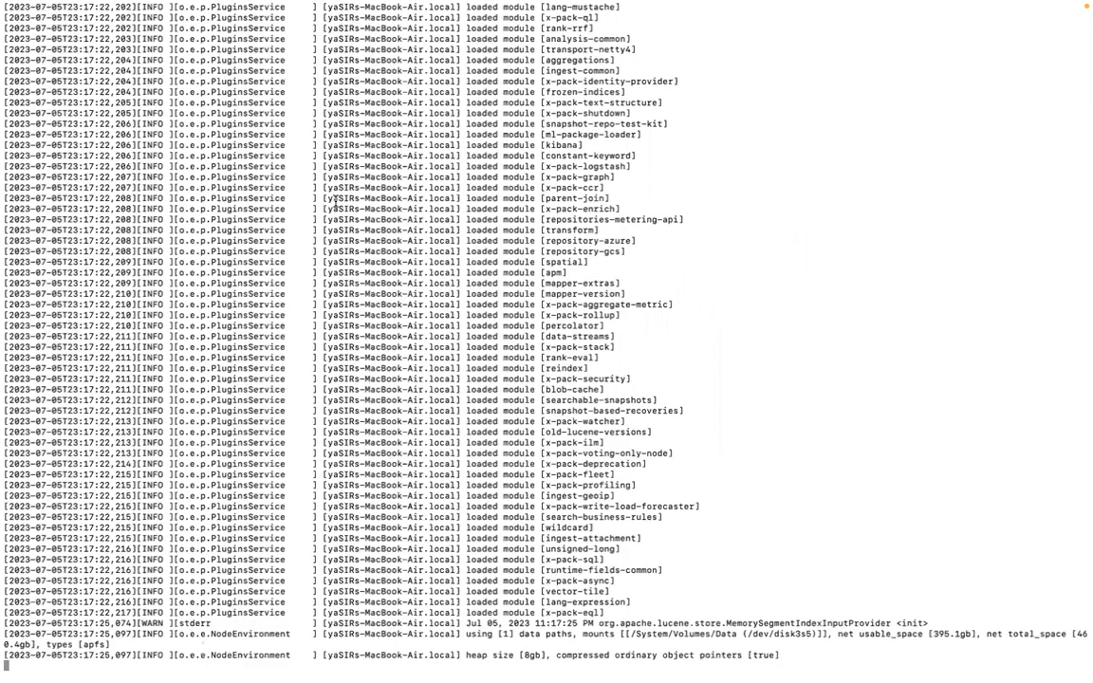
scroll("down", 3)
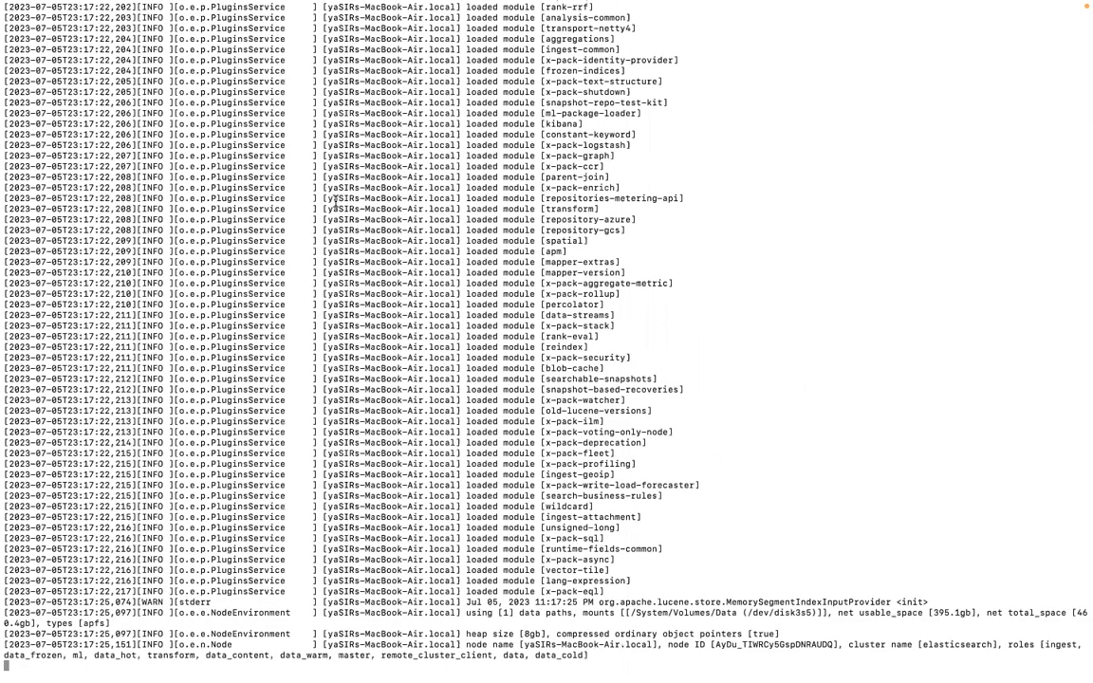
scroll("down", 3)
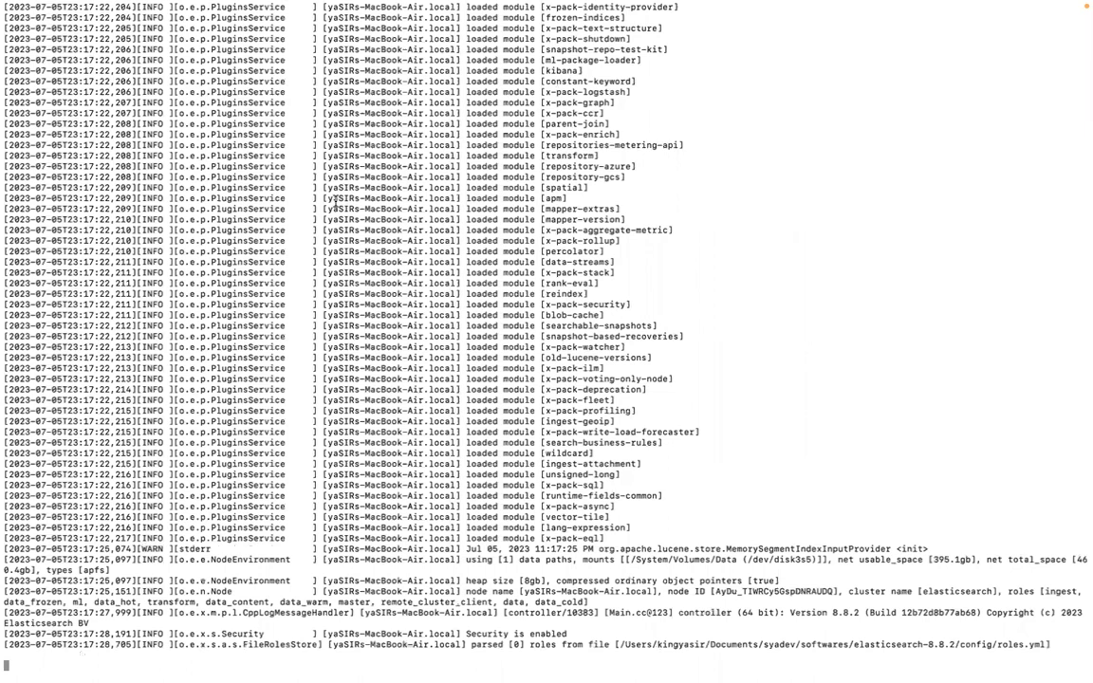
scroll("down", 3)
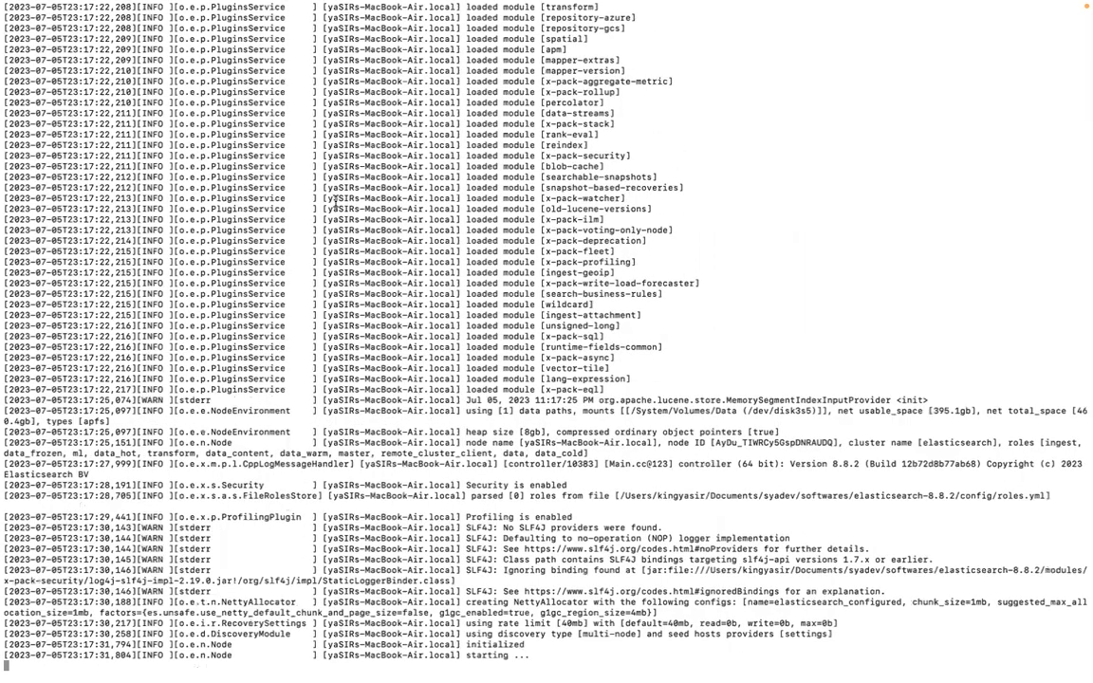
scroll("down", 3)
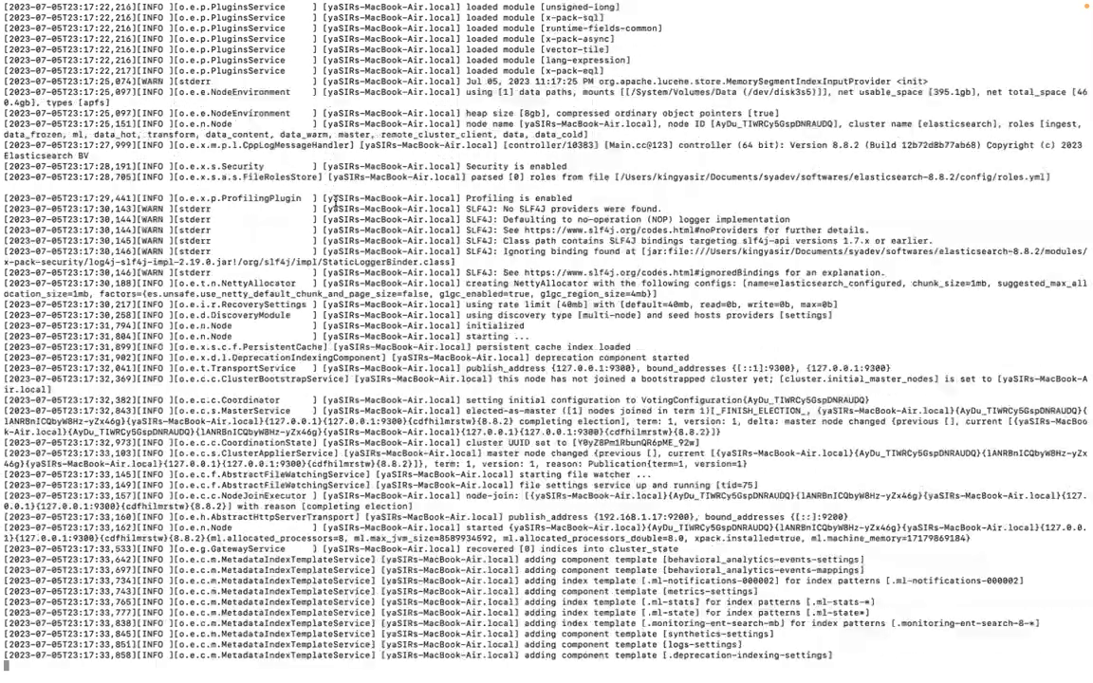
scroll("down", 3)
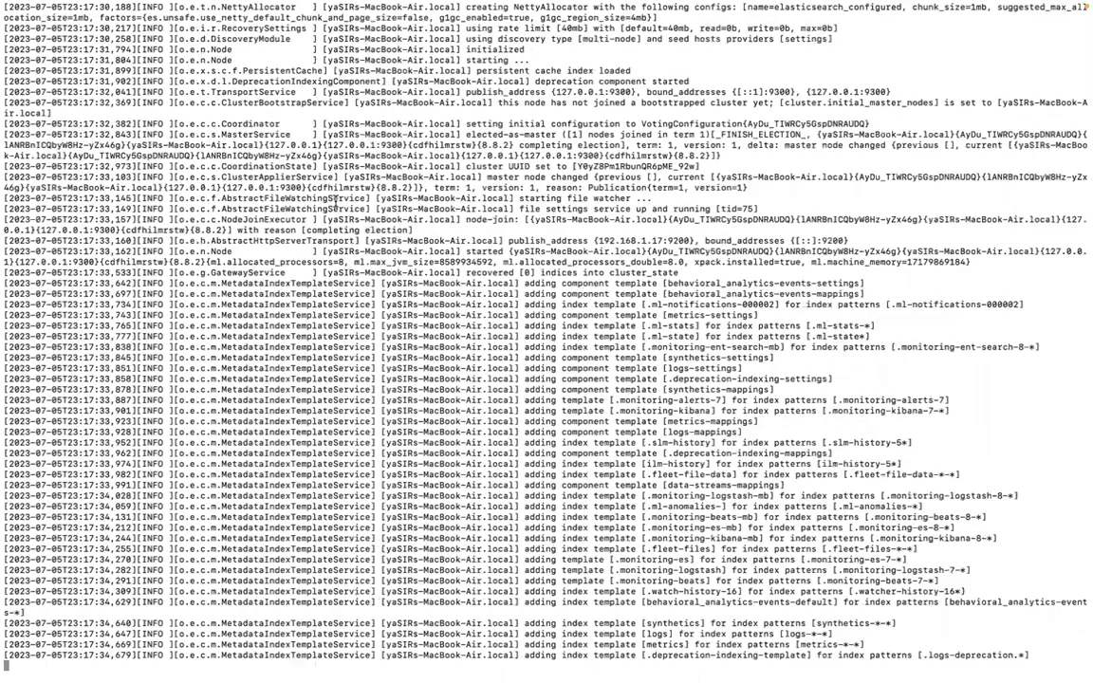
scroll("down", 3)
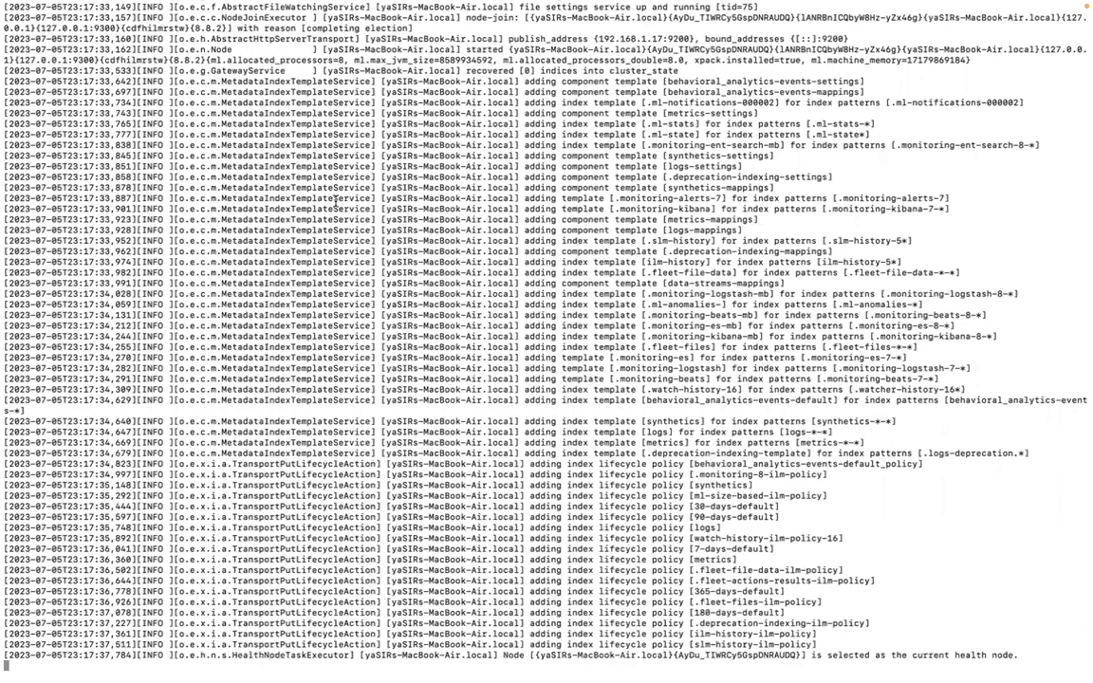
scroll("down", 3)
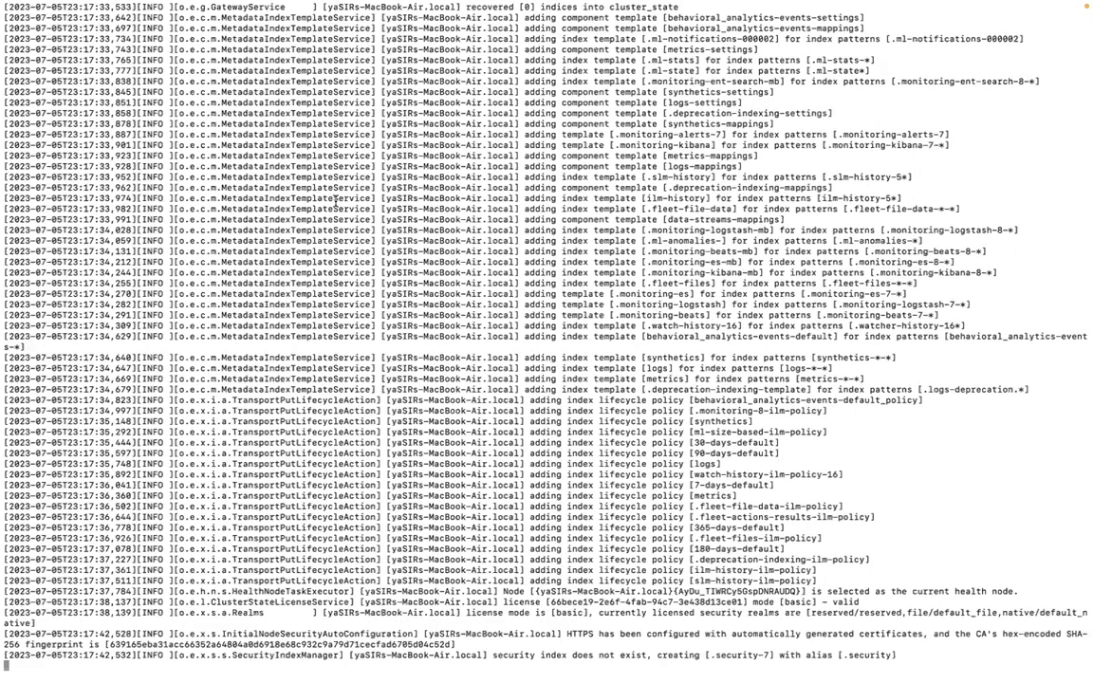
scroll("down", 3)
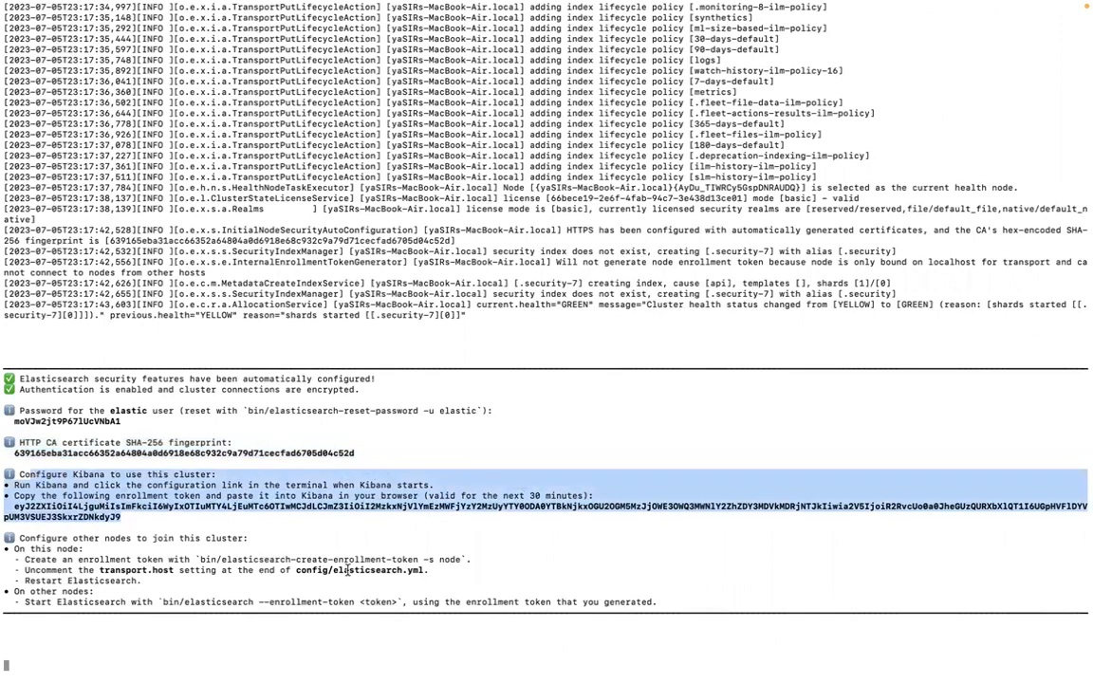
- Copy the security summary with elastic password, CA fingerprint and enrollment token into a new note in Notes
left_click_drag(19, 379, 655, 603)
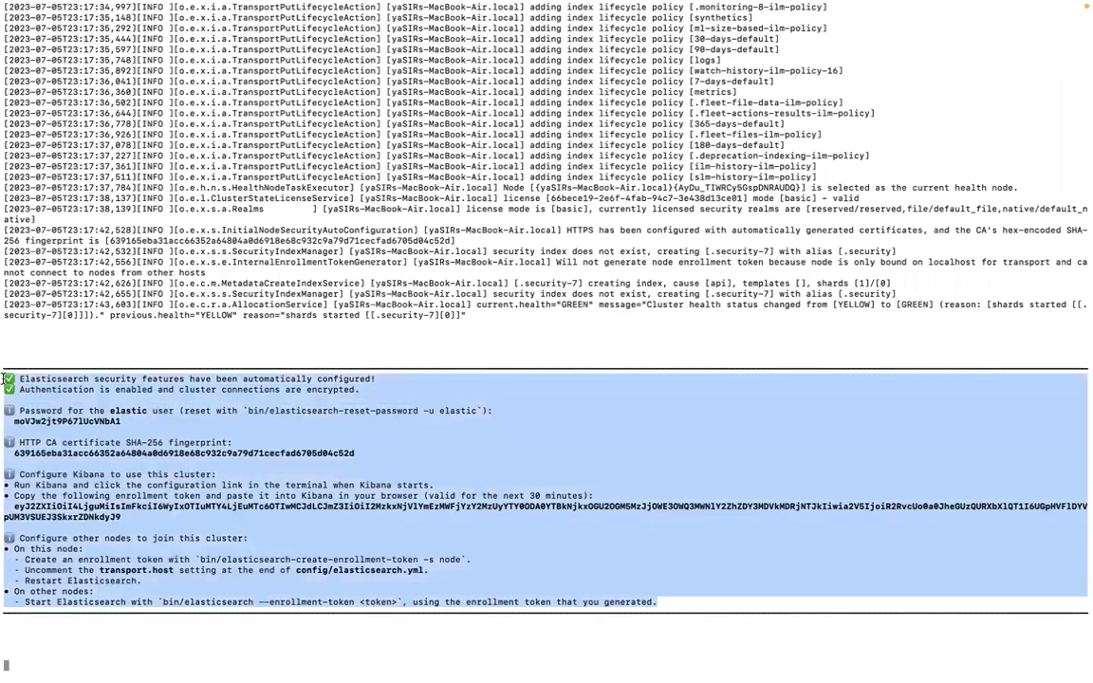
type("notes")
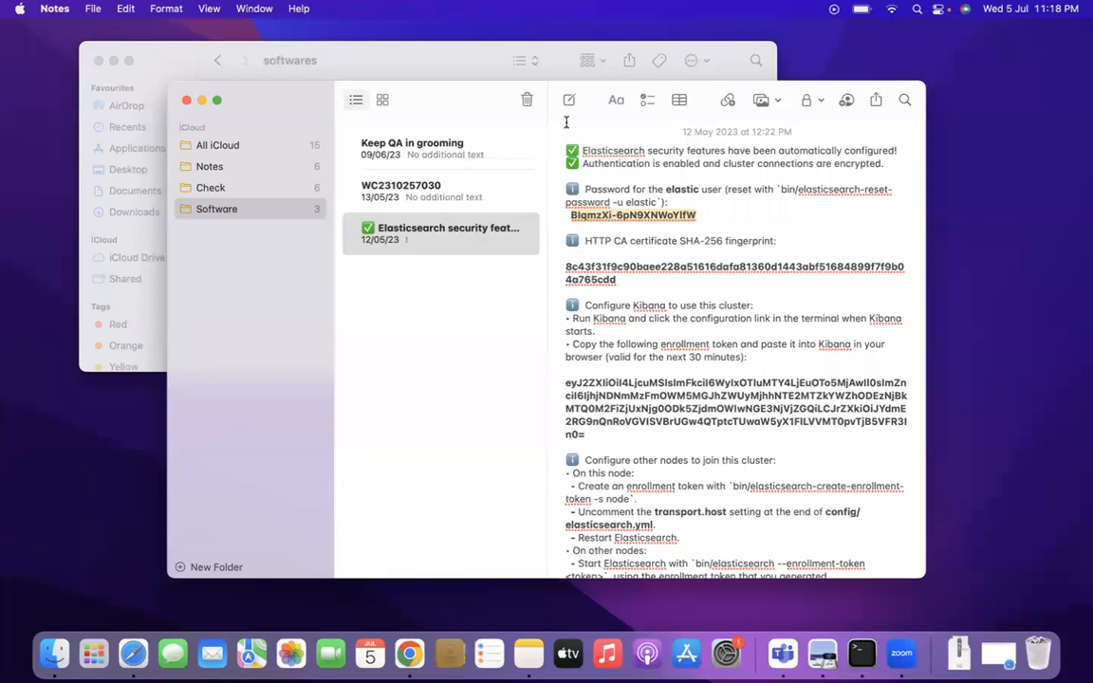
left_click(570, 98)
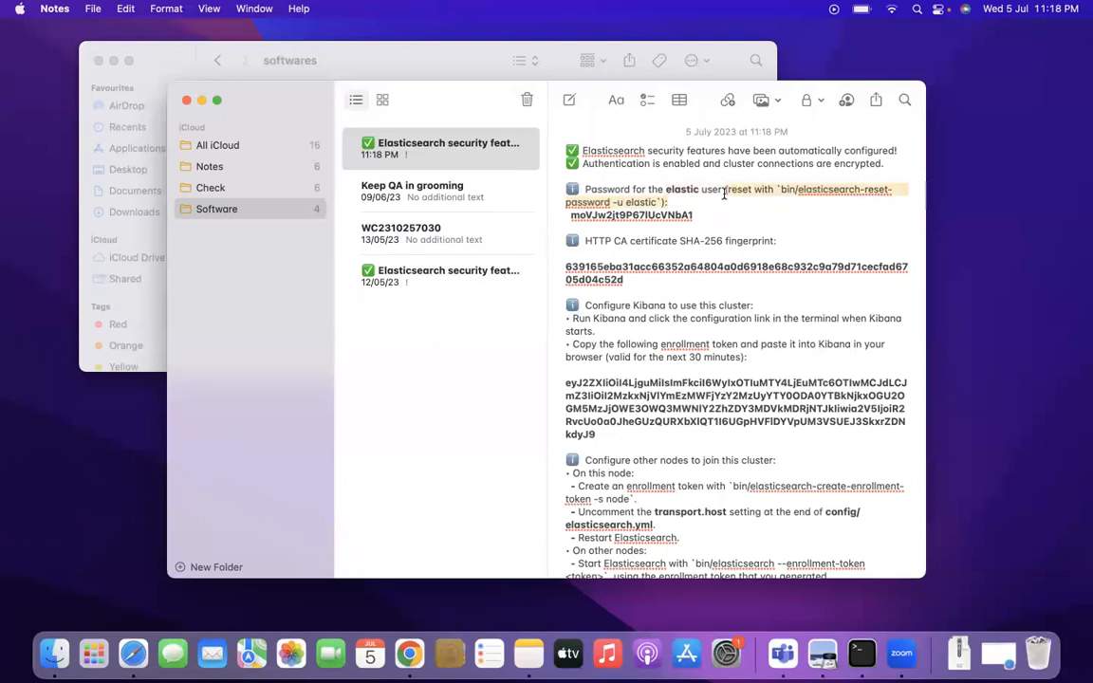
mouse_move(806, 239)
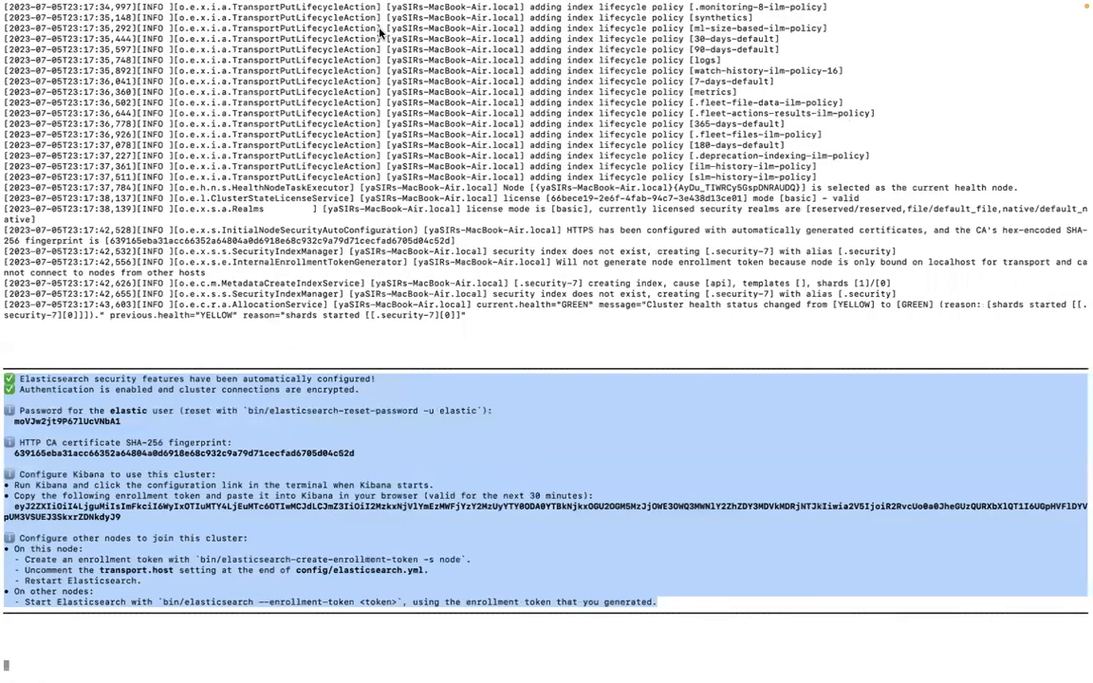
- Switch to the second shell session and move up out of kibana-8.8.2 with cd .
left_click(15, 7)
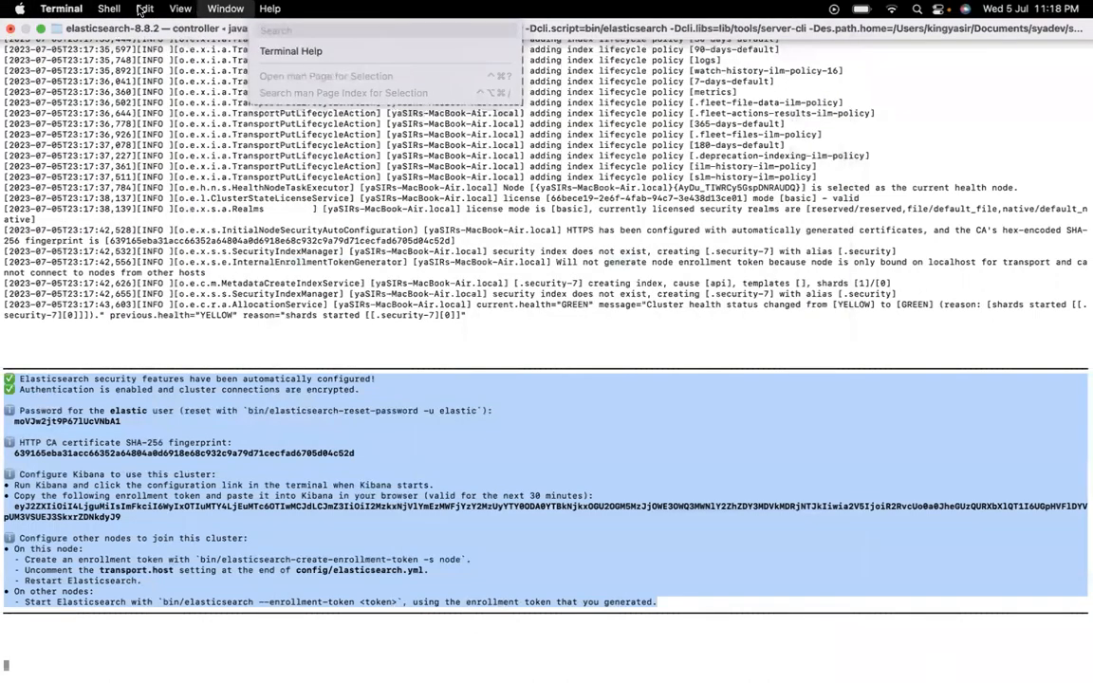
left_click(108, 8)
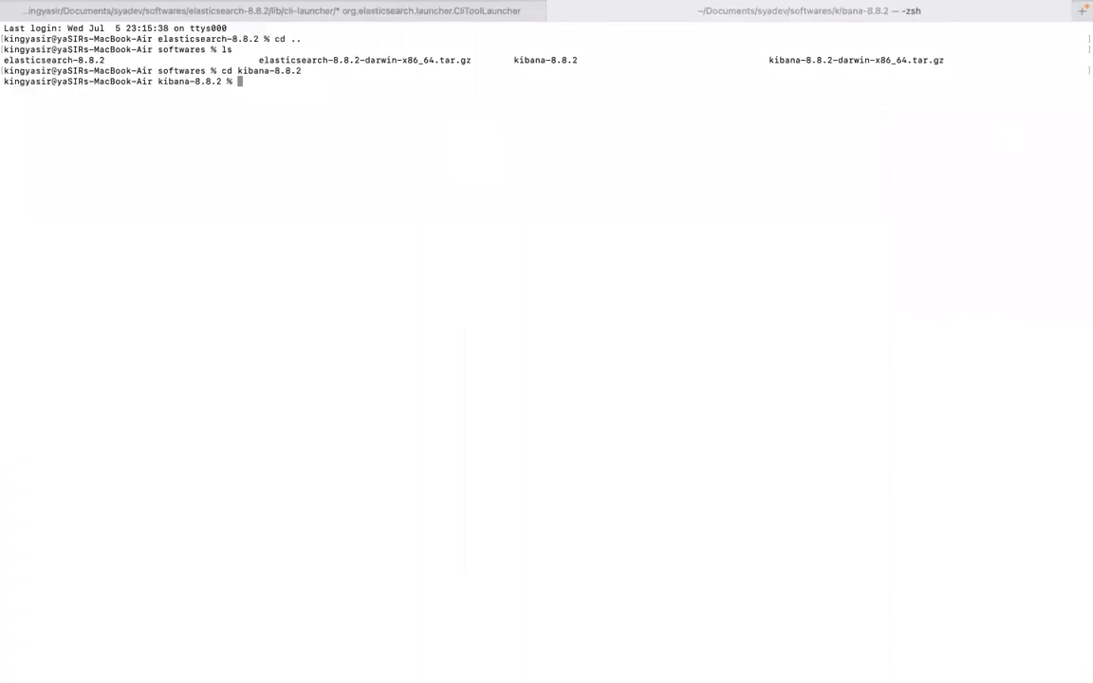
type("cd ..")
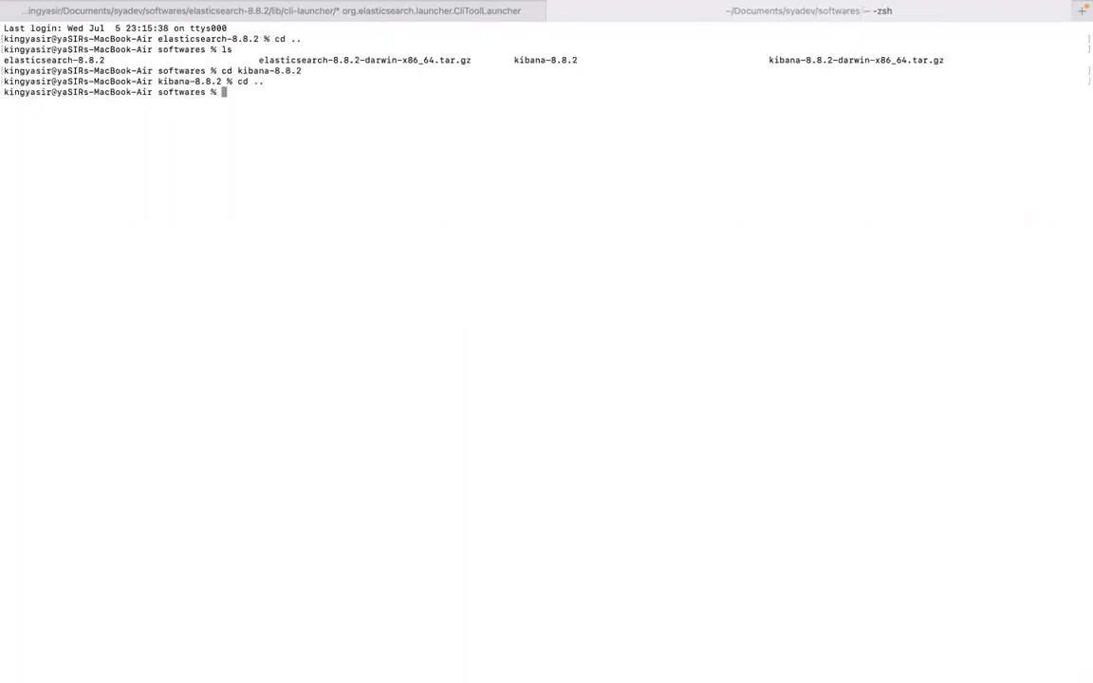
- Run xattr -d -r com.apple.quarantine kibana-8.8.2 and go back into the kibana-8.8.2 folder
type("xa")
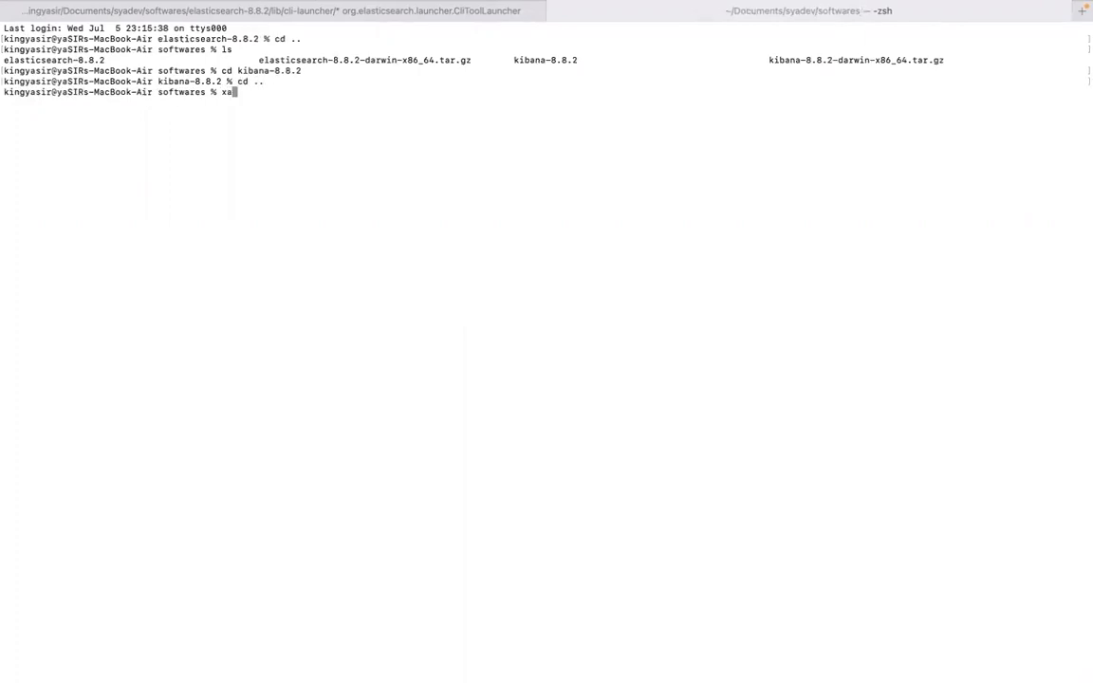
type("ttr")
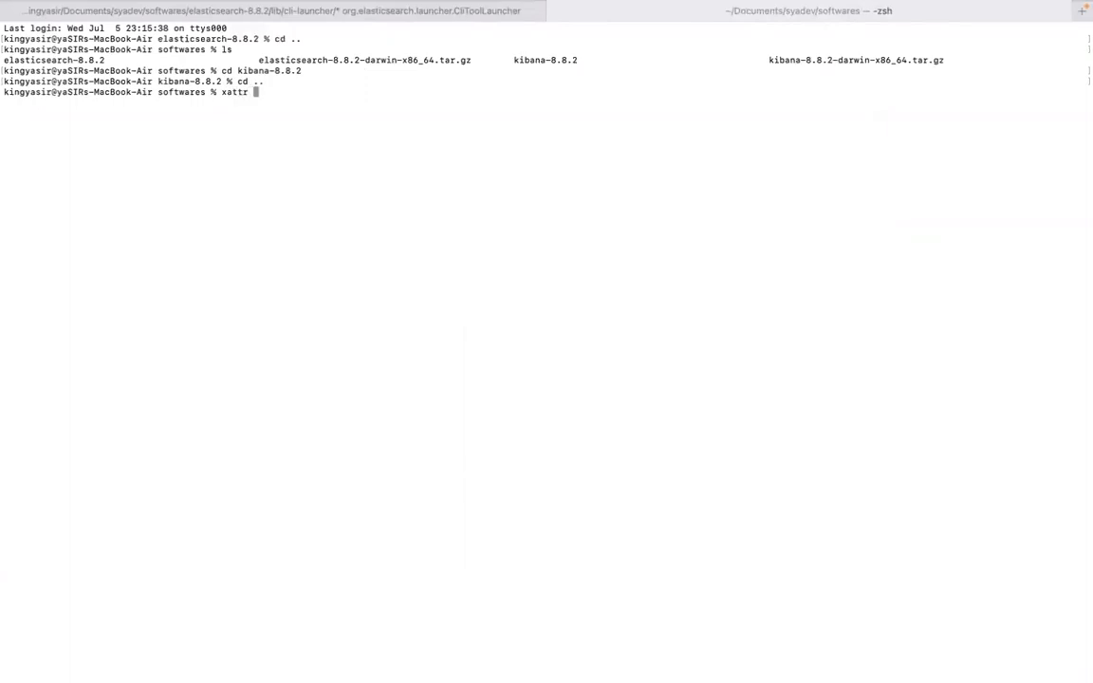
type("-d -")
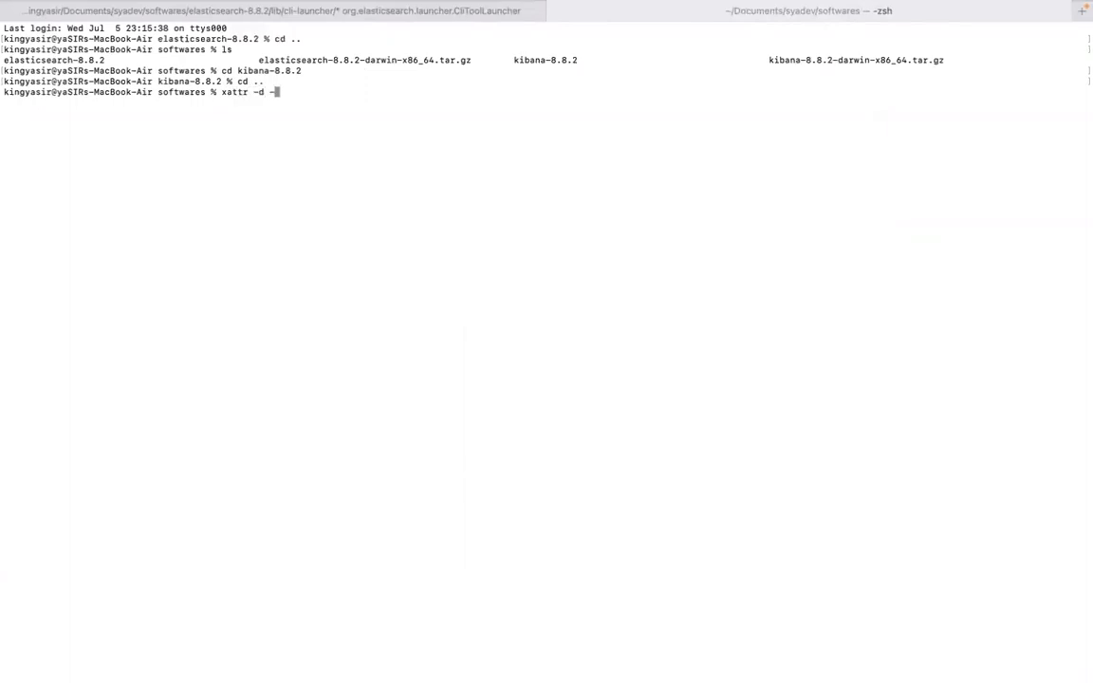
type("r")
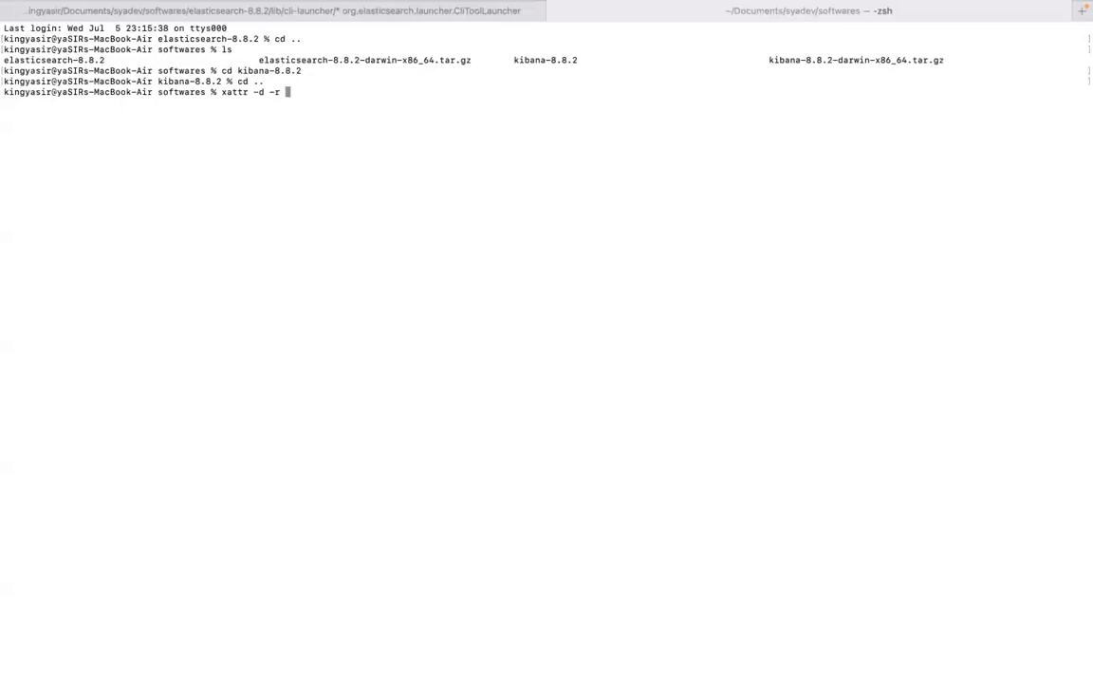
type("com.appl")
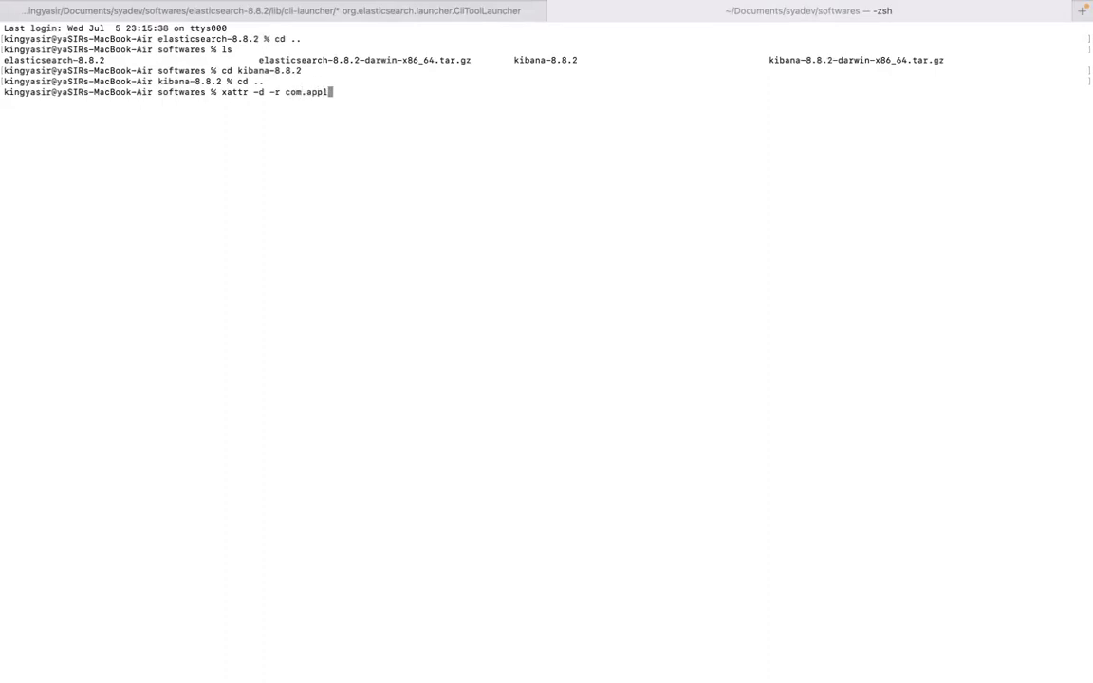
type("e.qua")
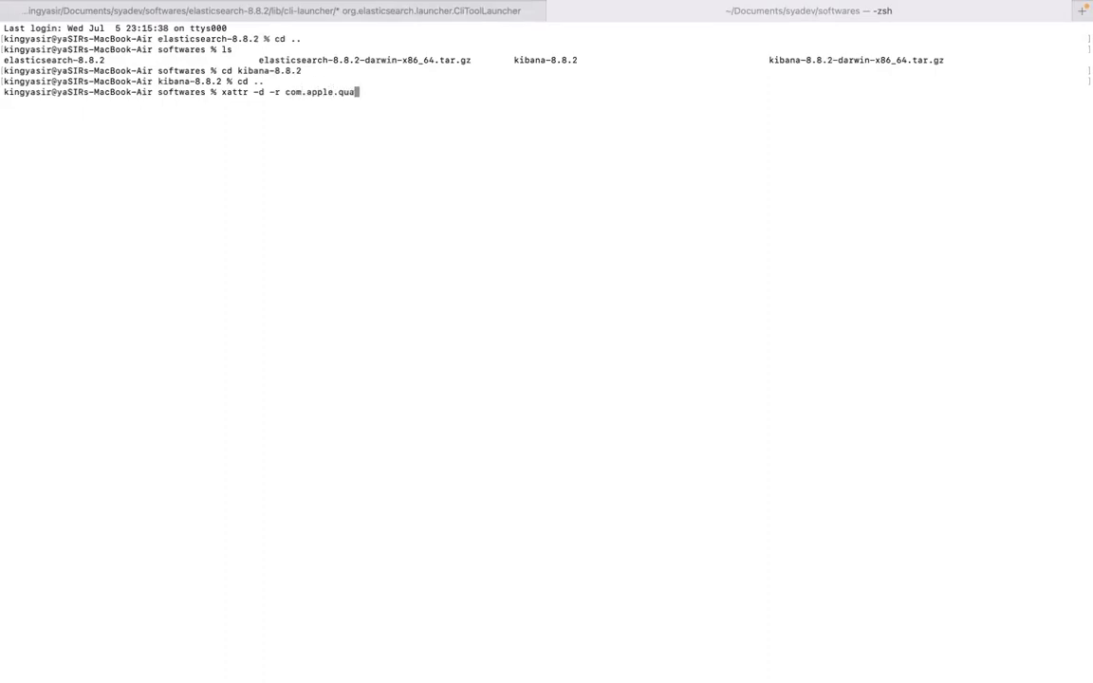
type("rantine")
type("cd")
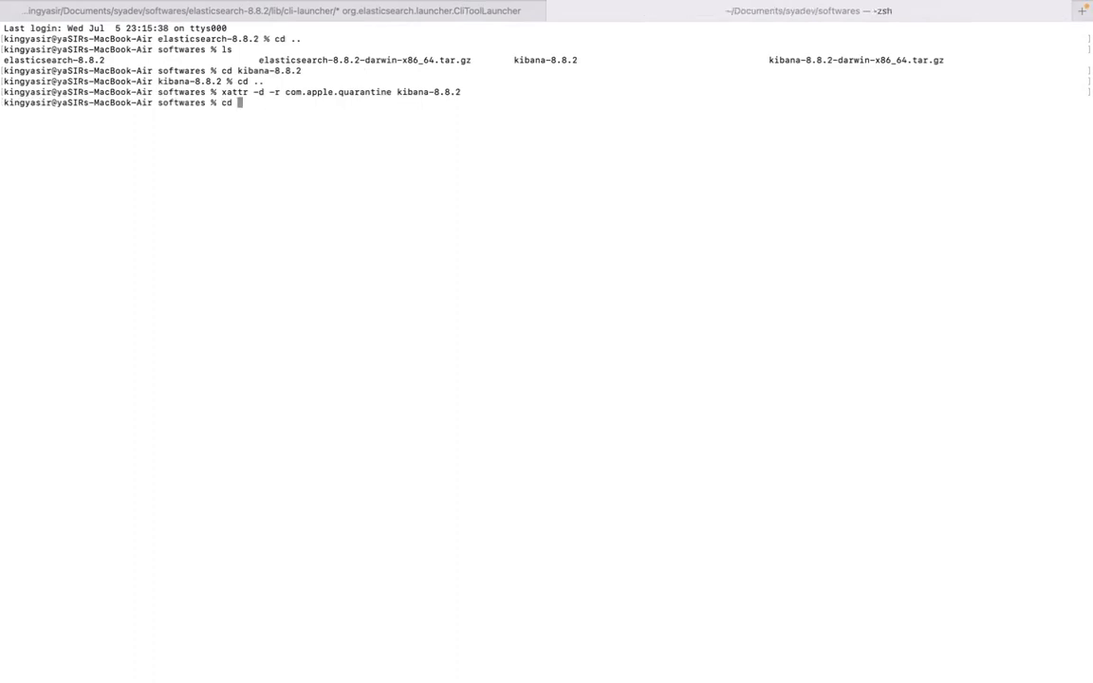
type("kibana-8.8.2")
type("ls")
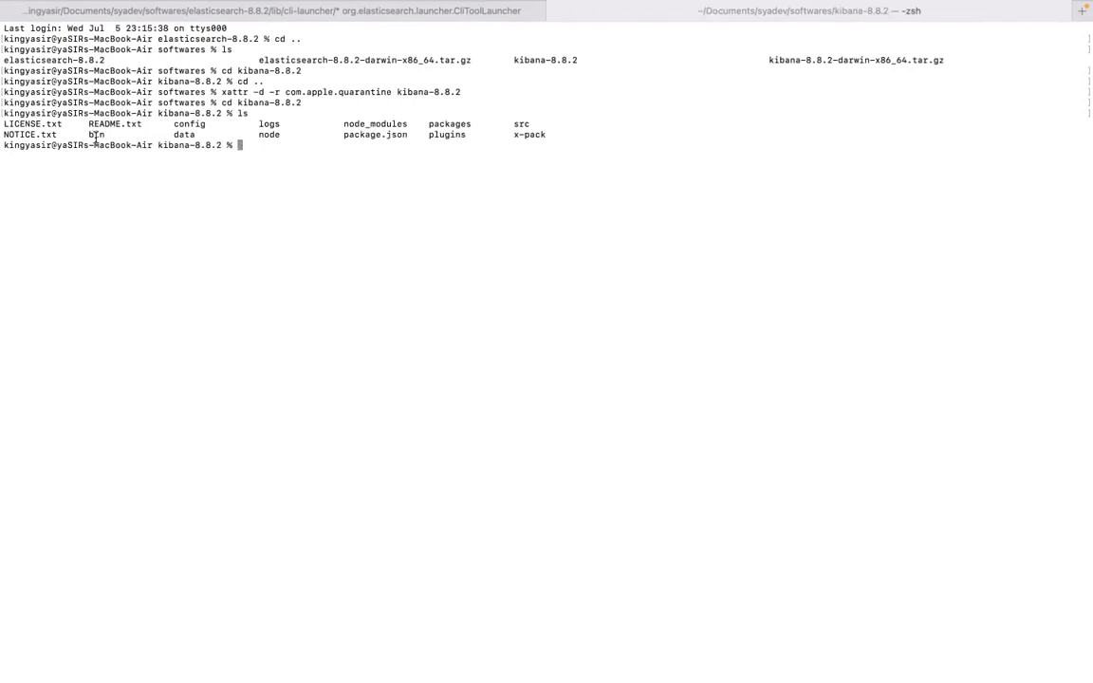
- Start Kibana with bin/kibana and answer the command line developer tools prompt so it prints the localhost setup link
double_click(95, 133)
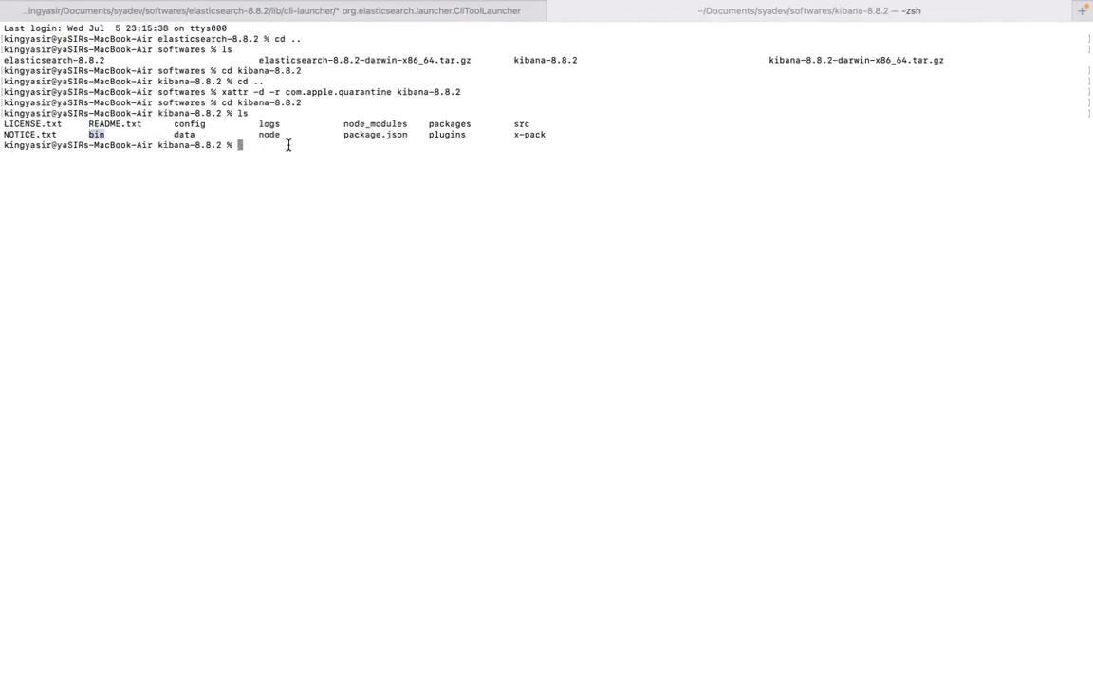
type("bin")
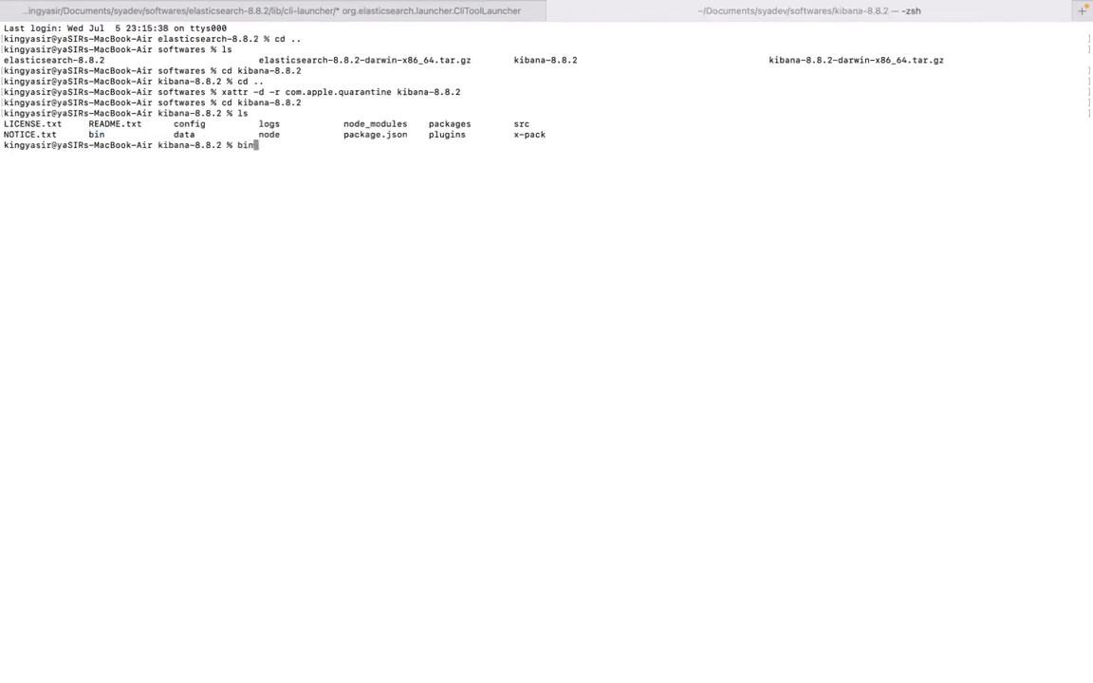
type("/kibana")
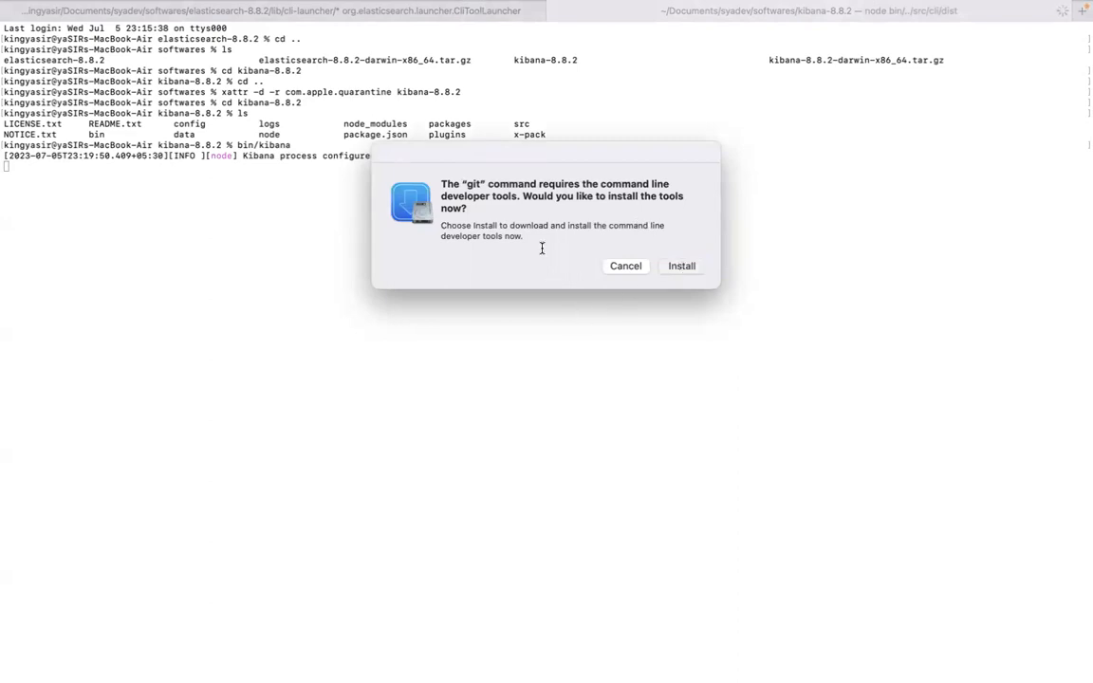
mouse_move(516, 210)
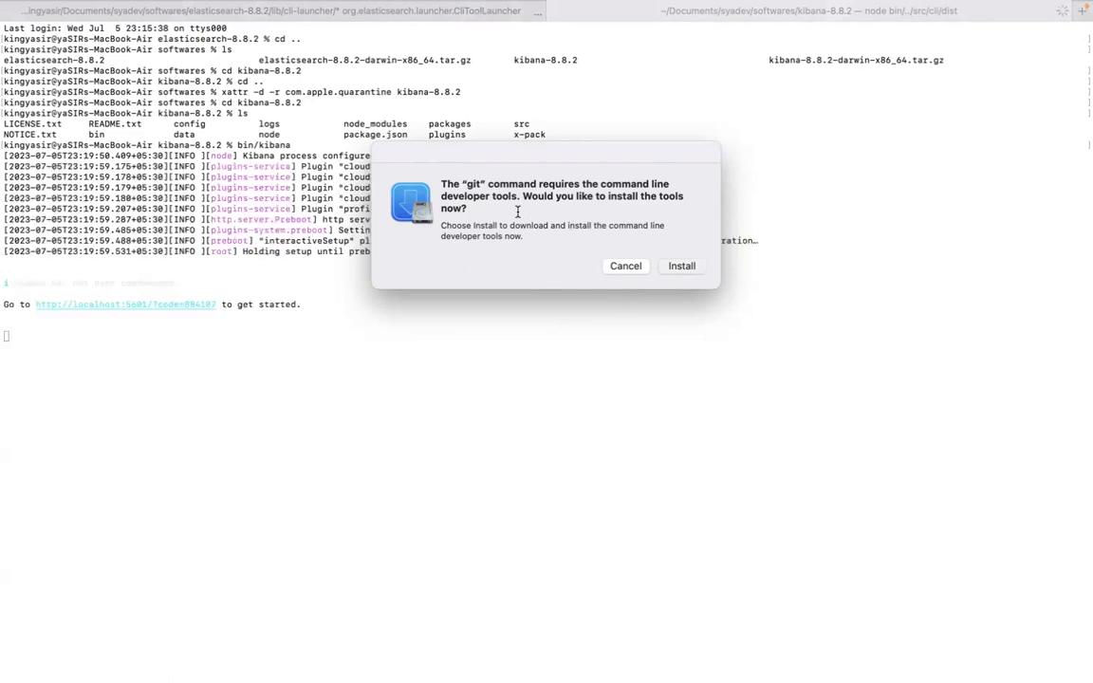
mouse_move(543, 186)
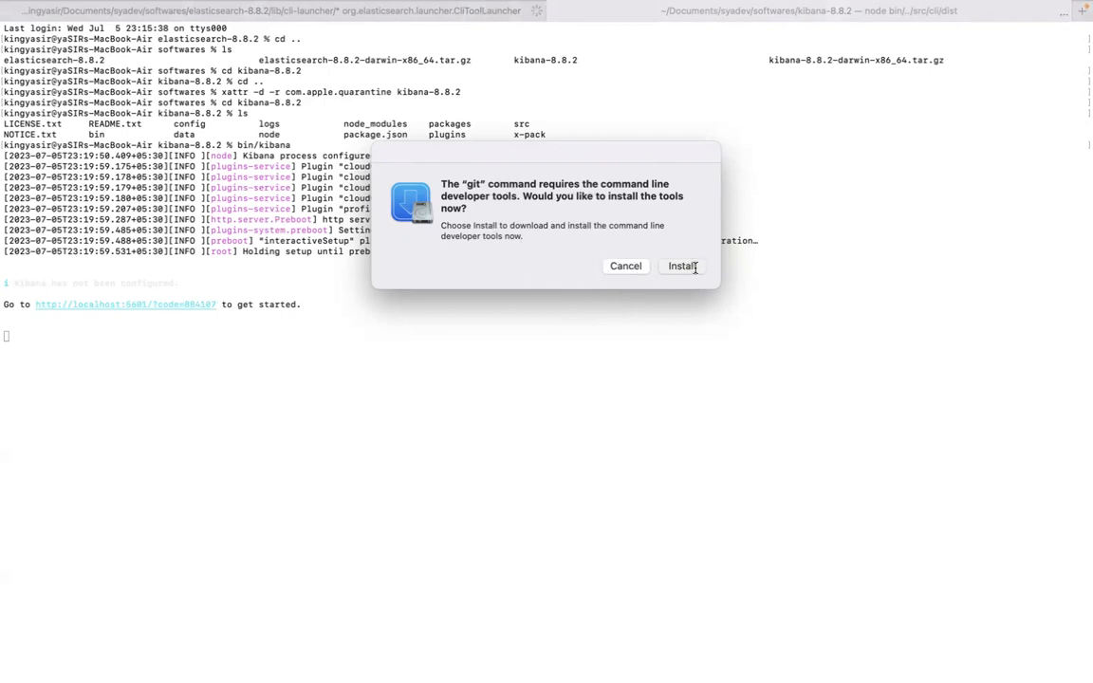
mouse_move(570, 9)
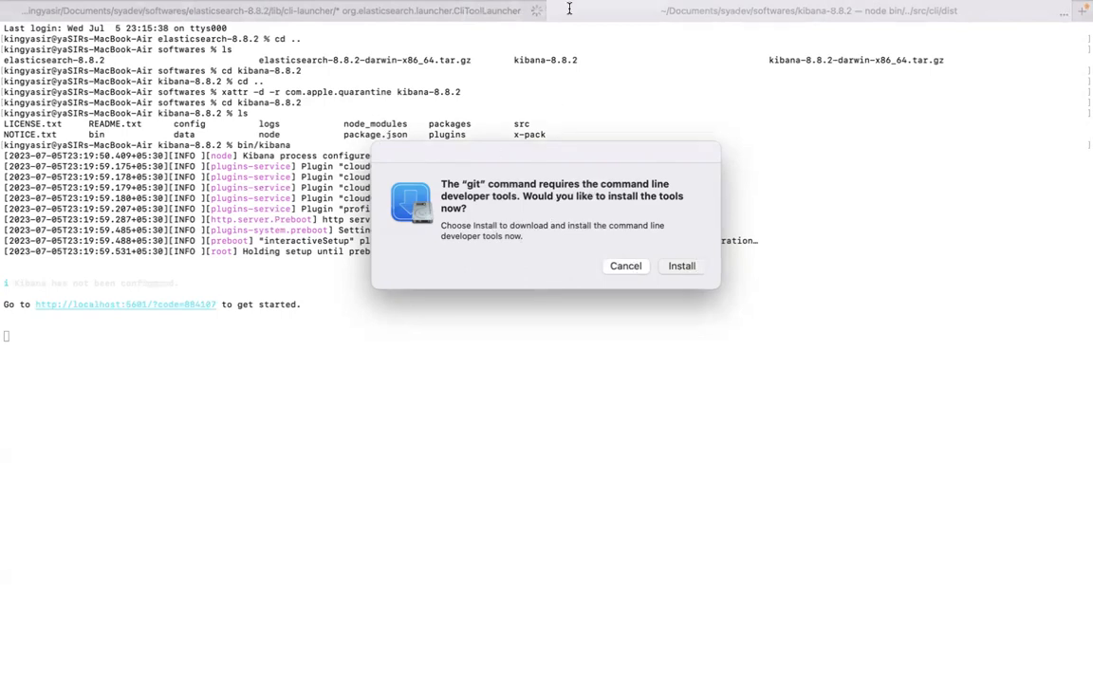
left_click(627, 266)
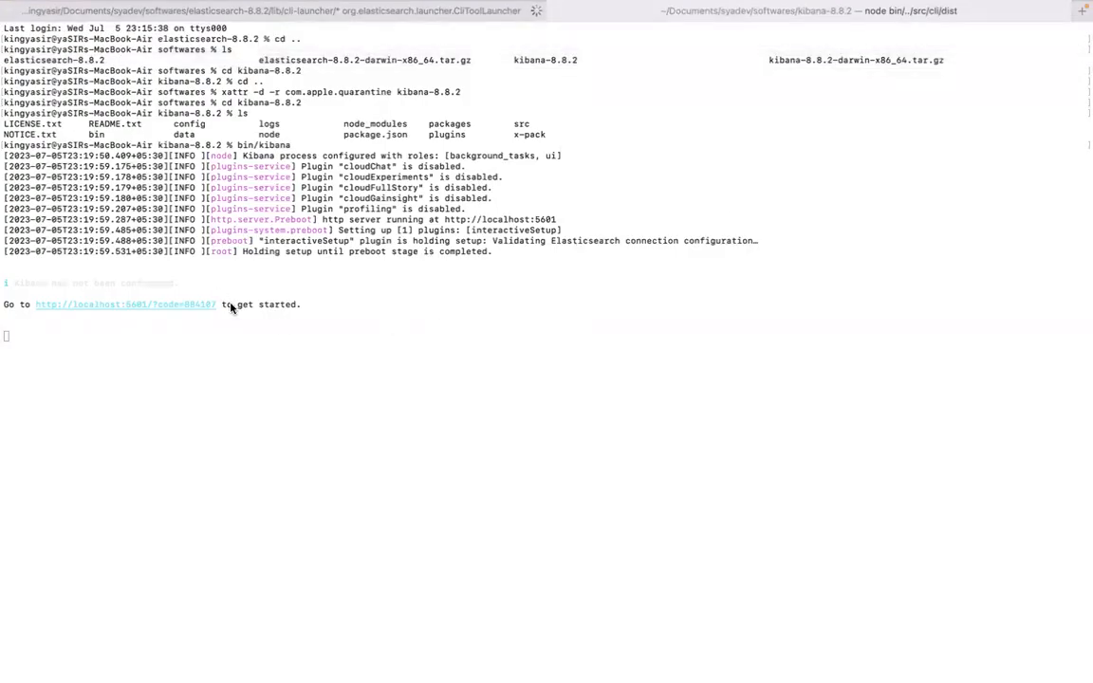
mouse_move(313, 304)
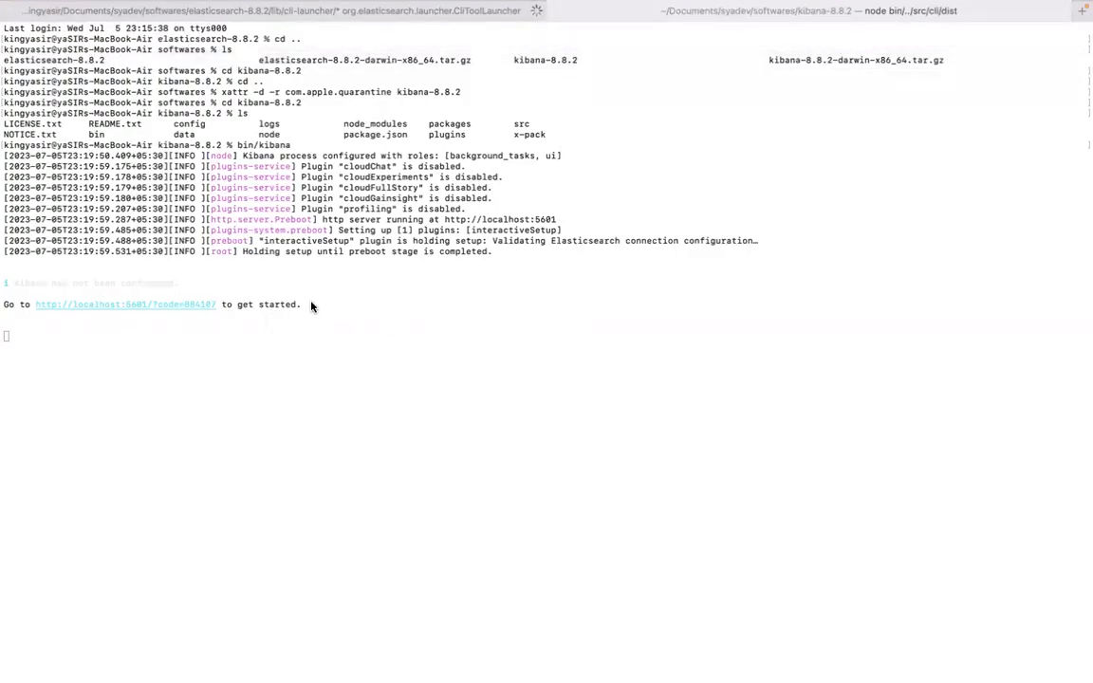
- Copy the localhost:5601 setup link with its verification code from the Kibana output
left_click_drag(4, 304, 302, 303)
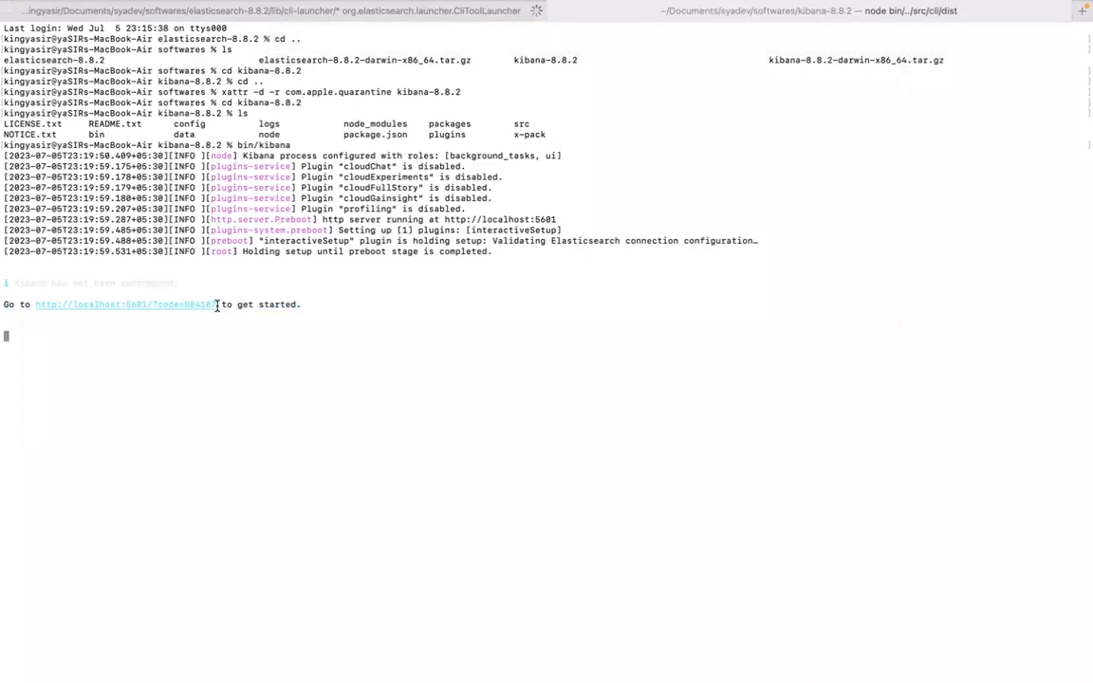
left_click_drag(35, 304, 217, 304)
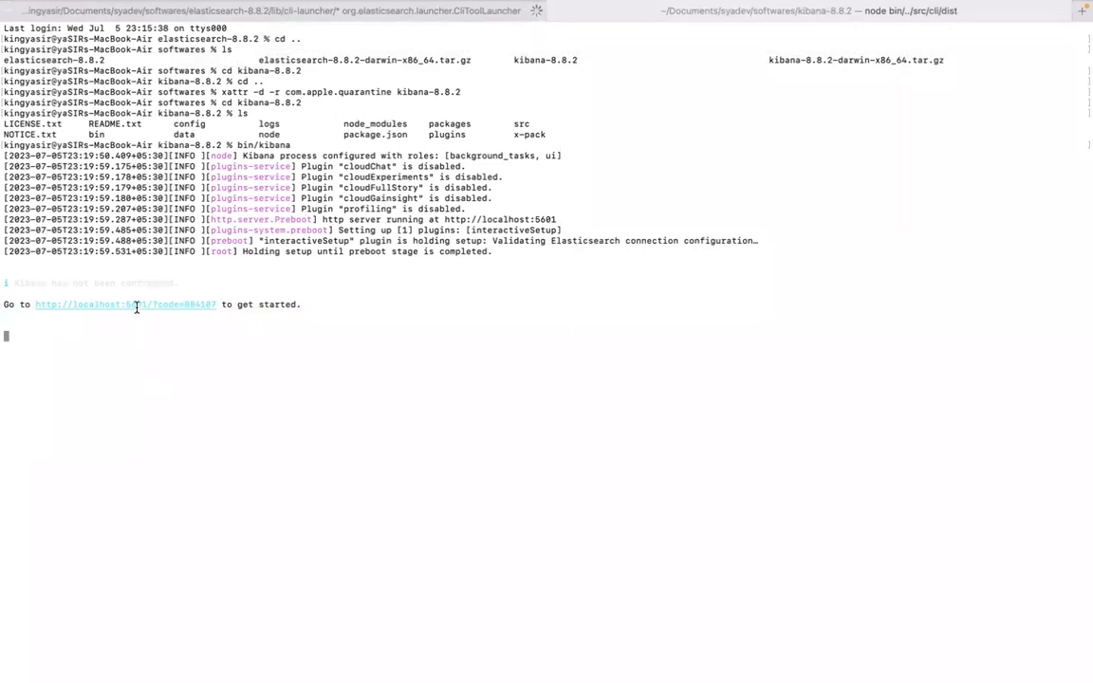
mouse_move(144, 311)
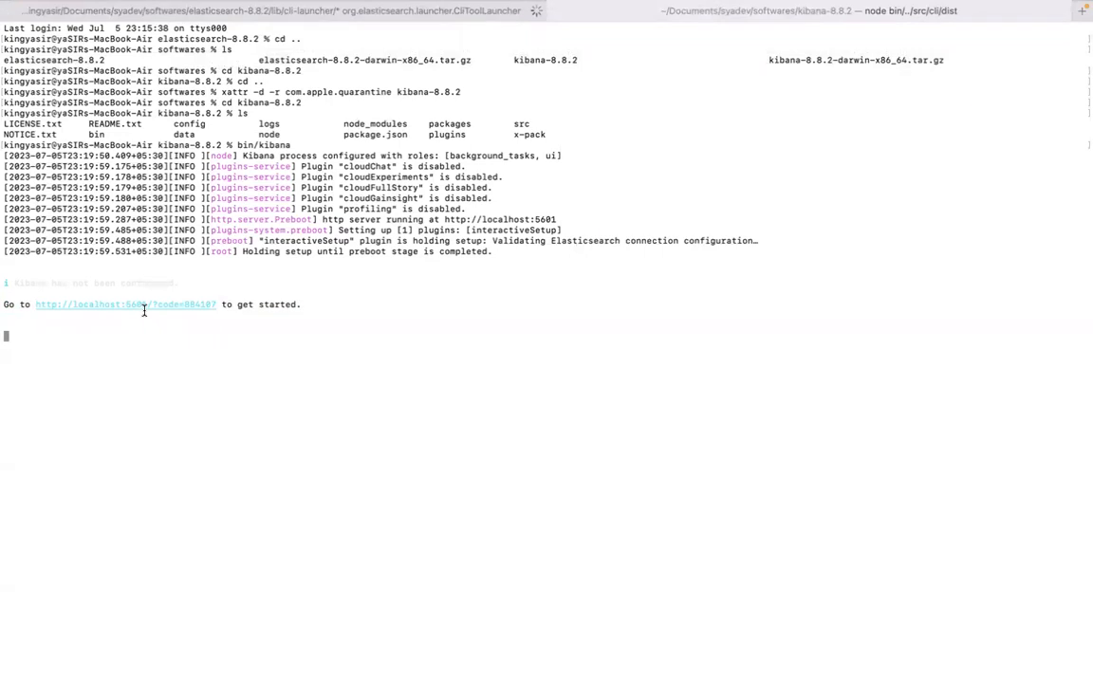
mouse_move(148, 306)
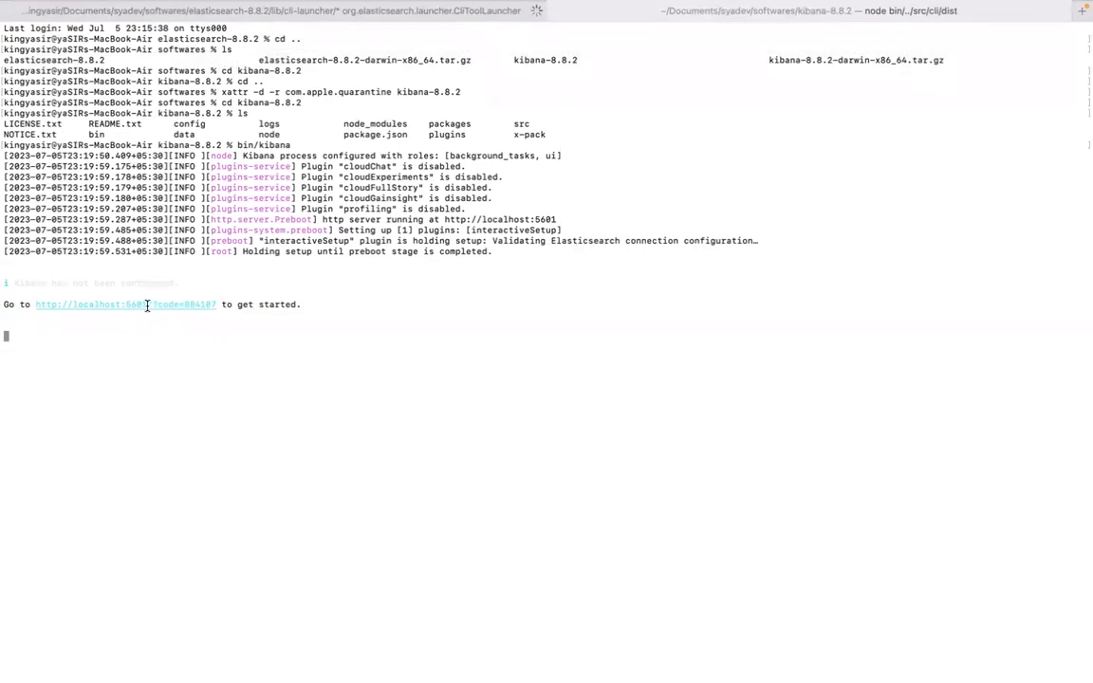
double_click(136, 304)
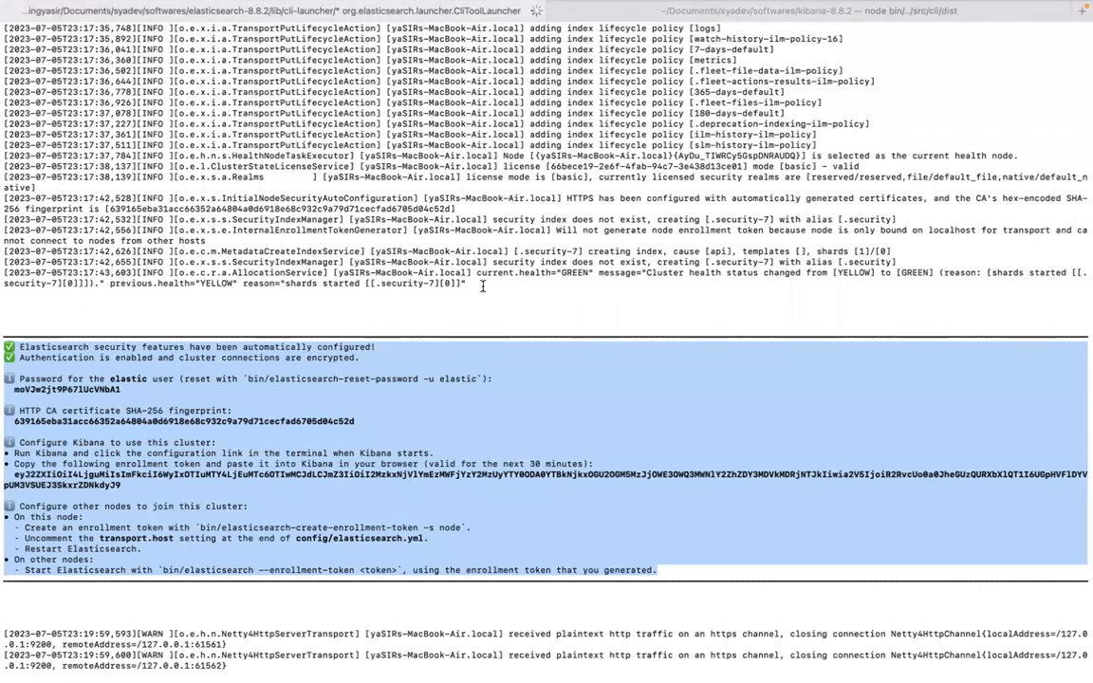
mouse_move(522, 273)
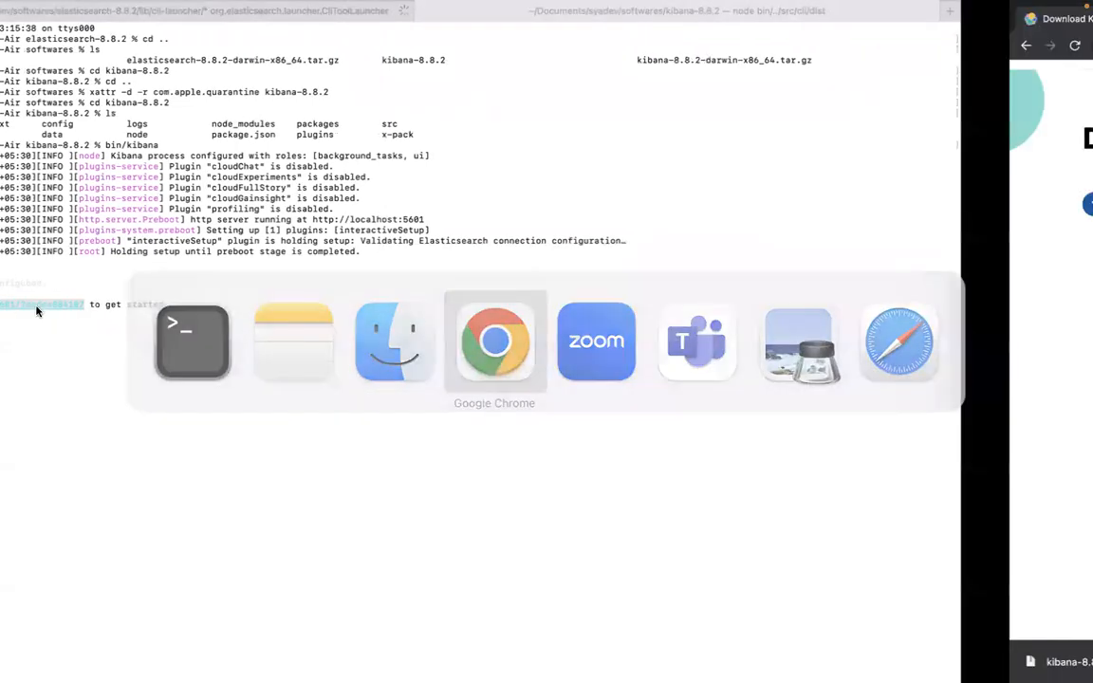
- In Chrome at the setup URL, submit the pasted enrollment token with Configure Elastic to reach the login page
left_click(493, 341)
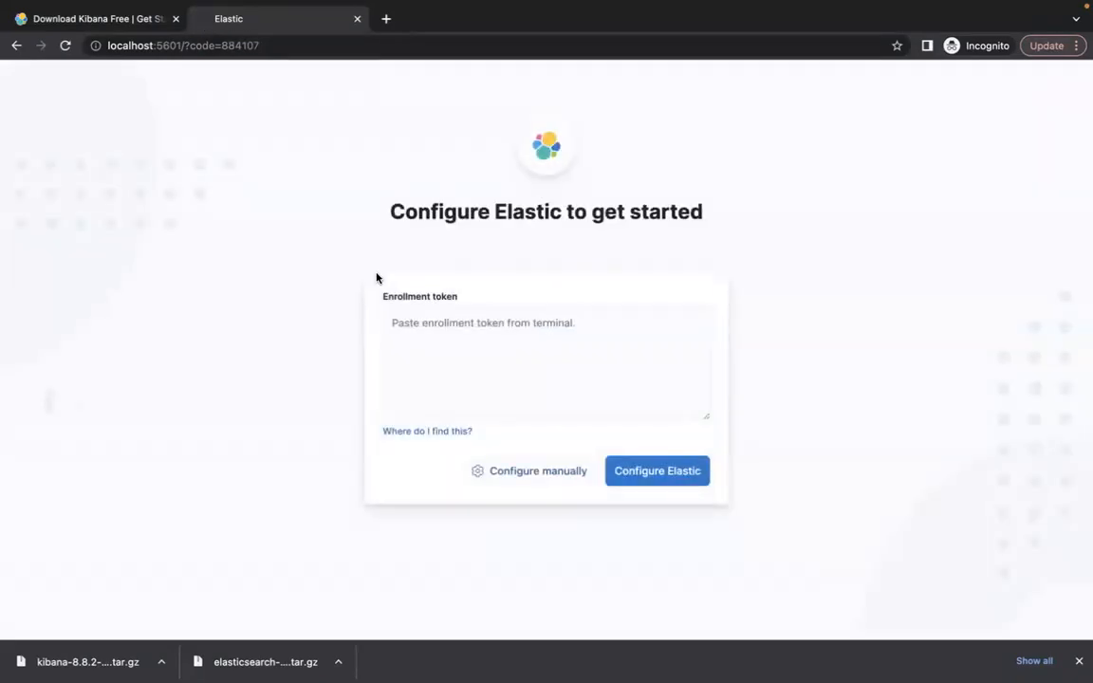
mouse_move(533, 220)
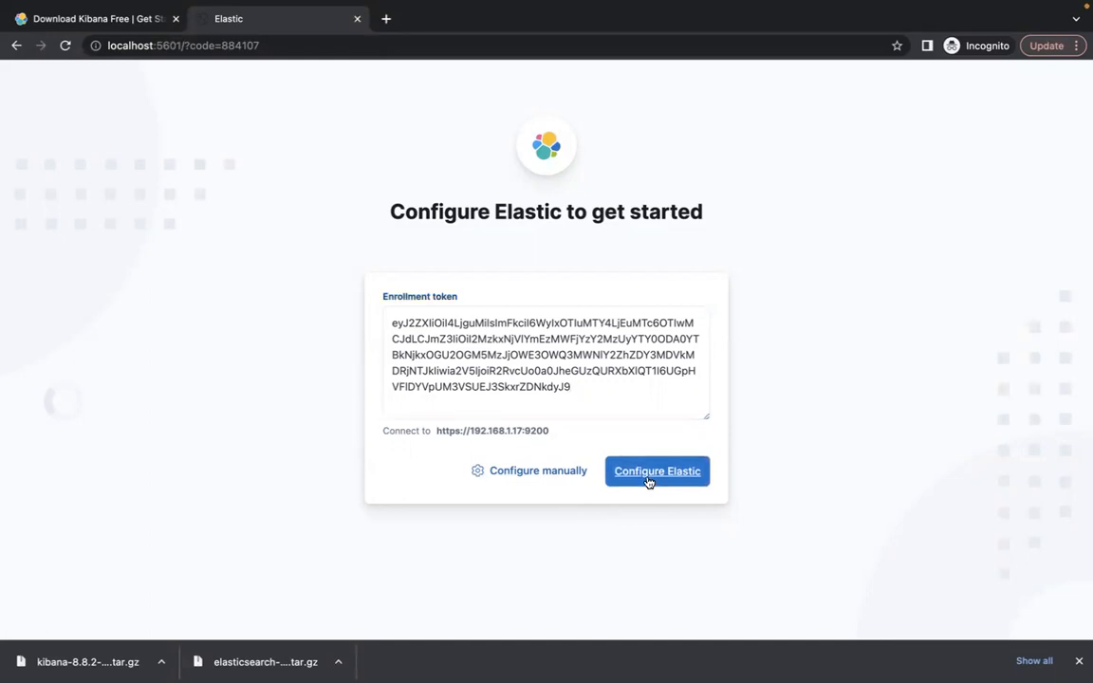
left_click(656, 471)
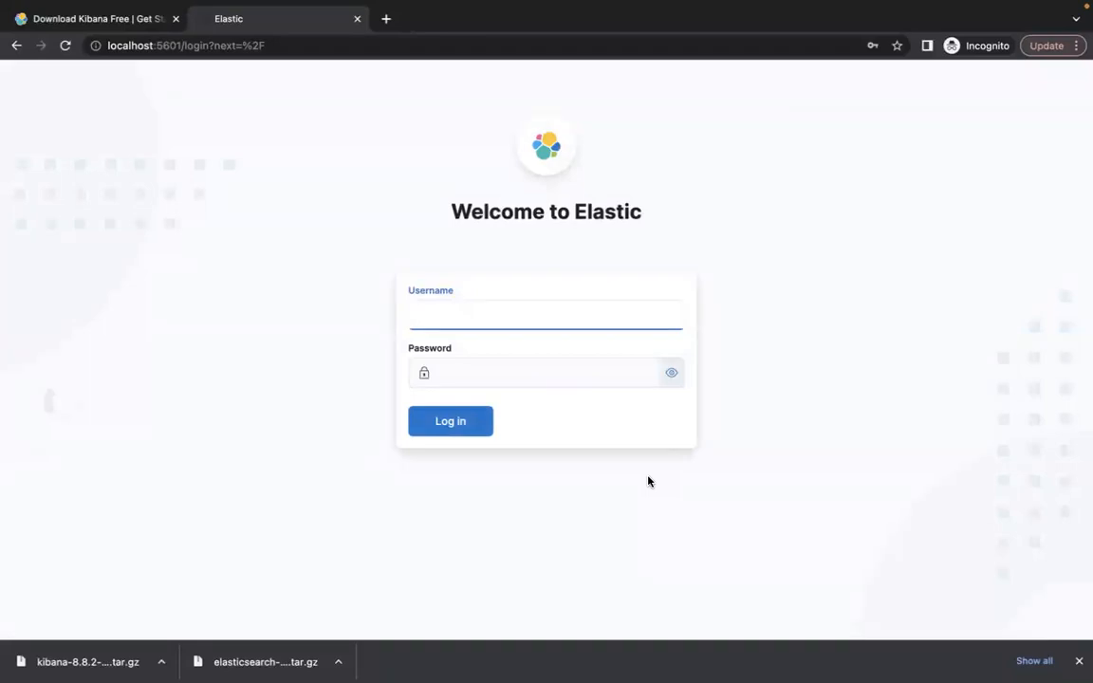
mouse_move(448, 275)
type("elastic")
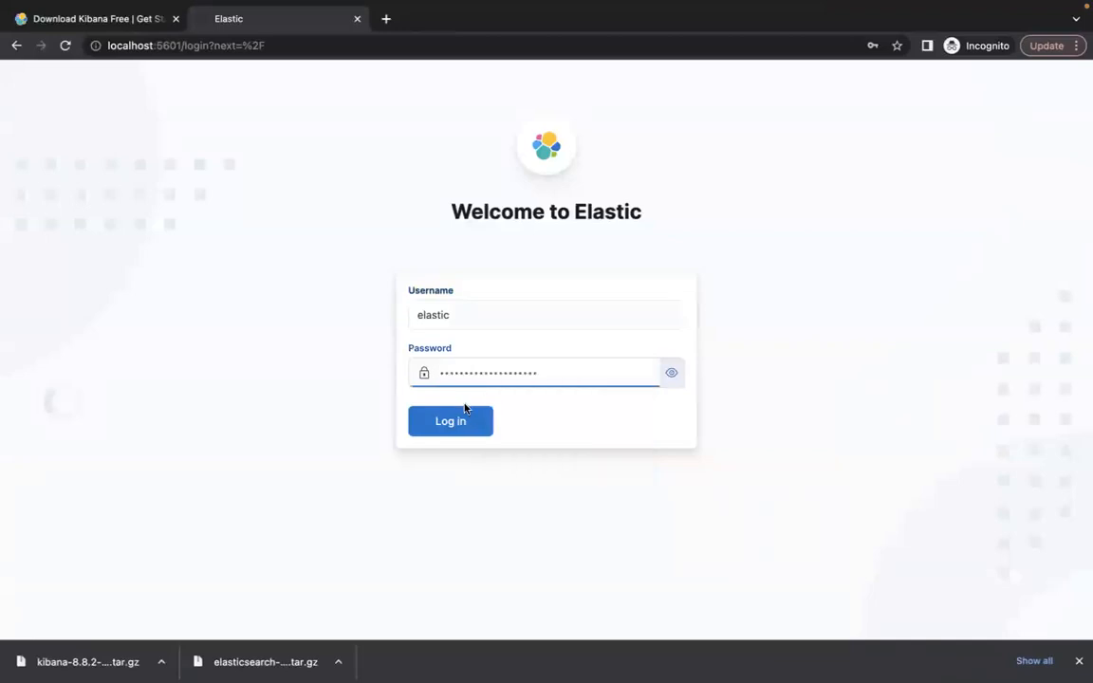
- Submit the Kibana login as the elastic user with its password
left_click(449, 421)
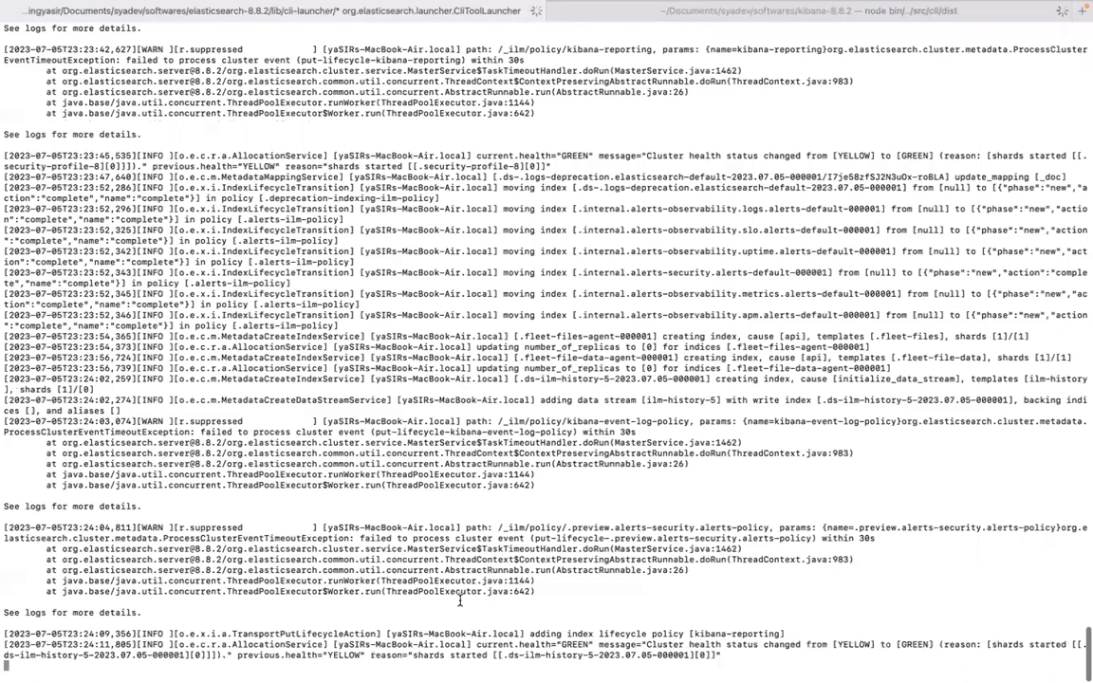
scroll("down", 3)
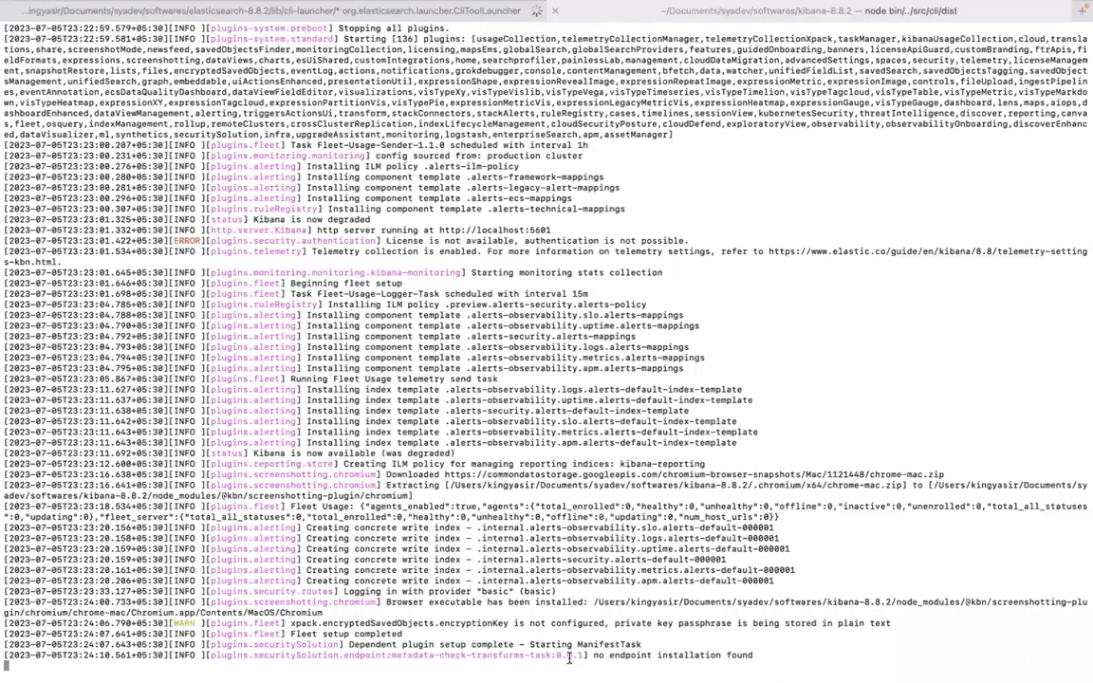
scroll("down", 3)
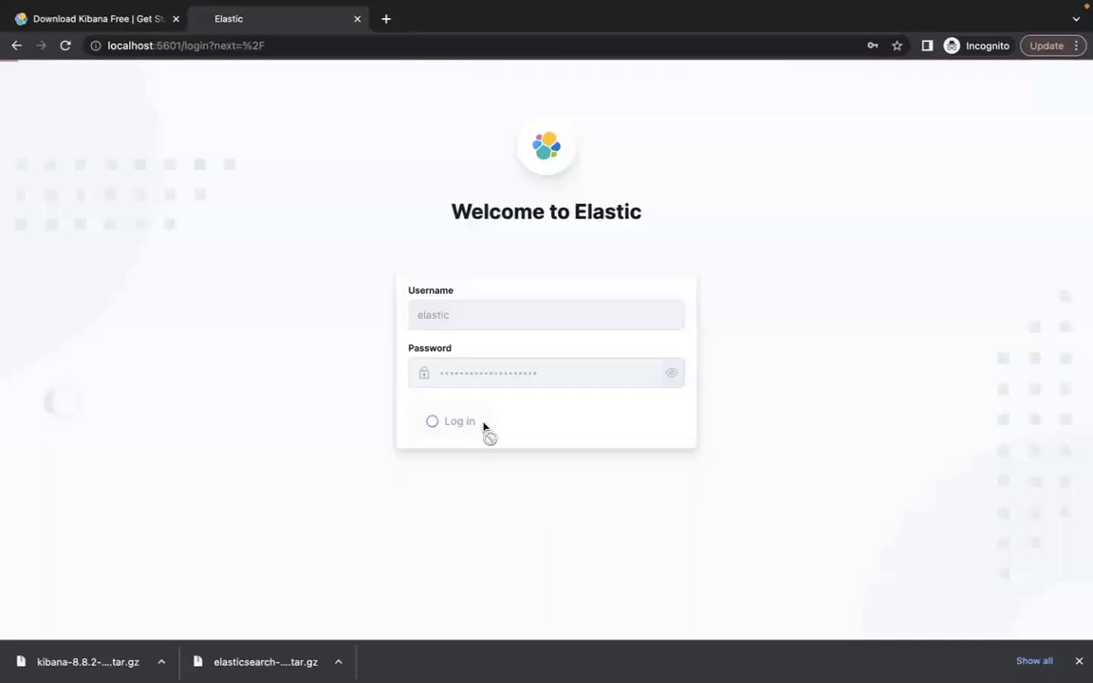
mouse_move(858, 45)
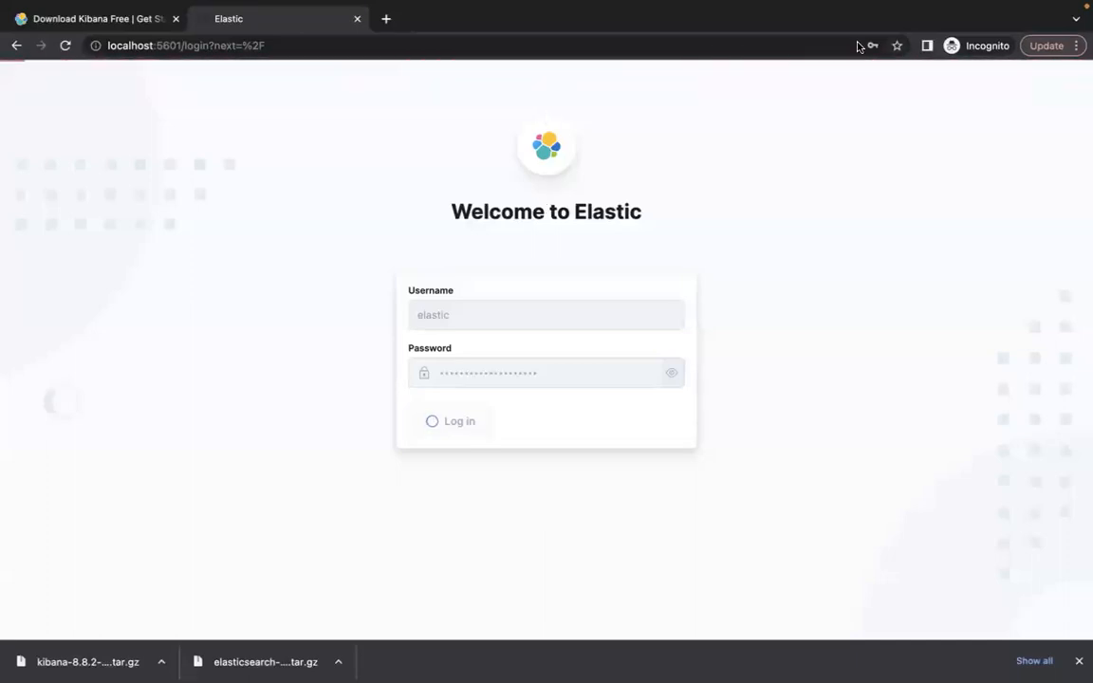
- Complete the elastic login and land on the Welcome to Elastic page
left_click(459, 422)
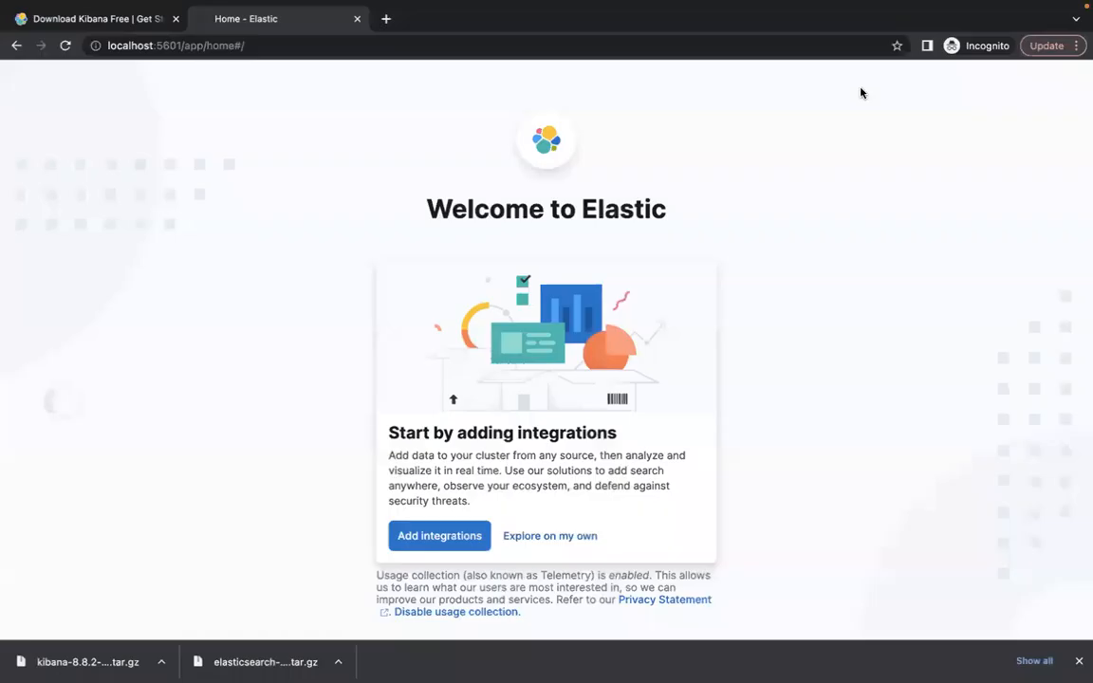
mouse_move(624, 243)
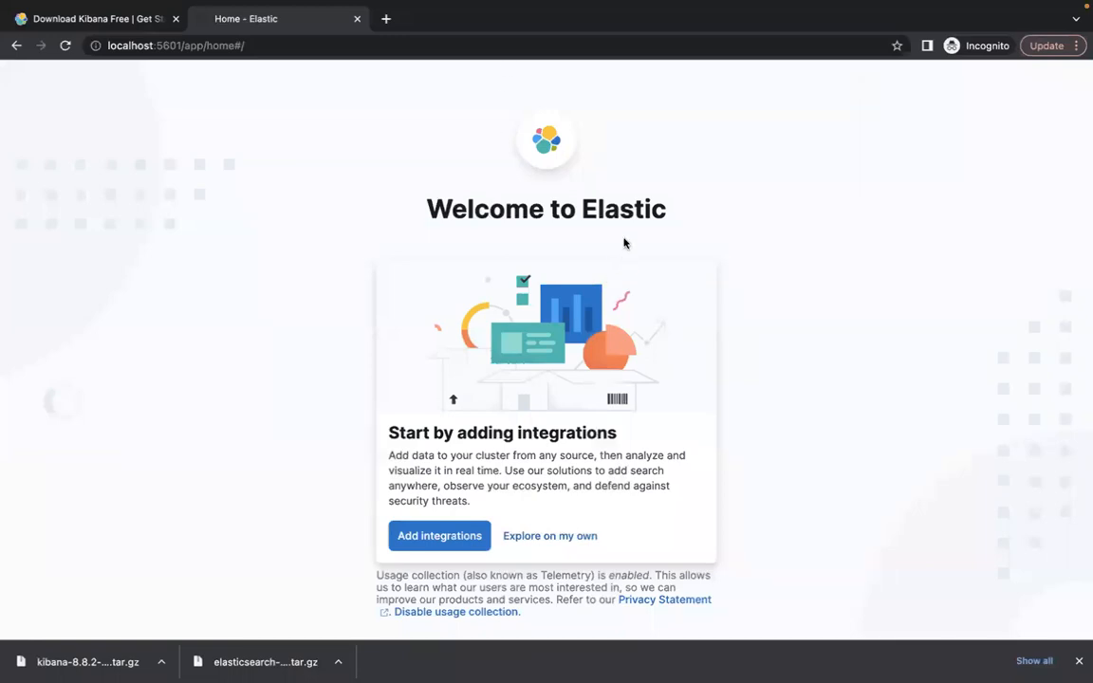
mouse_move(629, 226)
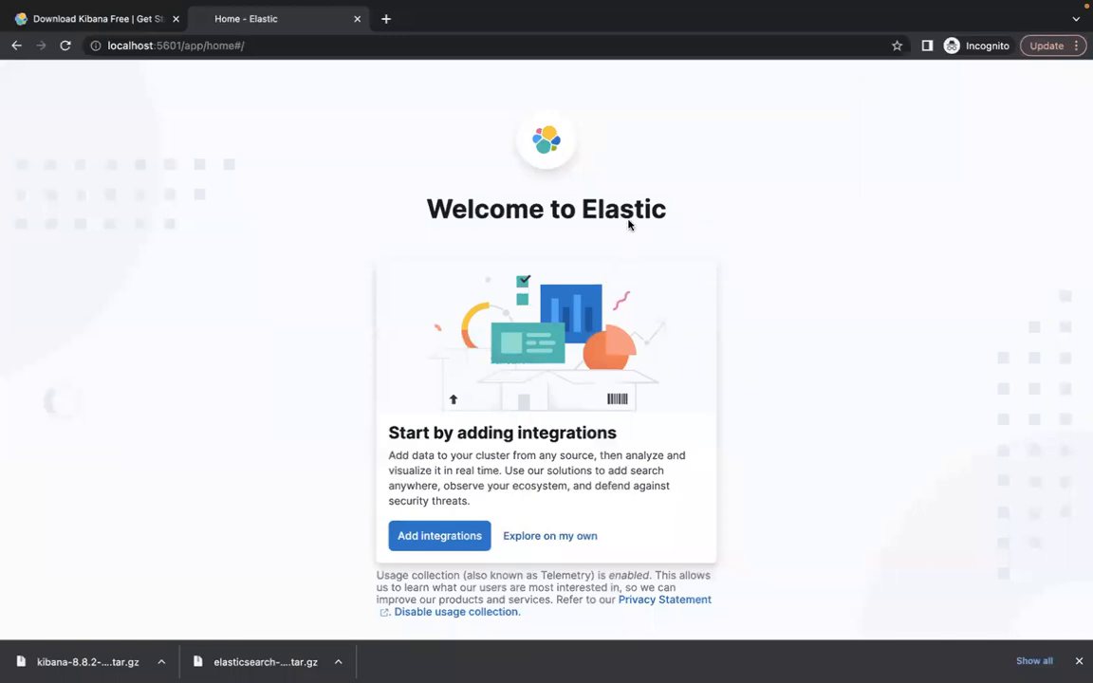
mouse_move(713, 220)
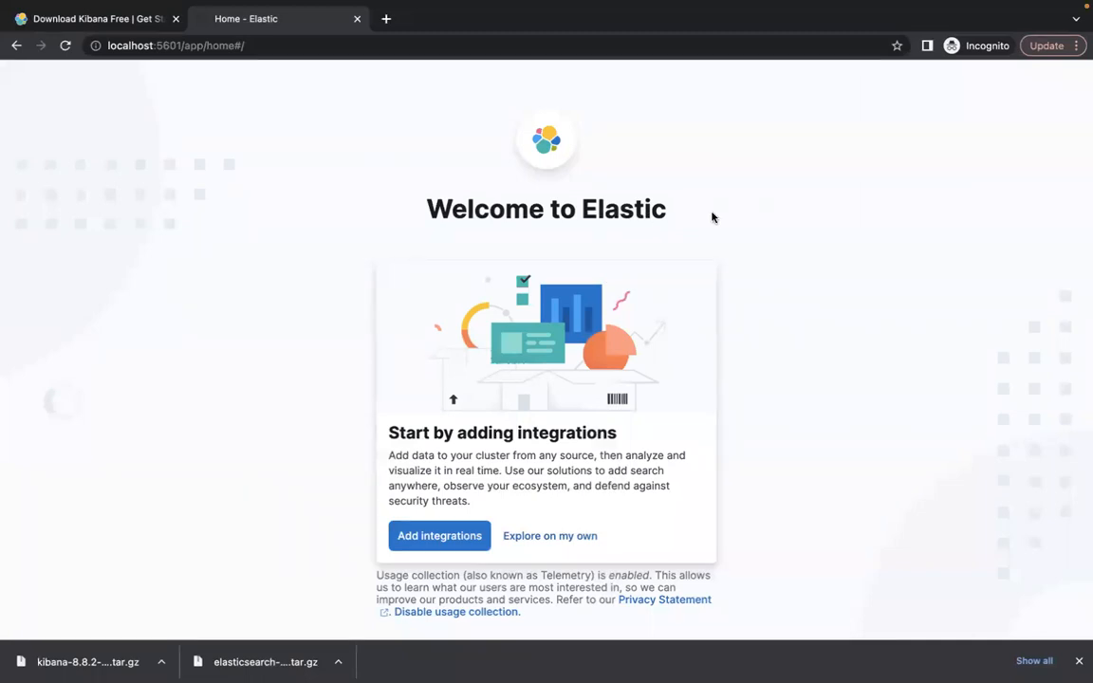
mouse_move(577, 345)
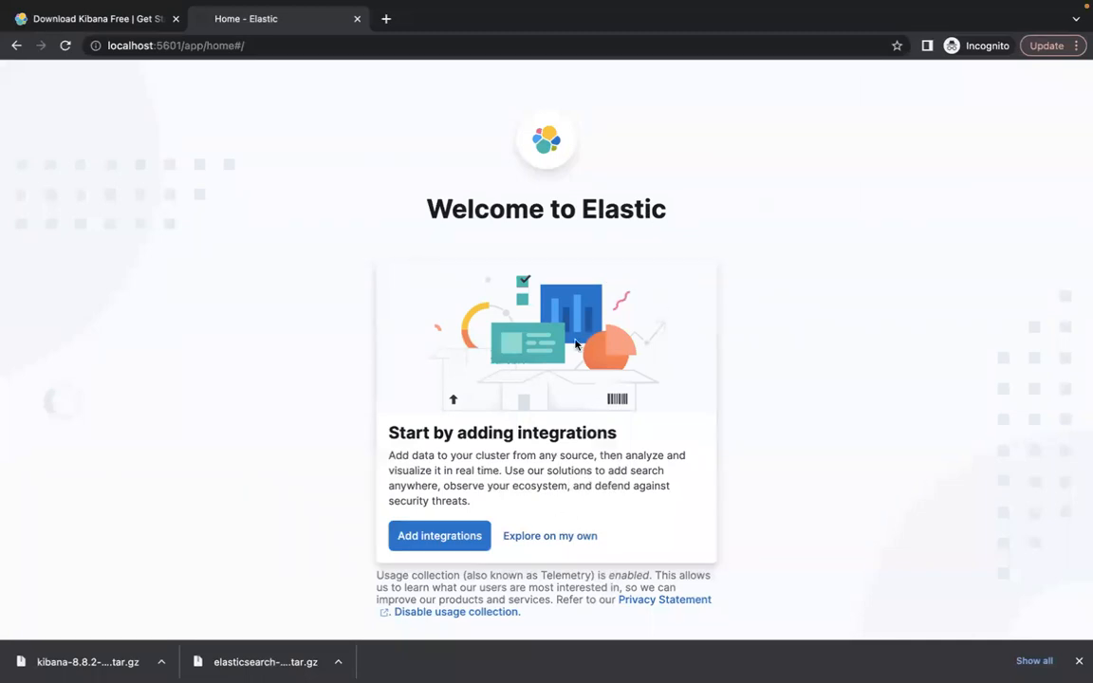
mouse_move(541, 577)
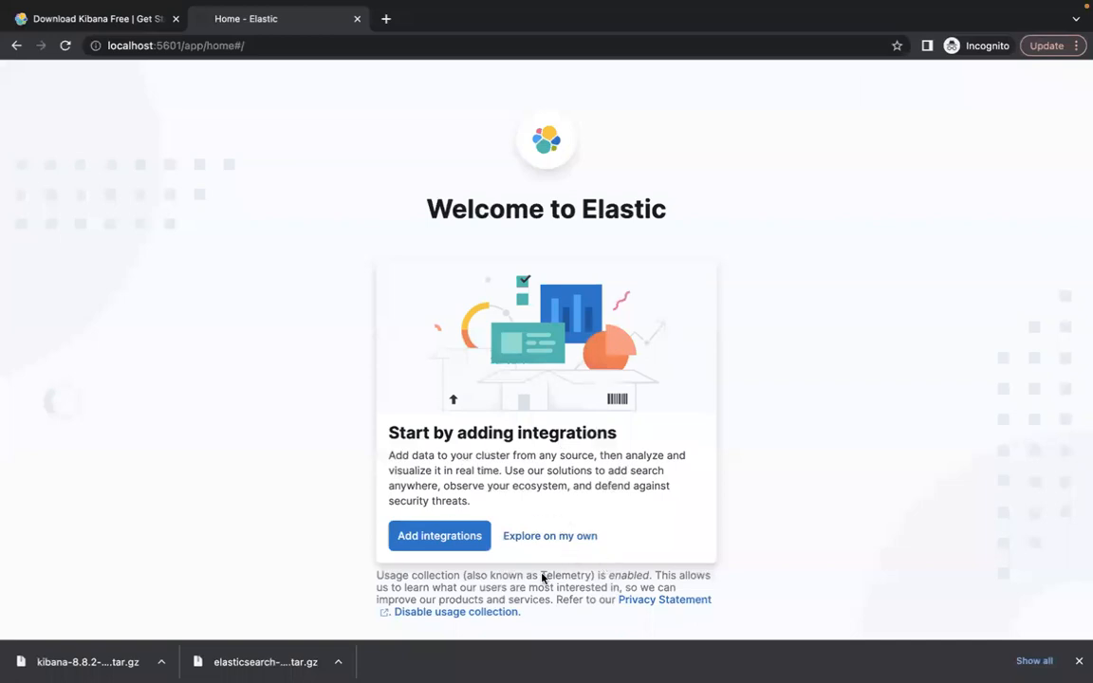
mouse_move(551, 535)
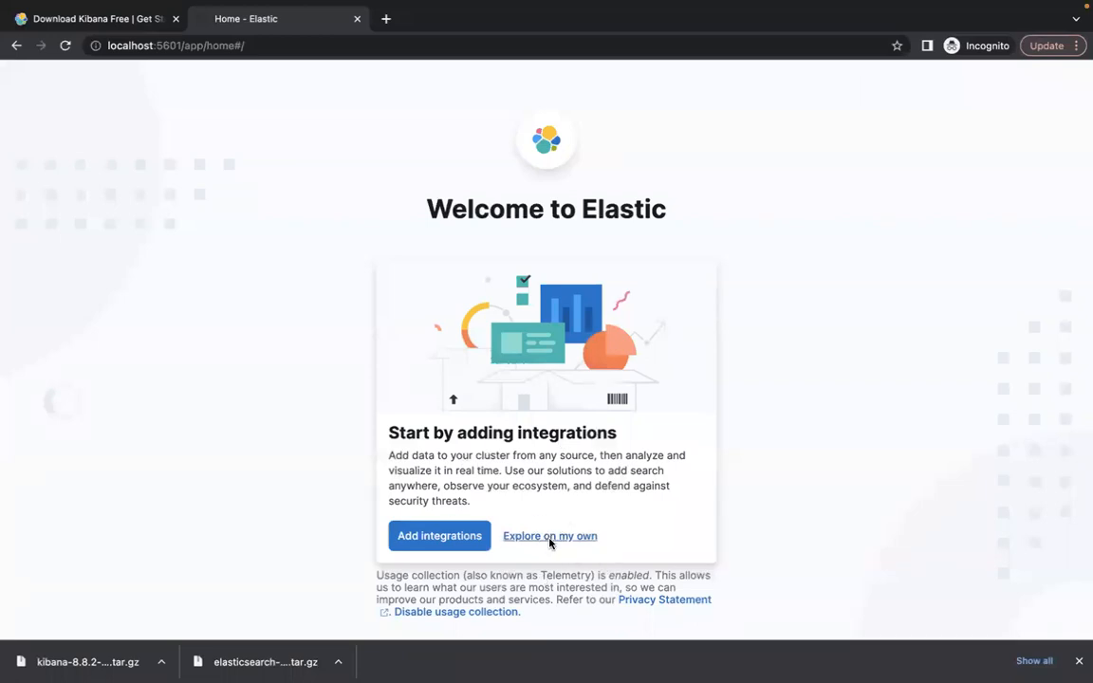
- Skip integrations via Explore on my own, then reach Discover showing Welcome to Analytics
left_click(550, 536)
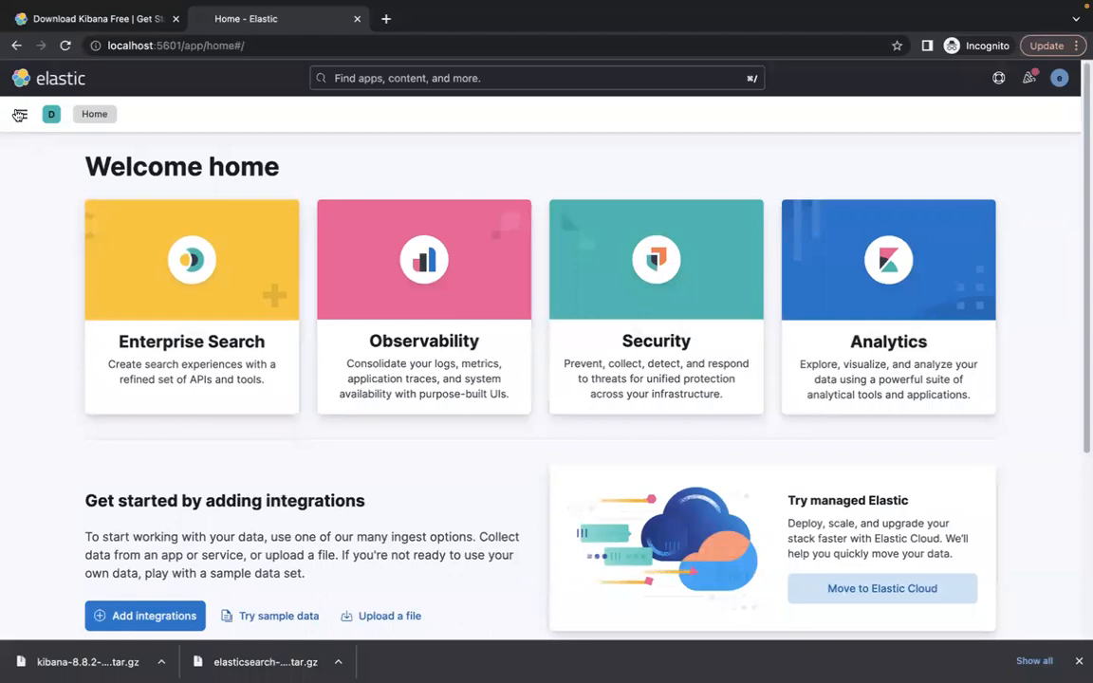
left_click(19, 114)
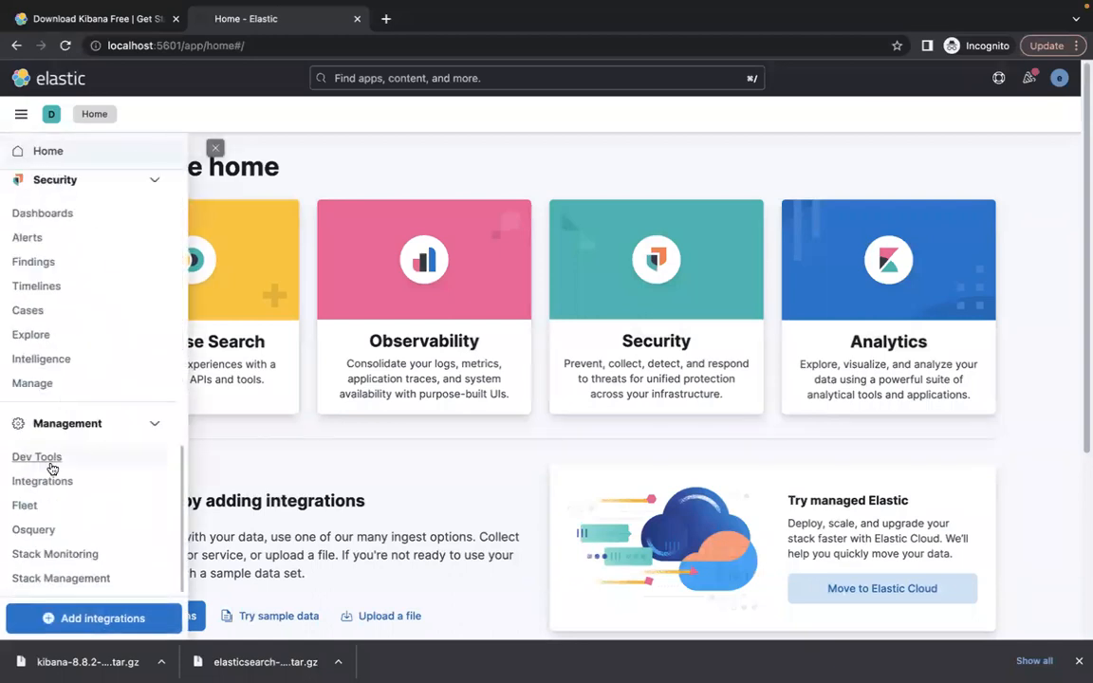
left_click(36, 455)
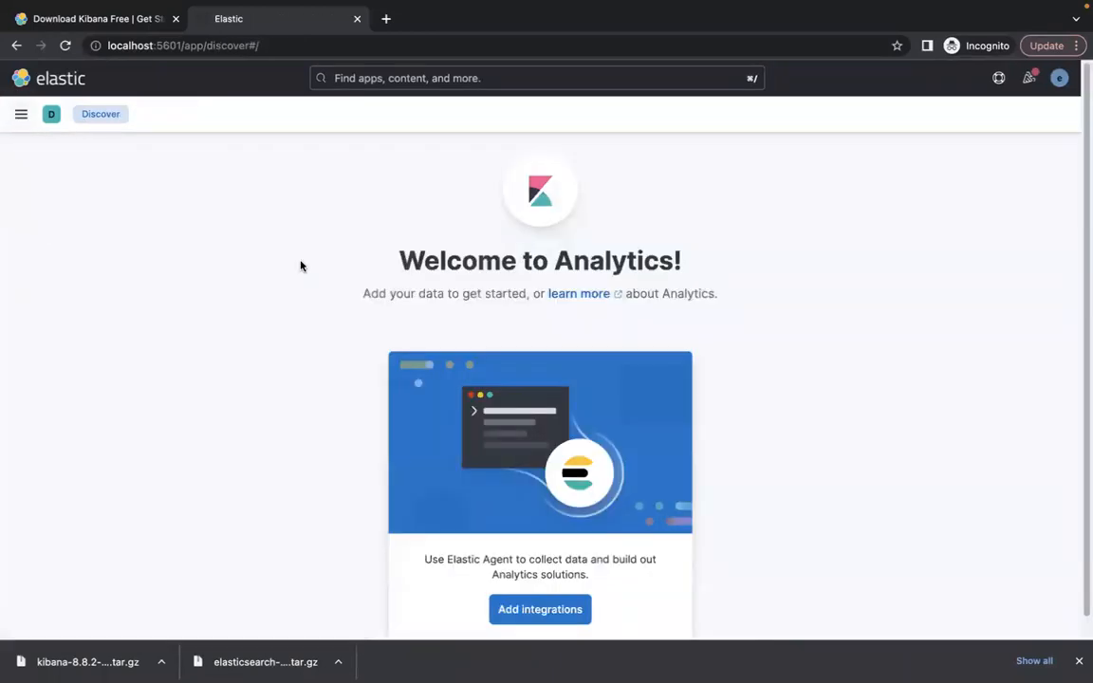
scroll("down", 3)
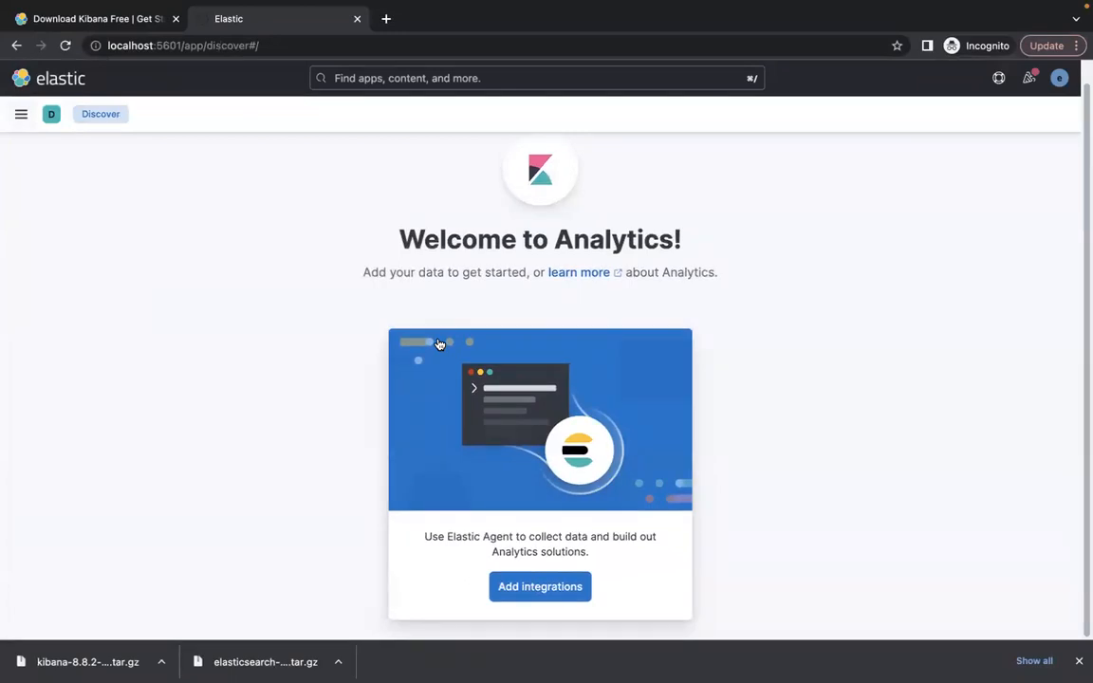
mouse_move(486, 184)
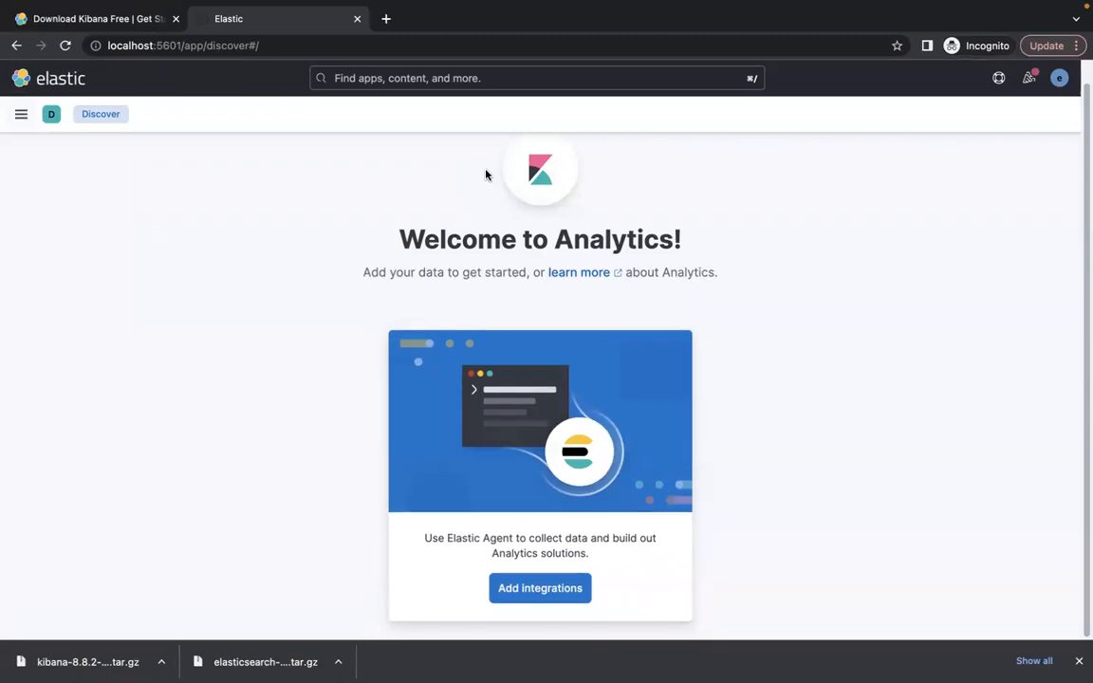
mouse_move(520, 77)
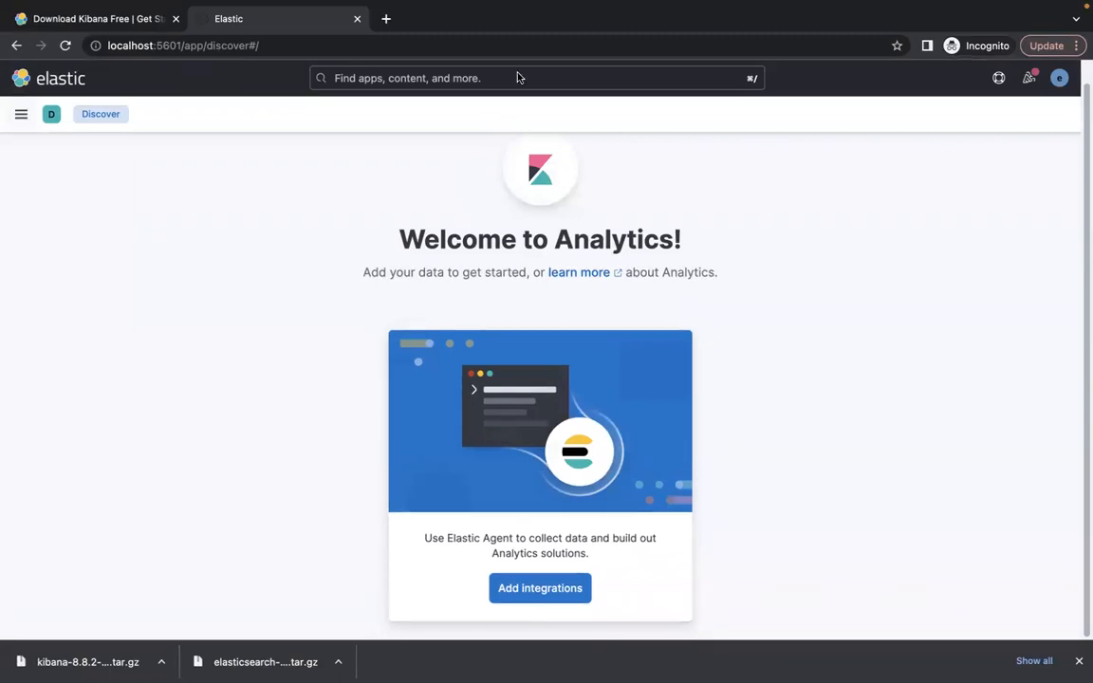
mouse_move(858, 42)
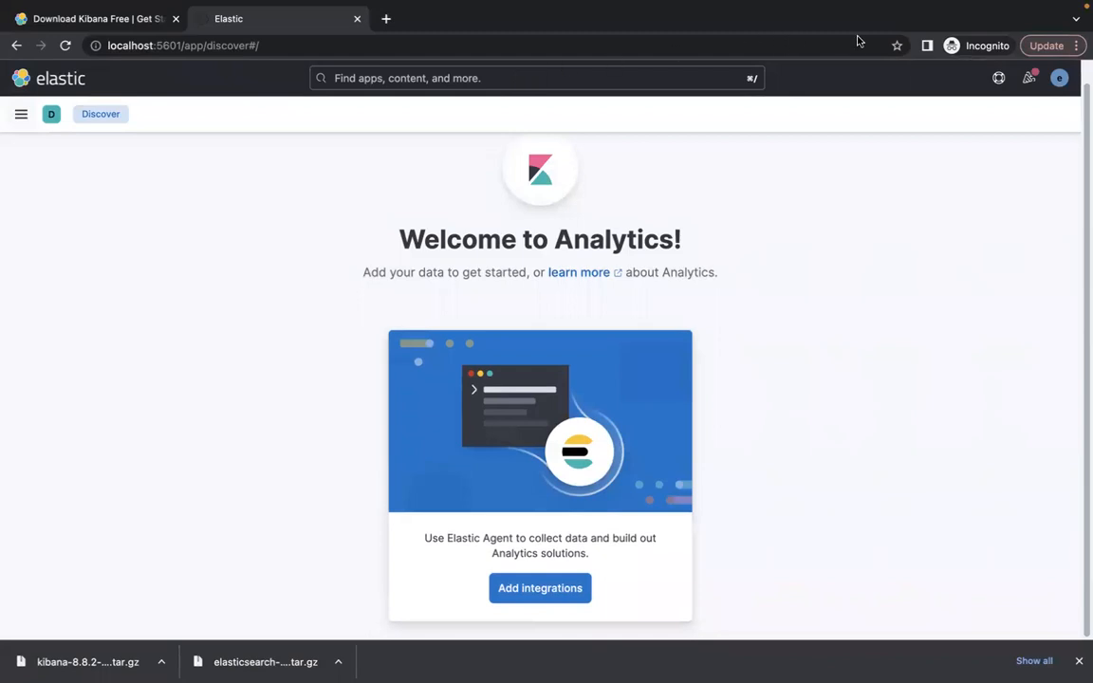